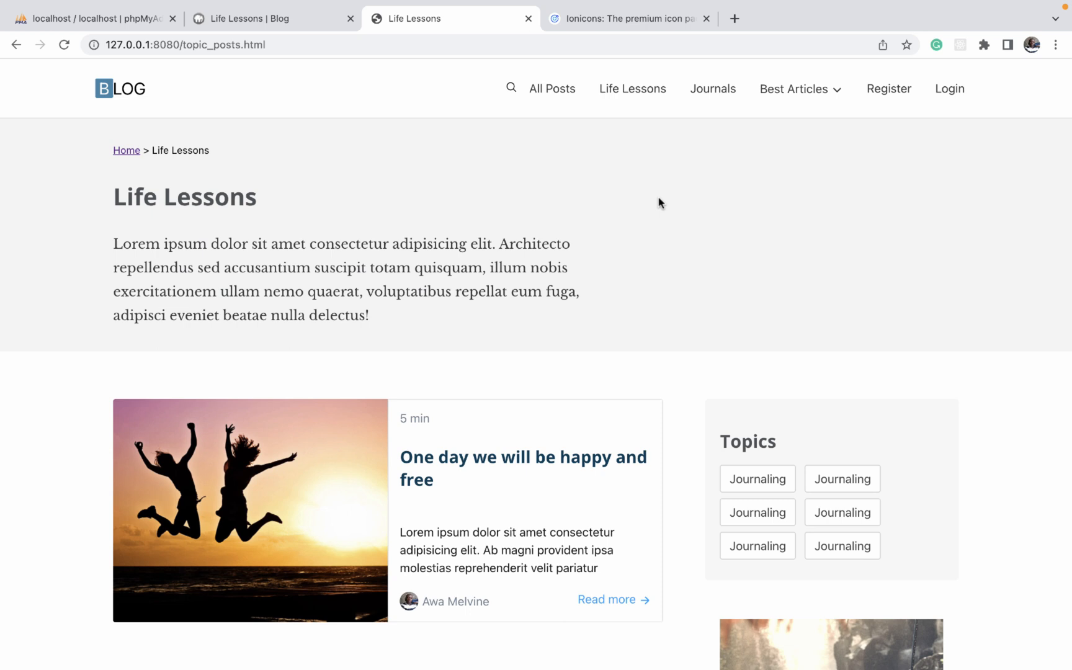
pyautogui.moveTo(645, 199)
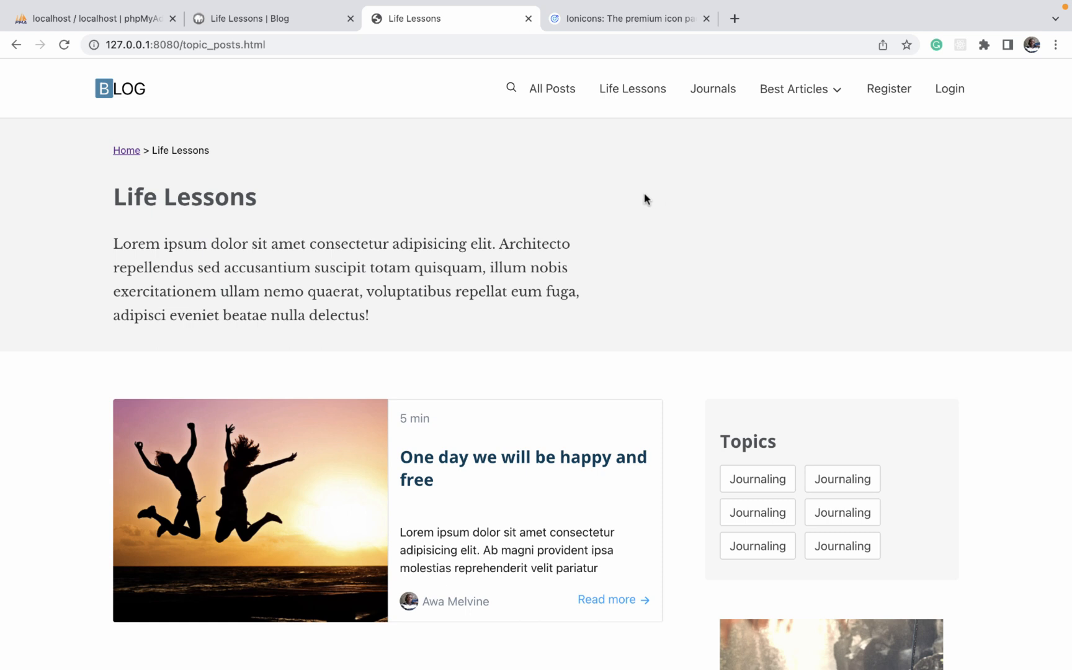
pyautogui.click(272, 18)
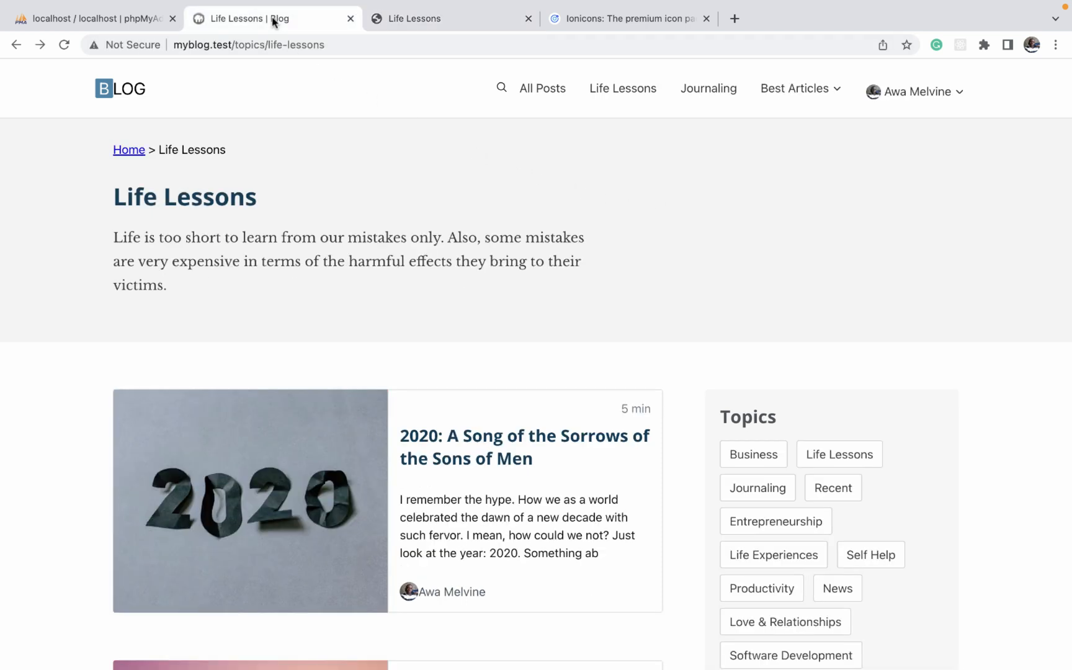
pyautogui.scroll(-3)
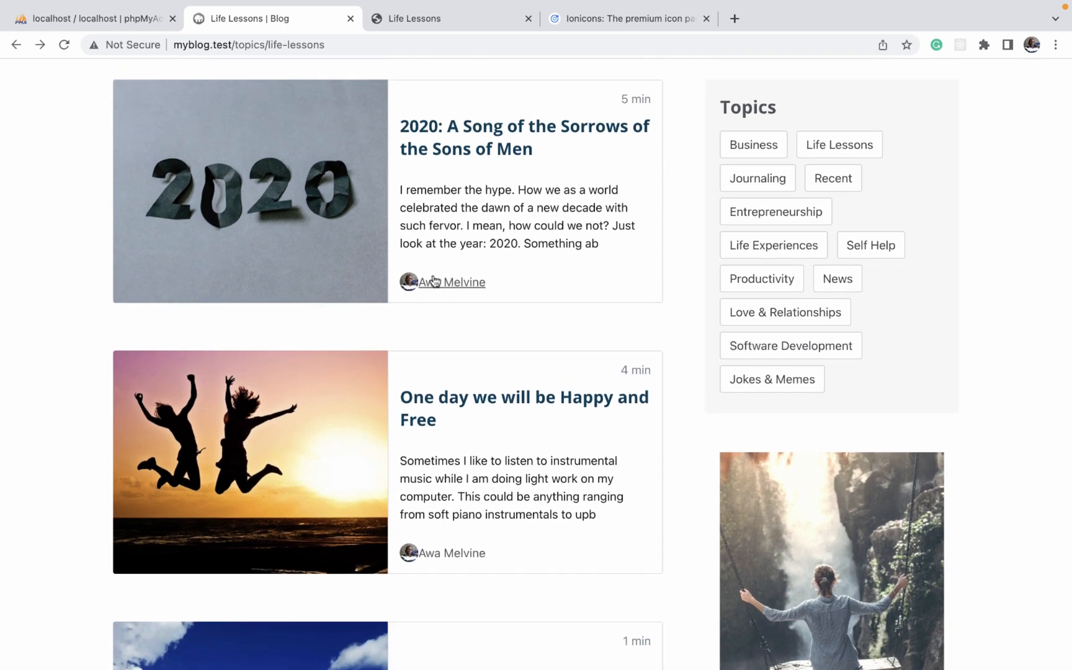
pyautogui.click(453, 281)
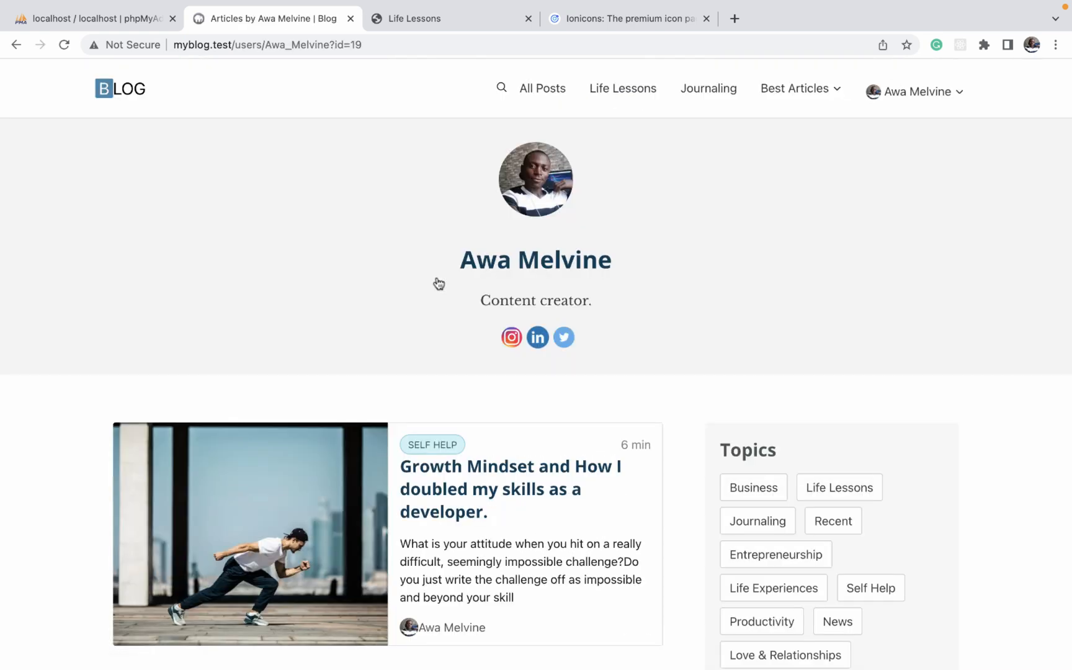
pyautogui.moveTo(602, 234)
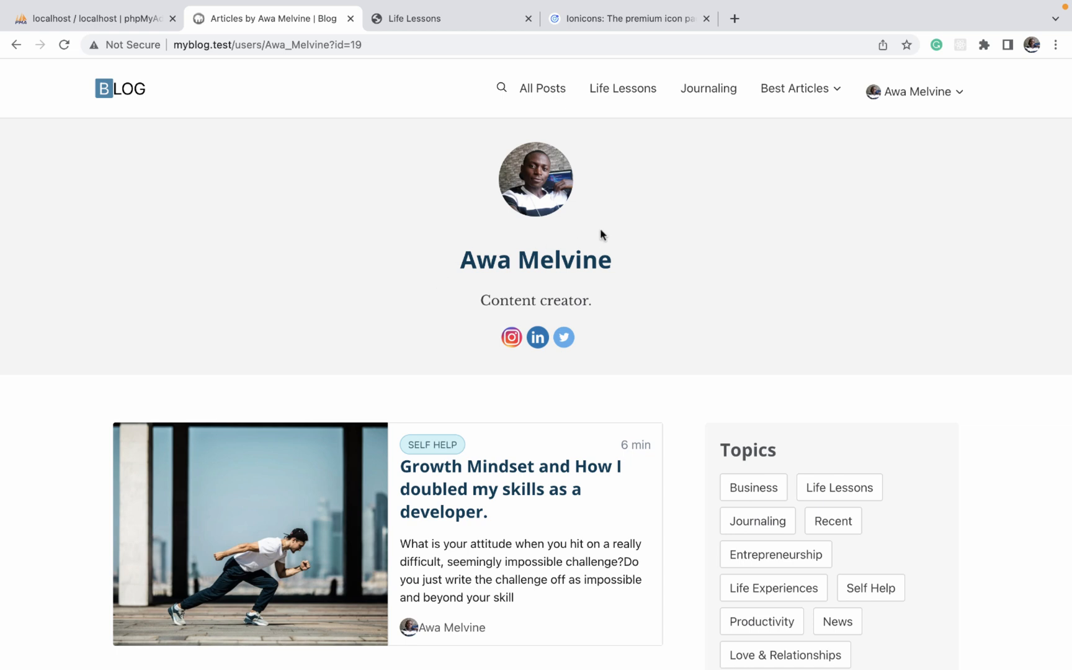
pyautogui.moveTo(561, 297)
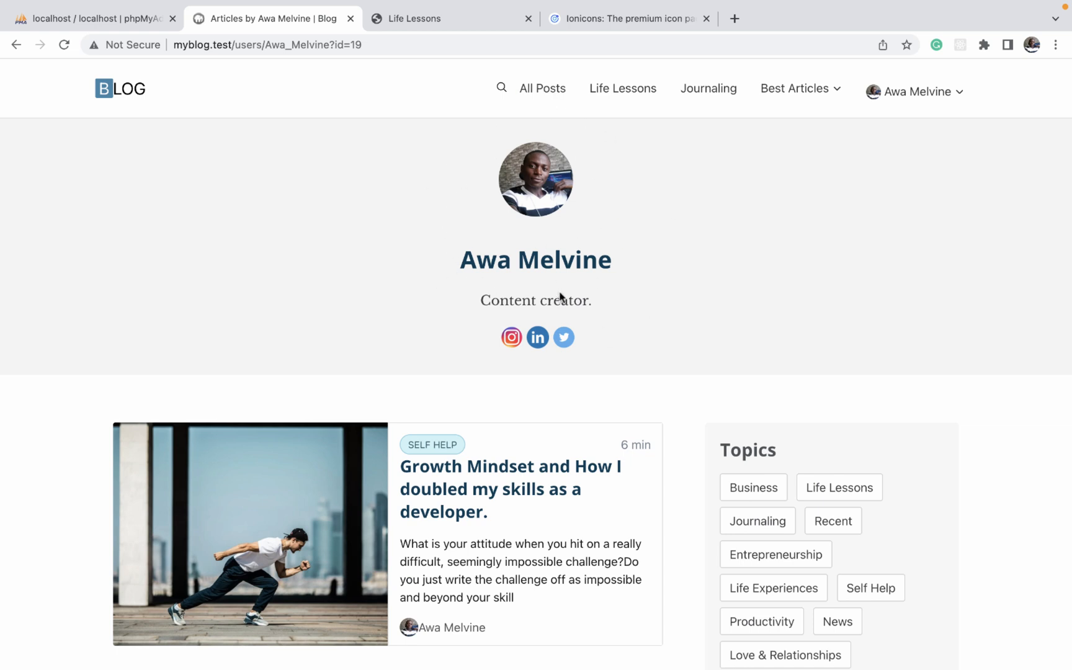
# Scroll through the author's article list and return toward the top of the profile.
pyautogui.scroll(-3)
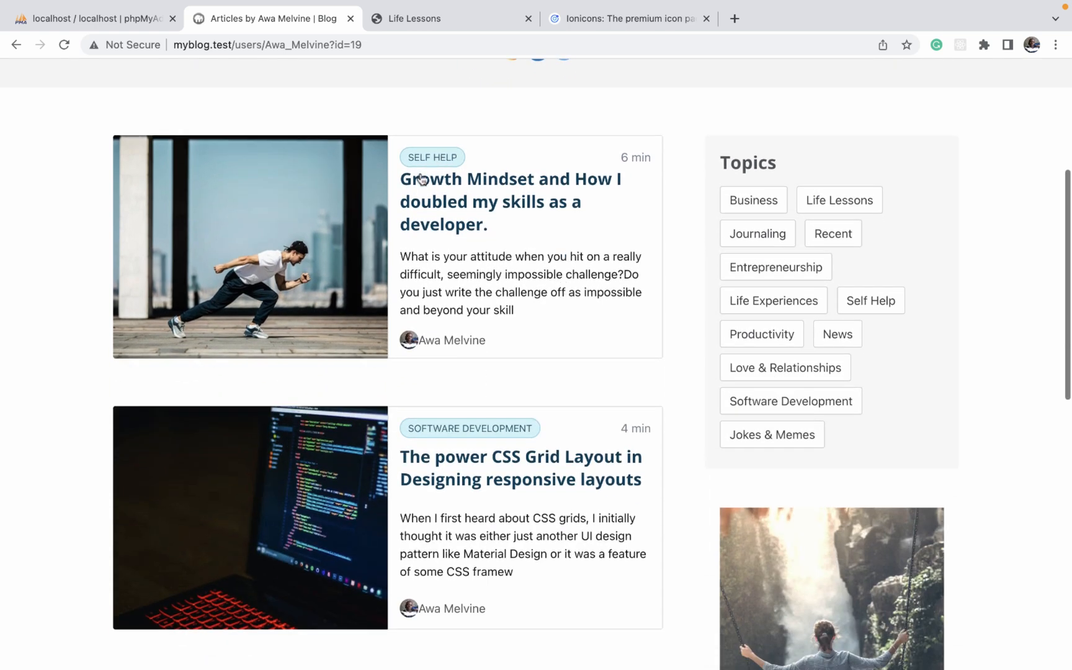
pyautogui.scroll(-3)
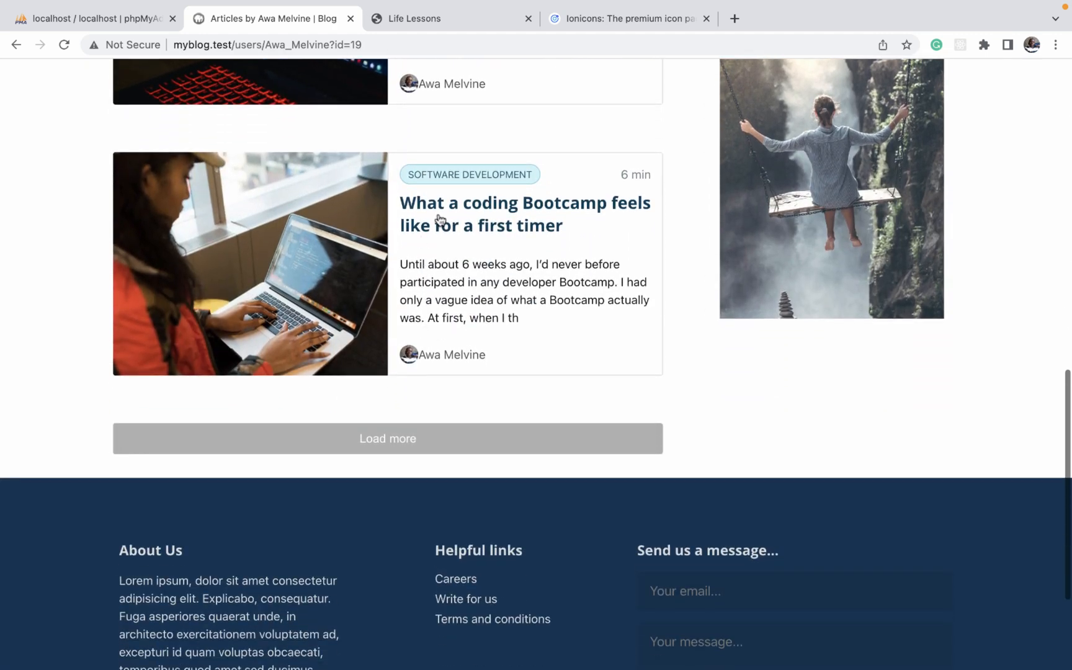
pyautogui.scroll(3)
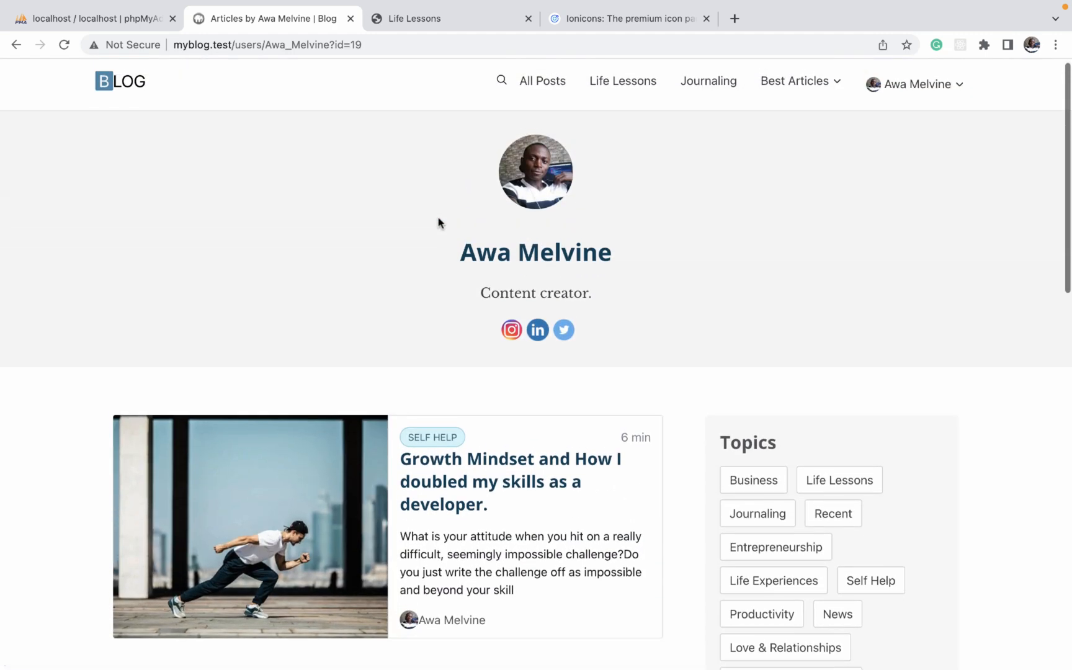
pyautogui.moveTo(438, 438)
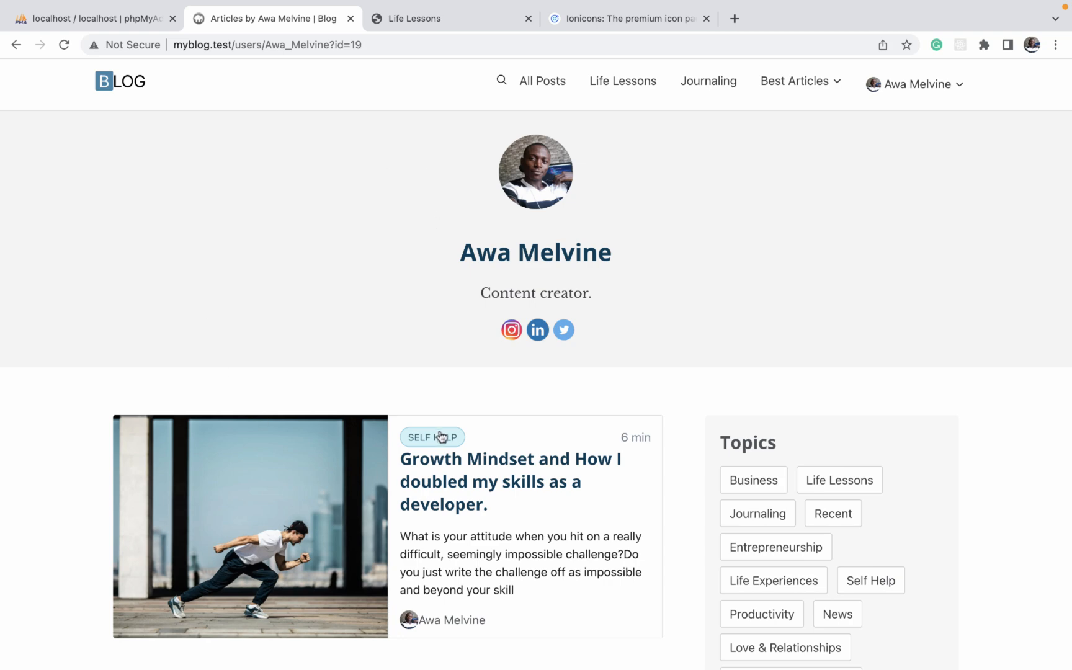
# Compare the local topic_posts.html tab with the live author page, then return to the code editor.
pyautogui.click(444, 19)
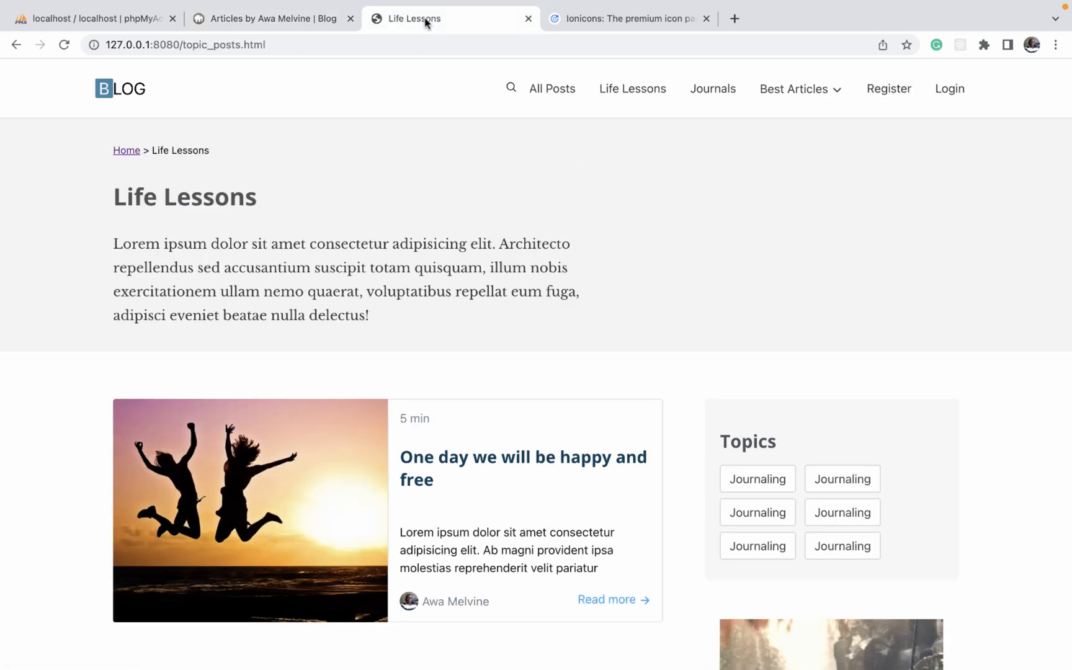
pyautogui.moveTo(537, 318)
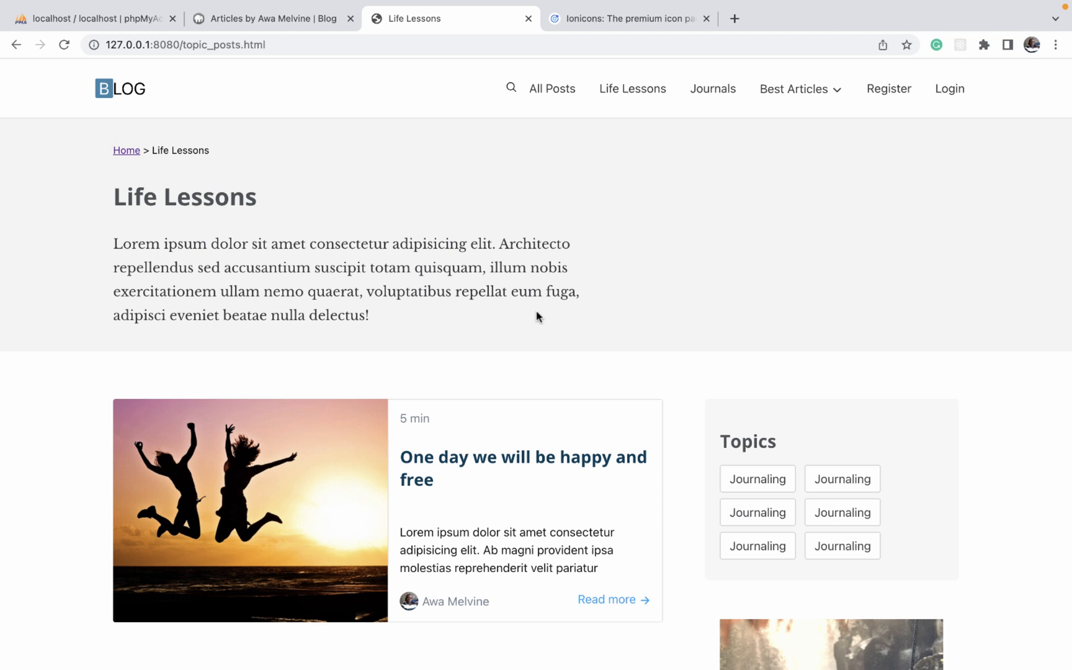
pyautogui.moveTo(544, 305)
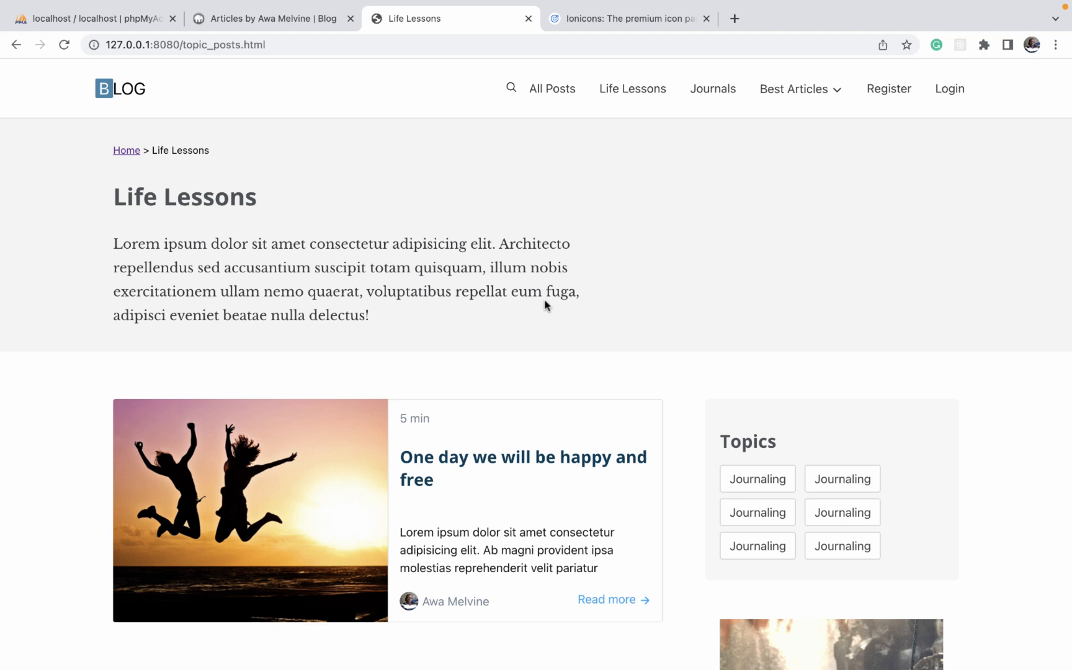
pyautogui.moveTo(348, 153)
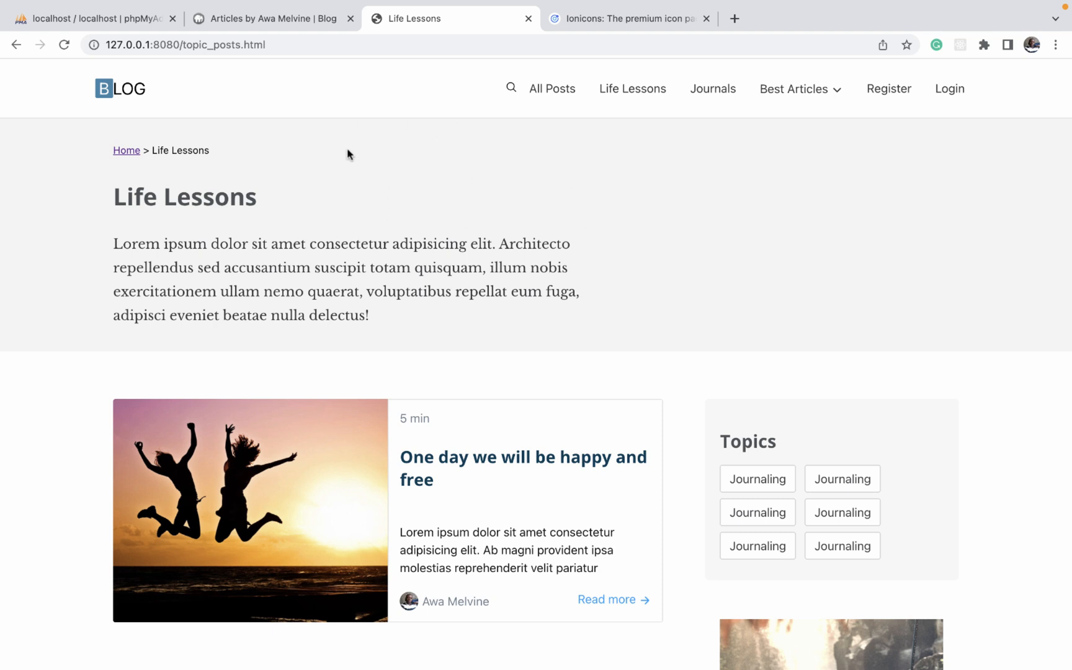
pyautogui.click(272, 18)
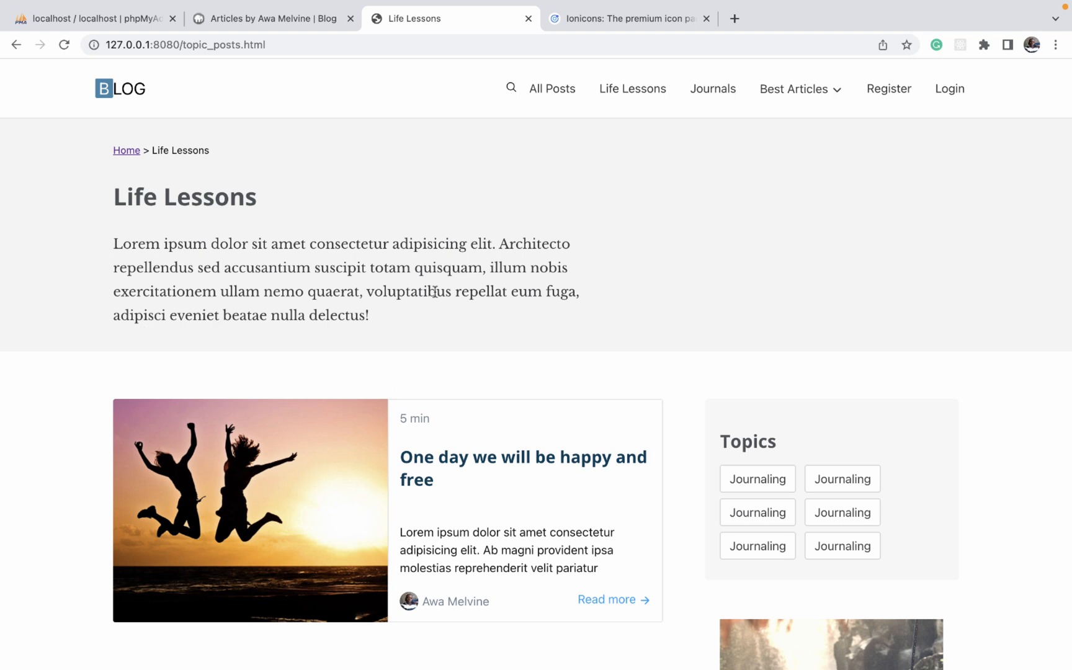
pyautogui.moveTo(572, 299)
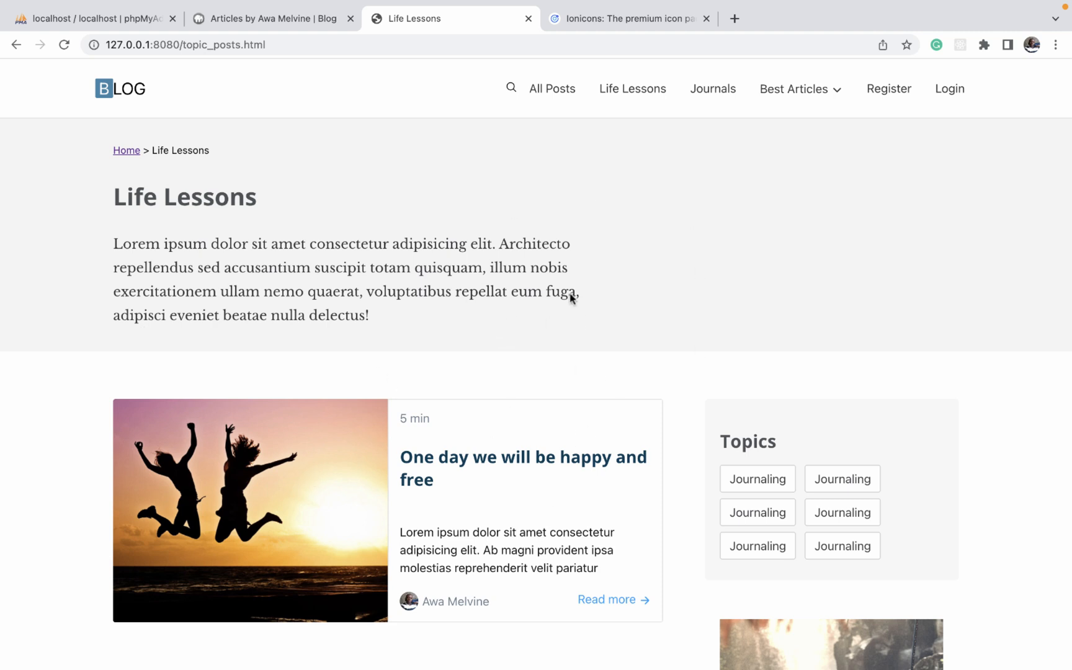
pyautogui.moveTo(539, 370)
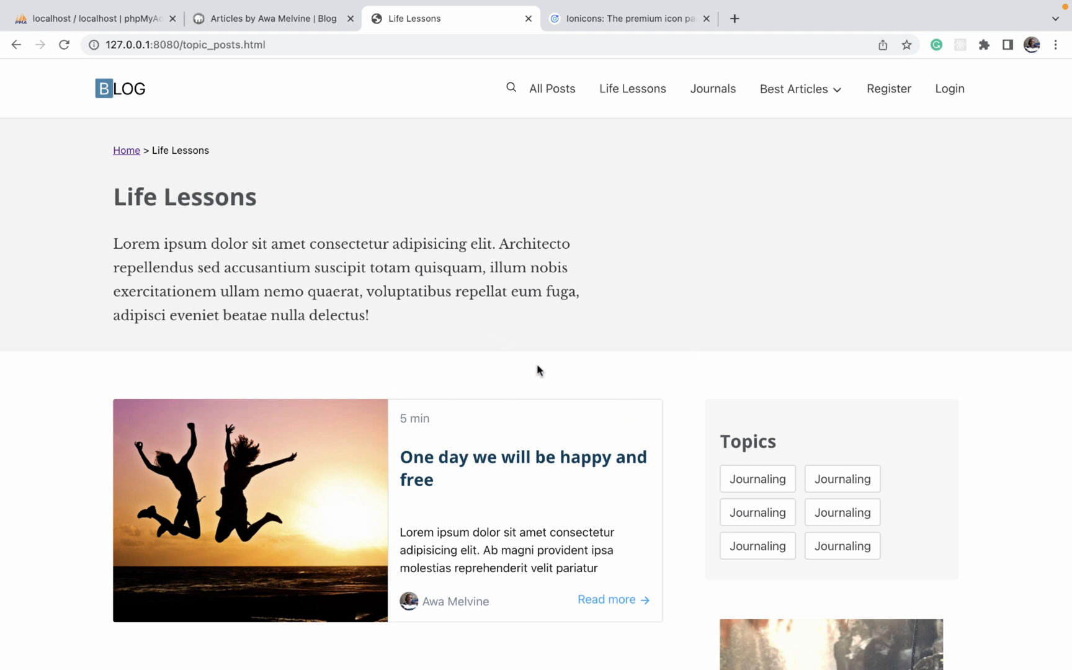
pyautogui.moveTo(414, 267)
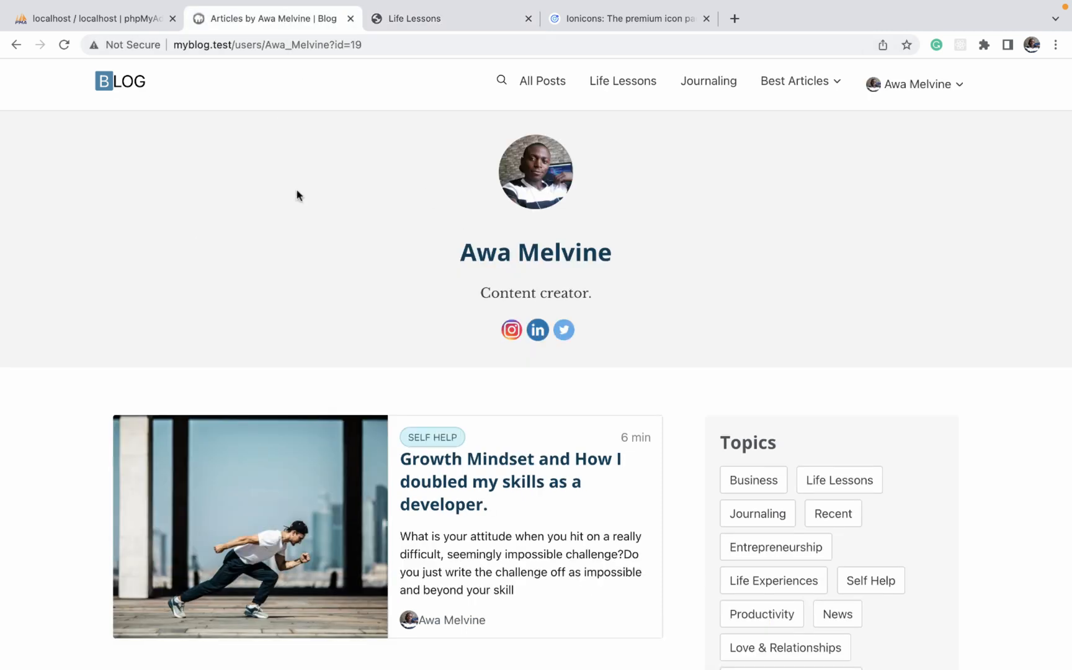
pyautogui.moveTo(361, 252)
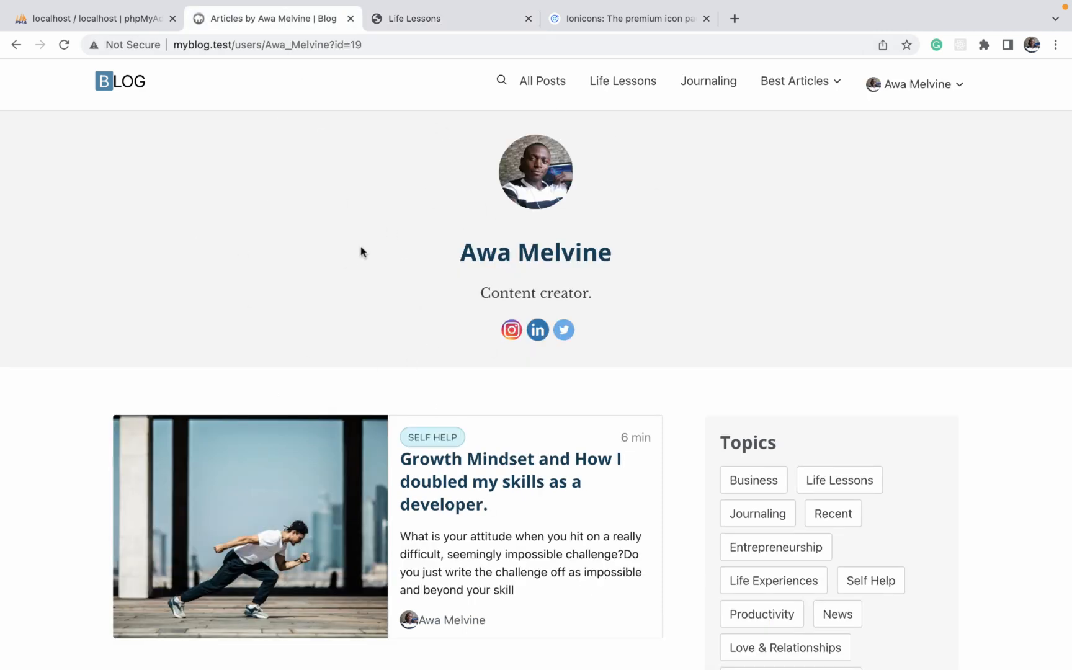
pyautogui.moveTo(377, 160)
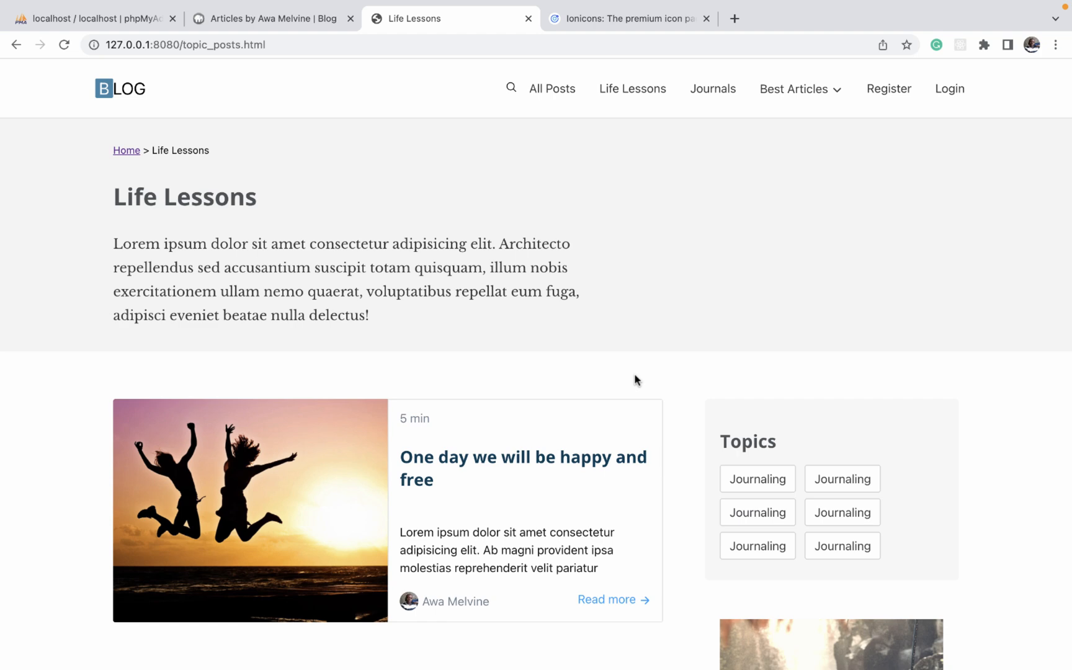
pyautogui.moveTo(470, 434)
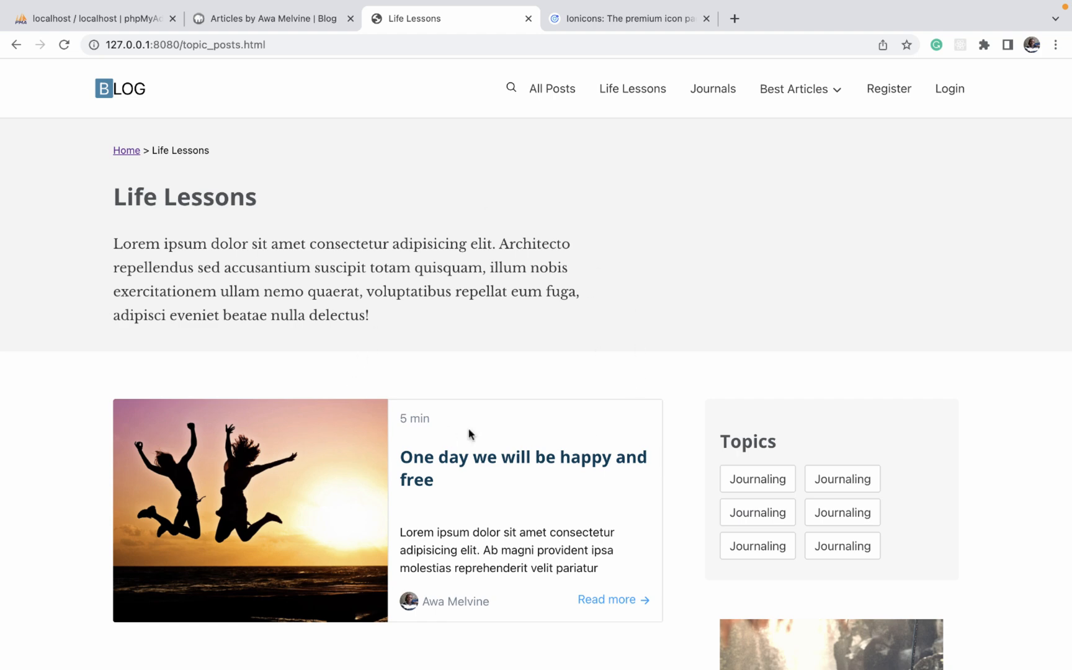
pyautogui.press('alt+tab')
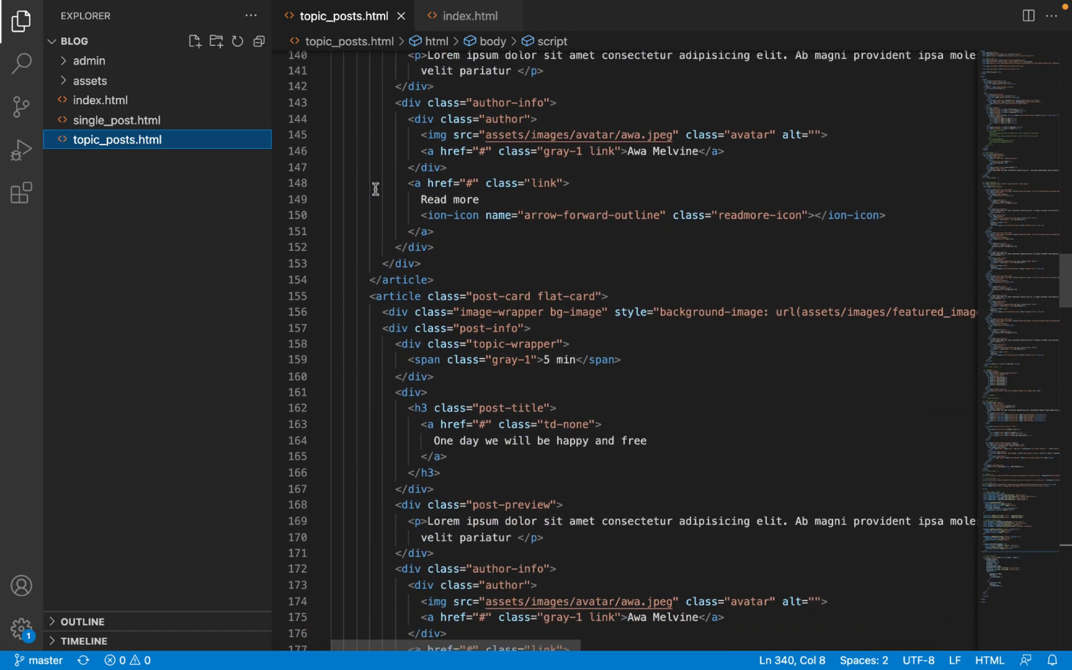
# Remove the jQuery and Slick Carousel script includes from the bottom of topic_posts.html.
pyautogui.scroll(-3)
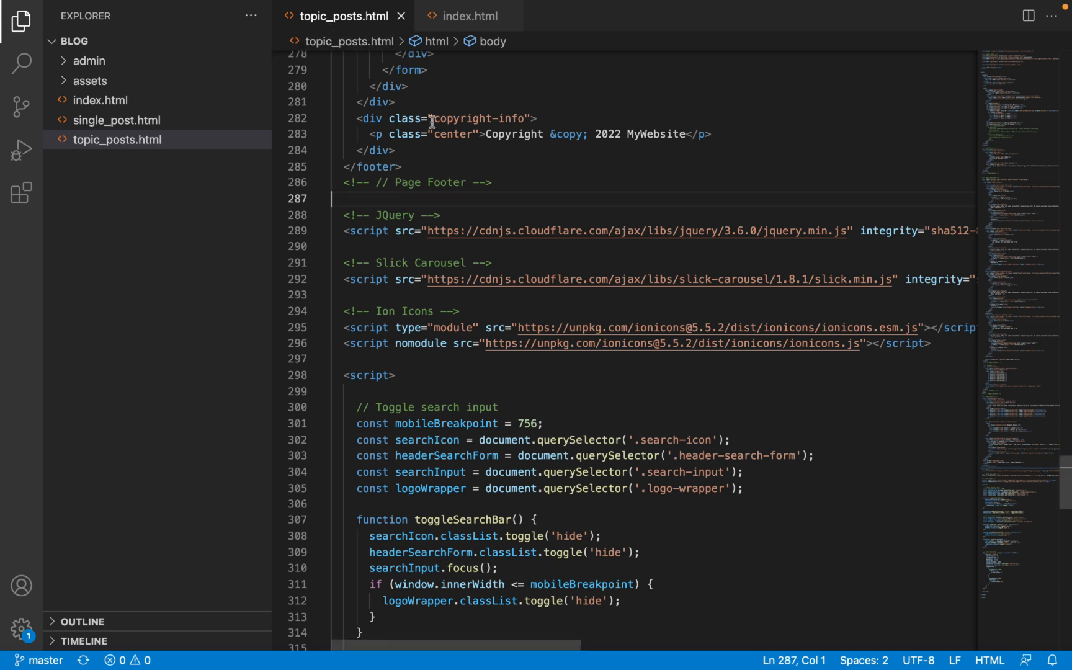
pyautogui.moveTo(424, 203)
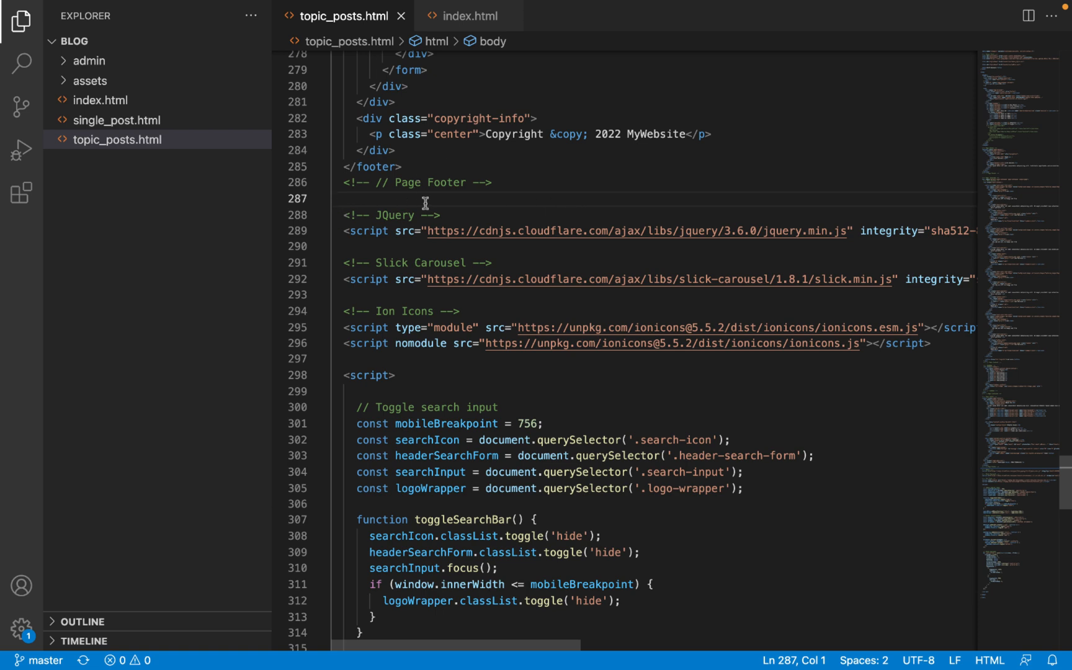
pyautogui.moveTo(423, 215); pyautogui.dragTo(491, 295)
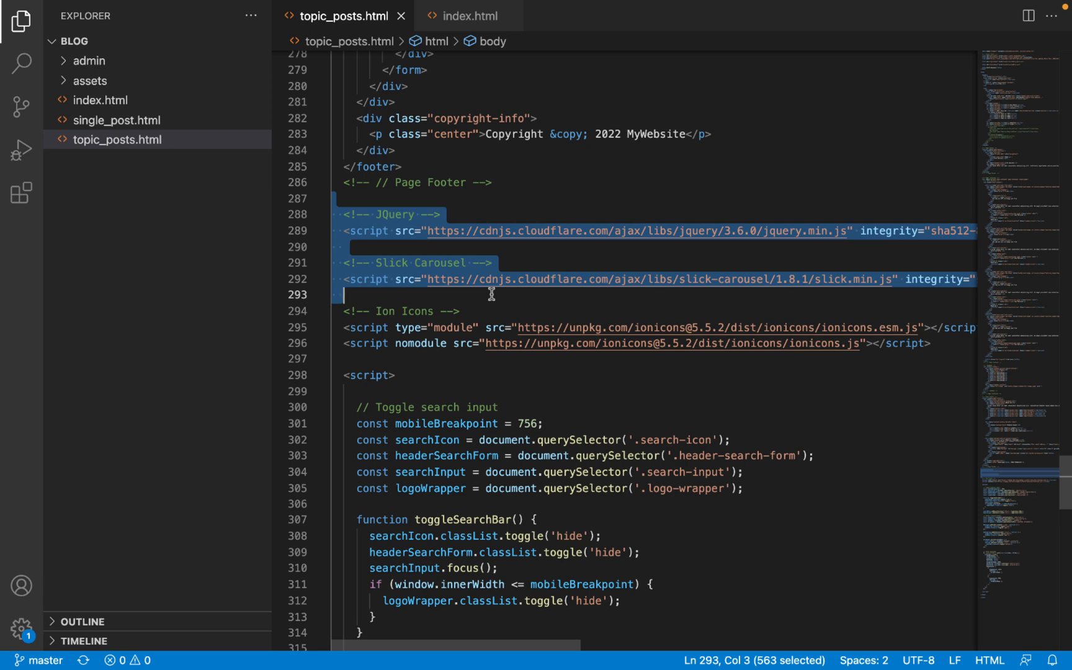
pyautogui.doubleClick(774, 231)
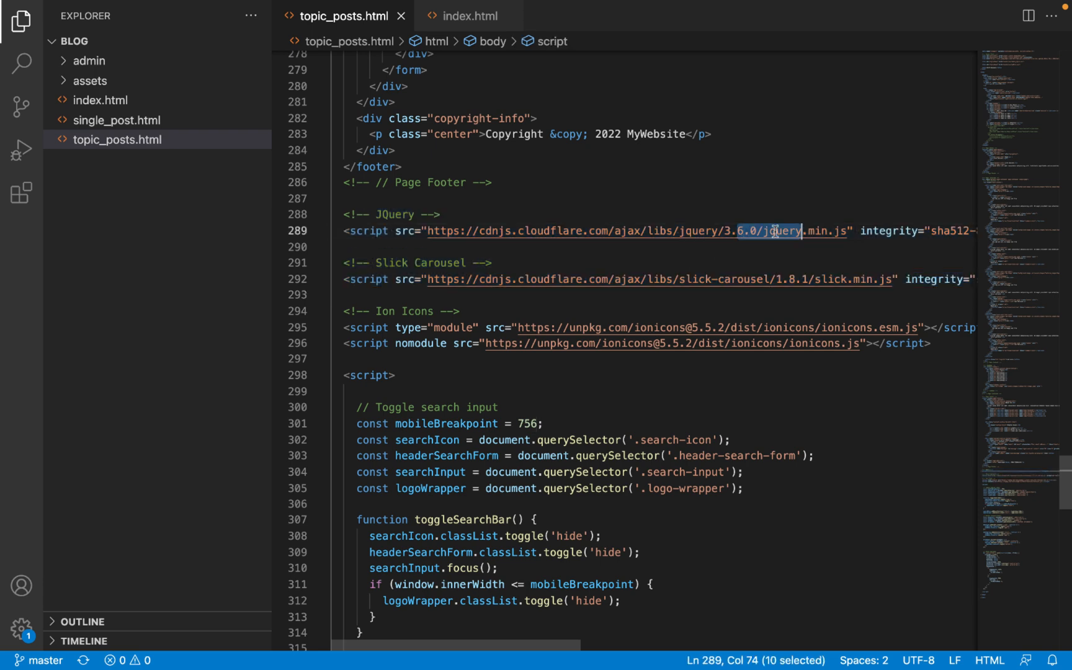
pyautogui.click(814, 279)
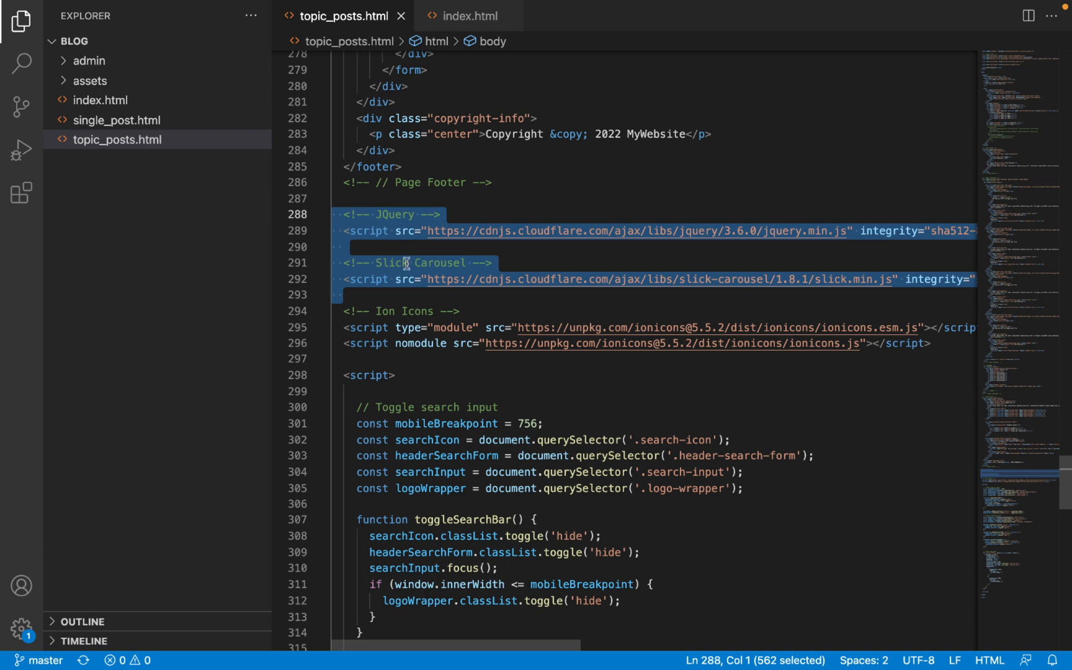
pyautogui.doubleClick(443, 263)
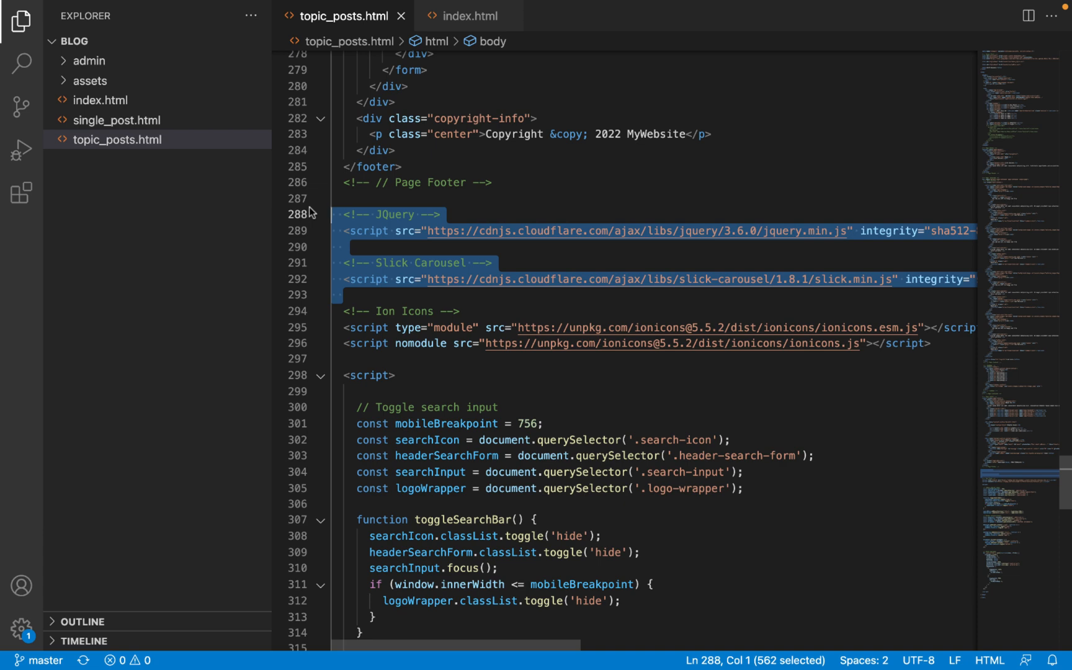
pyautogui.press('Delete')
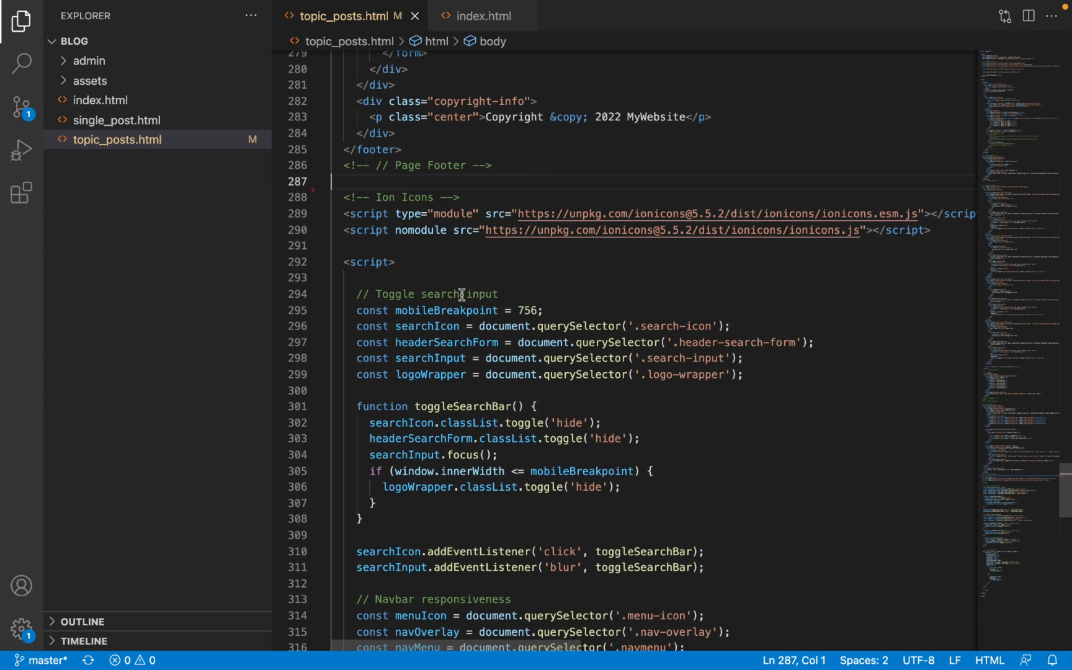
# Delete the Slick Carousel setup code from the closing inline script.
pyautogui.scroll(-3)
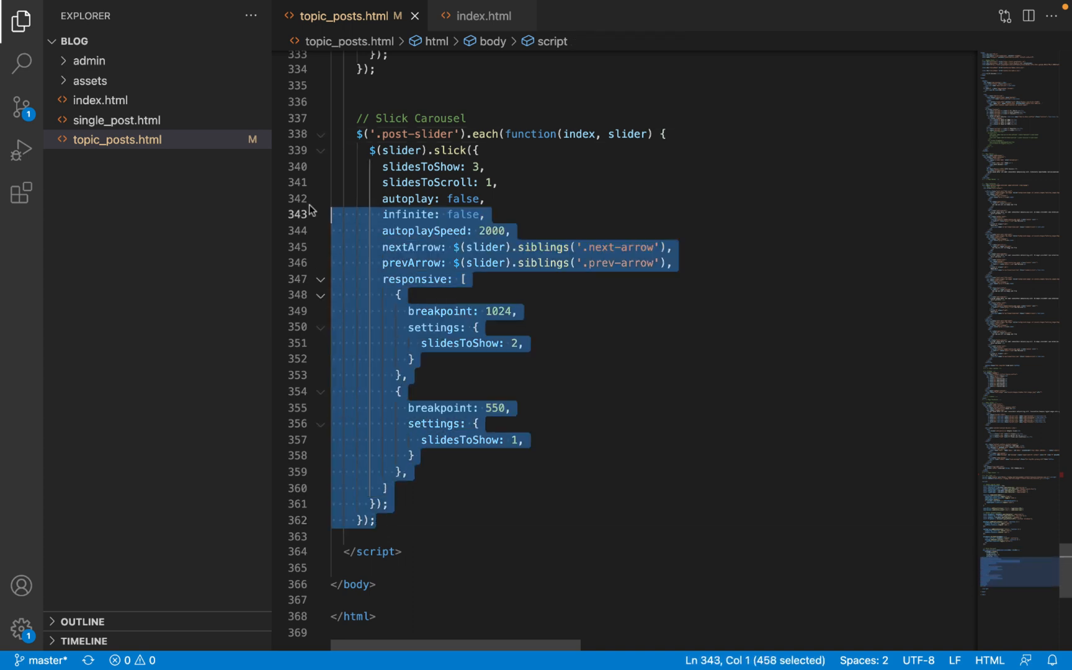
pyautogui.press('Delete')
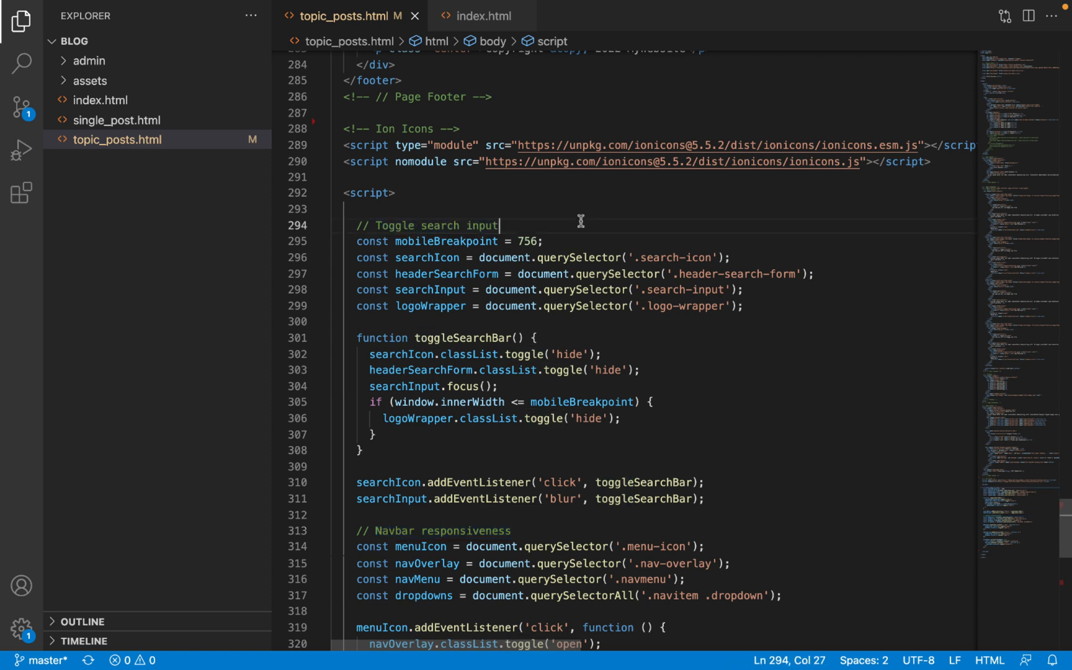
pyautogui.moveTo(567, 231)
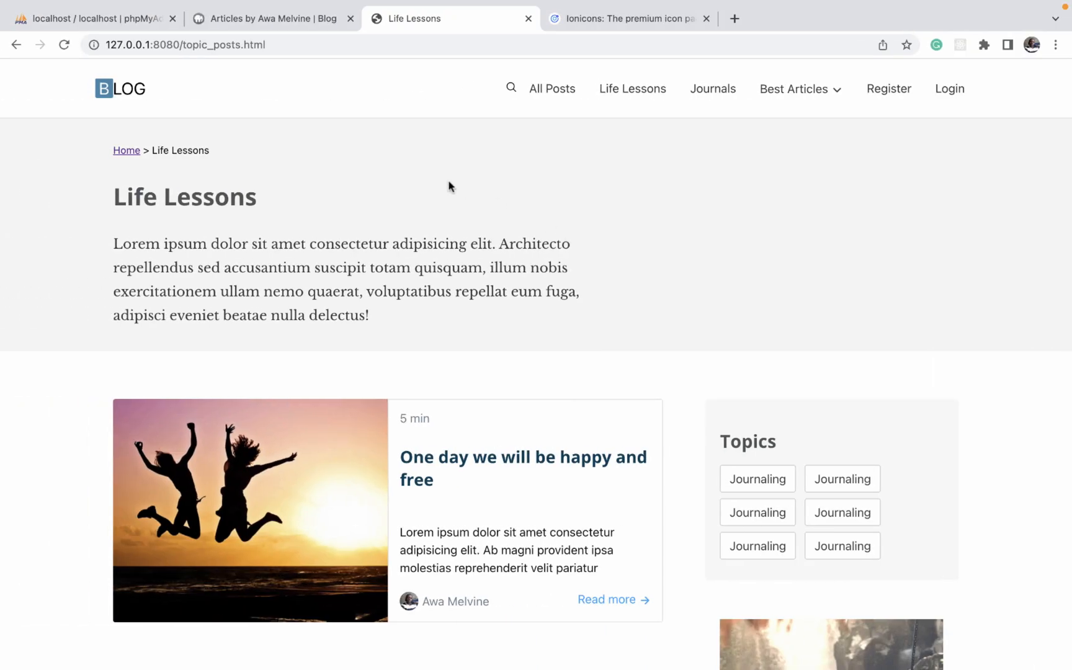
pyautogui.click(272, 19)
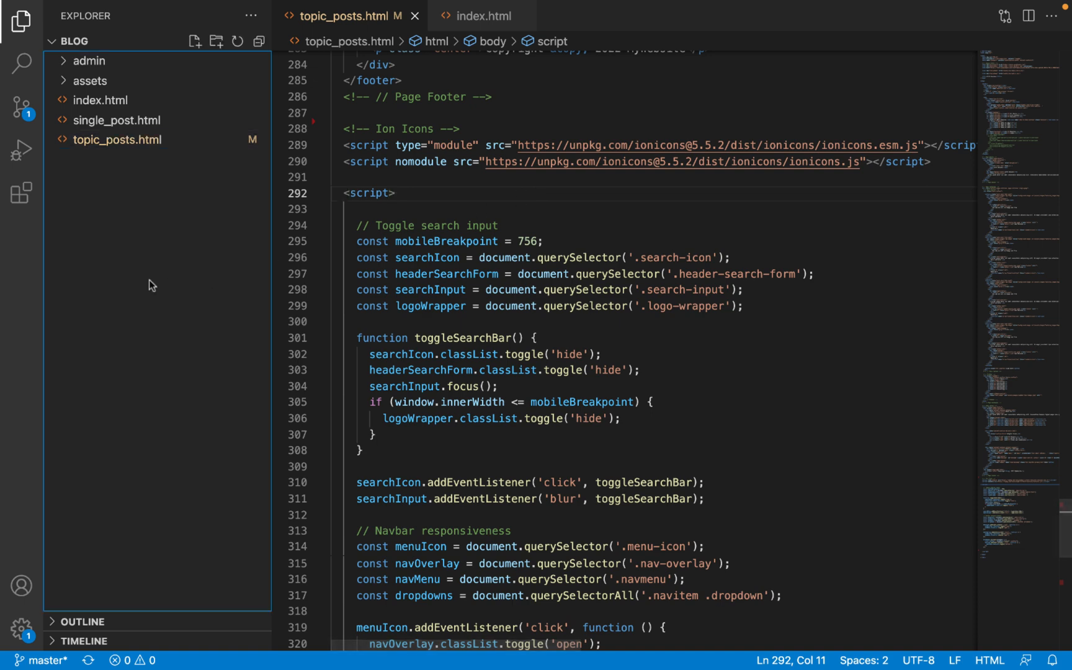
pyautogui.moveTo(171, 212)
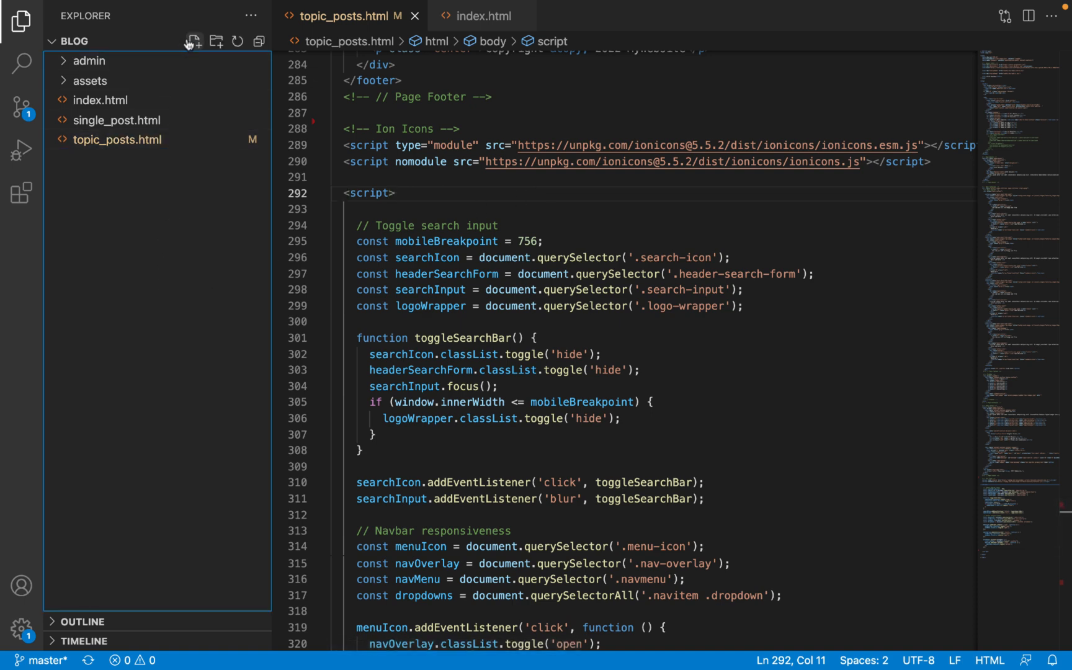
# Create a new file named user_posts.html in the project root.
pyautogui.click(194, 41)
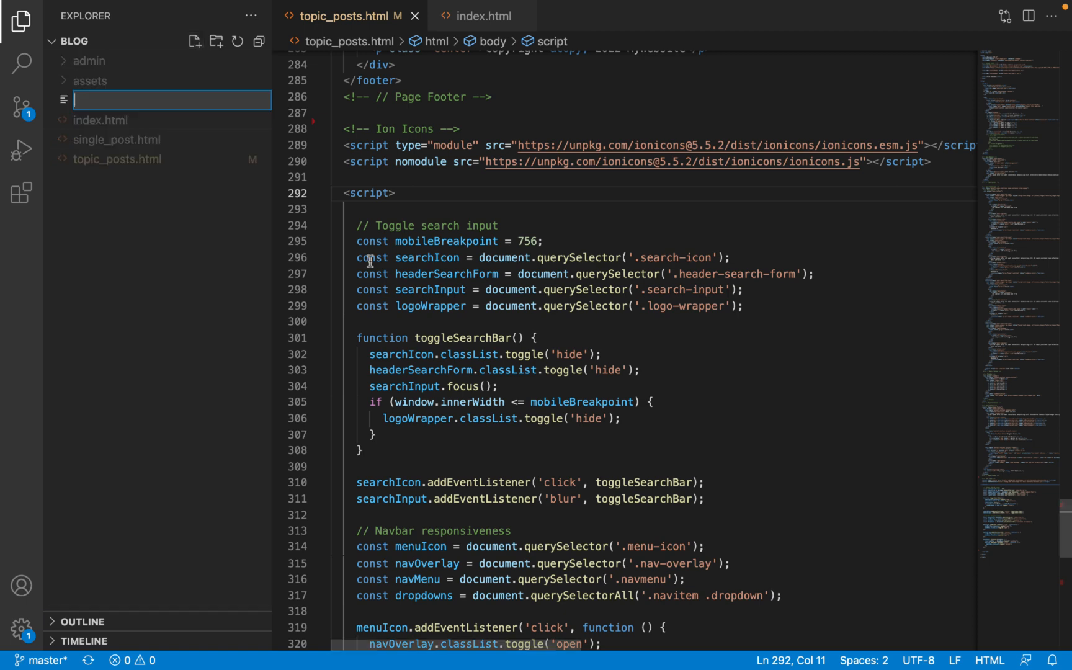
pyautogui.write('user_post')
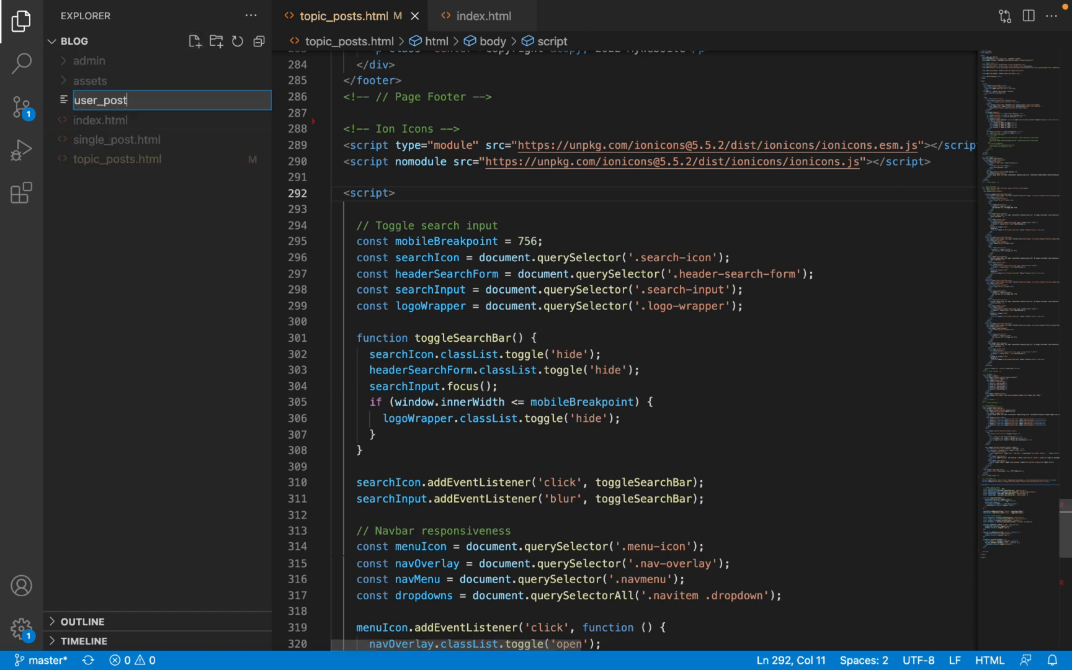
pyautogui.press('Enter')
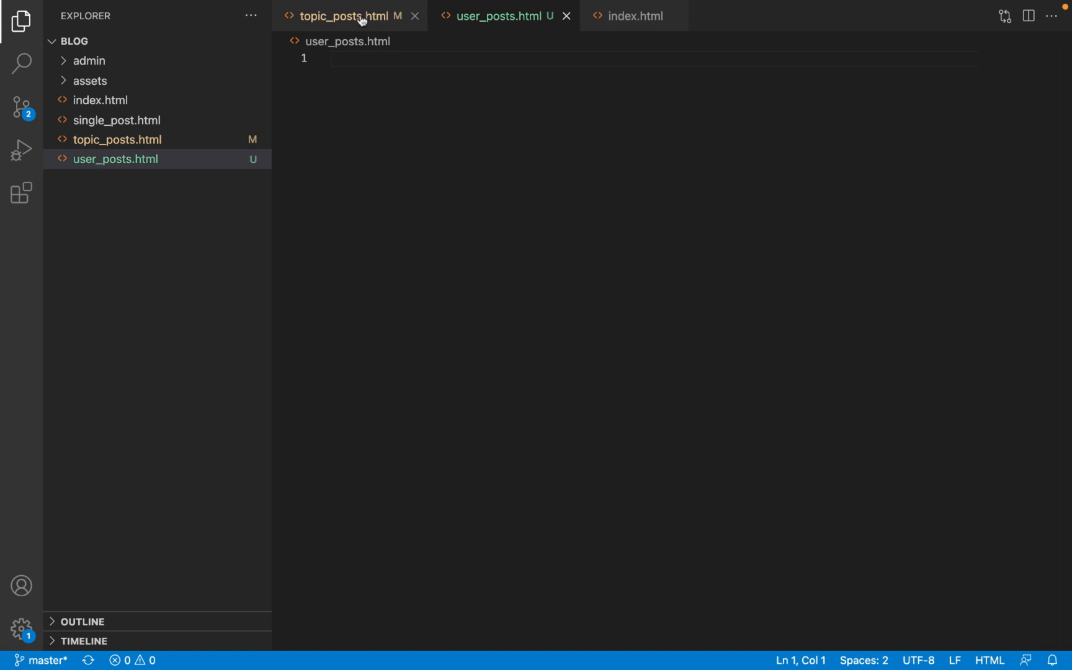
# Copy the entire topic_posts.html source for pasting into user_posts.html.
pyautogui.click(345, 16)
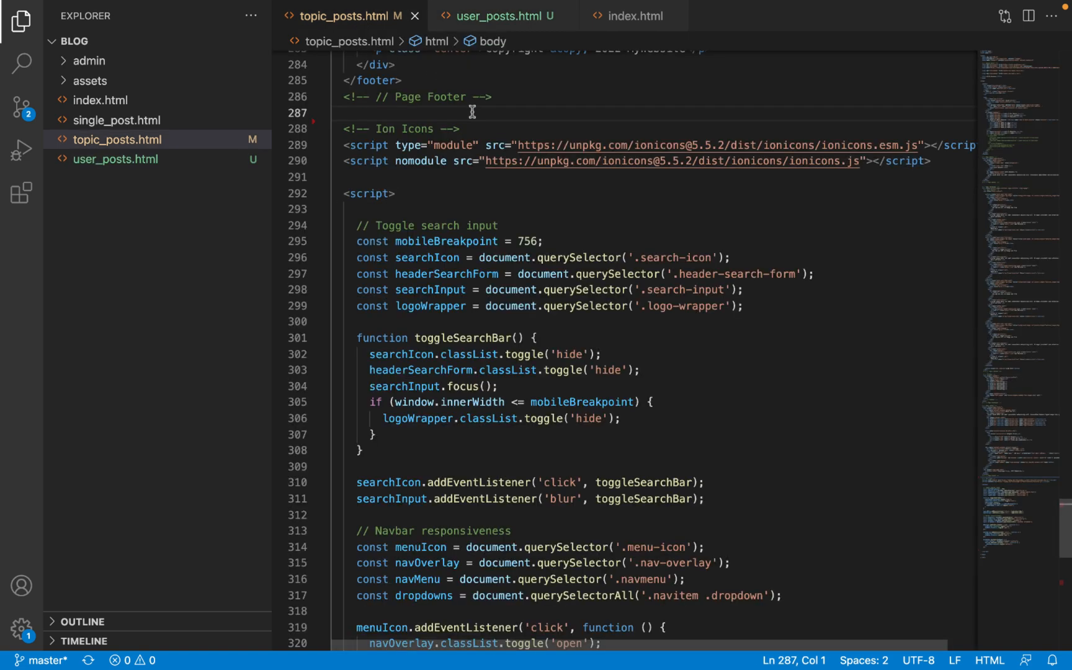
pyautogui.press('ctrl+a')
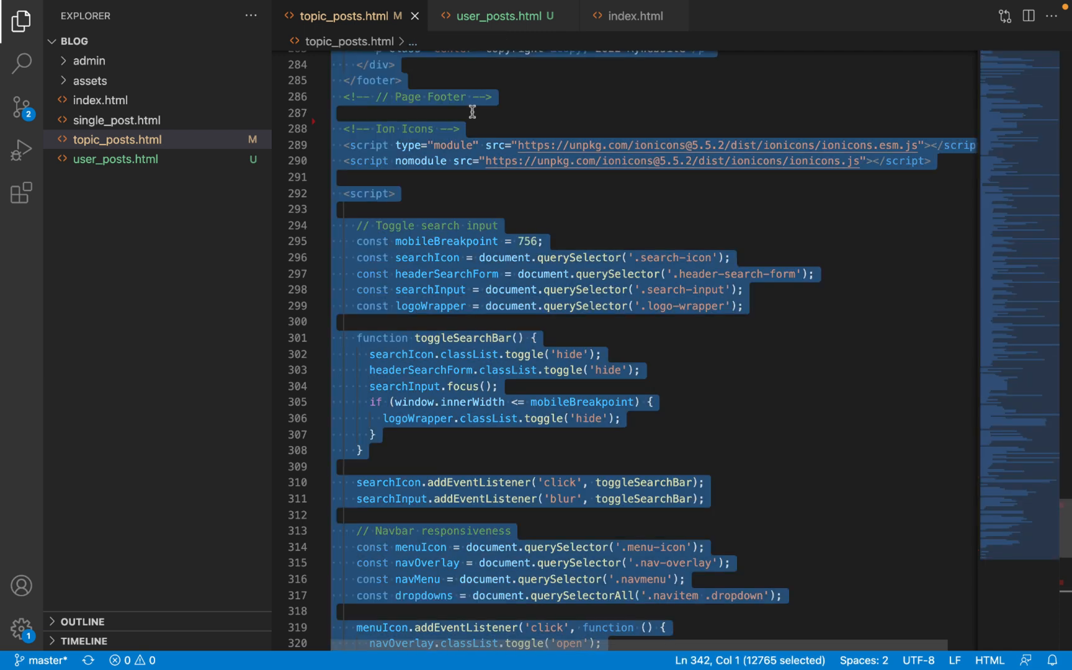
pyautogui.rightClick(472, 111)
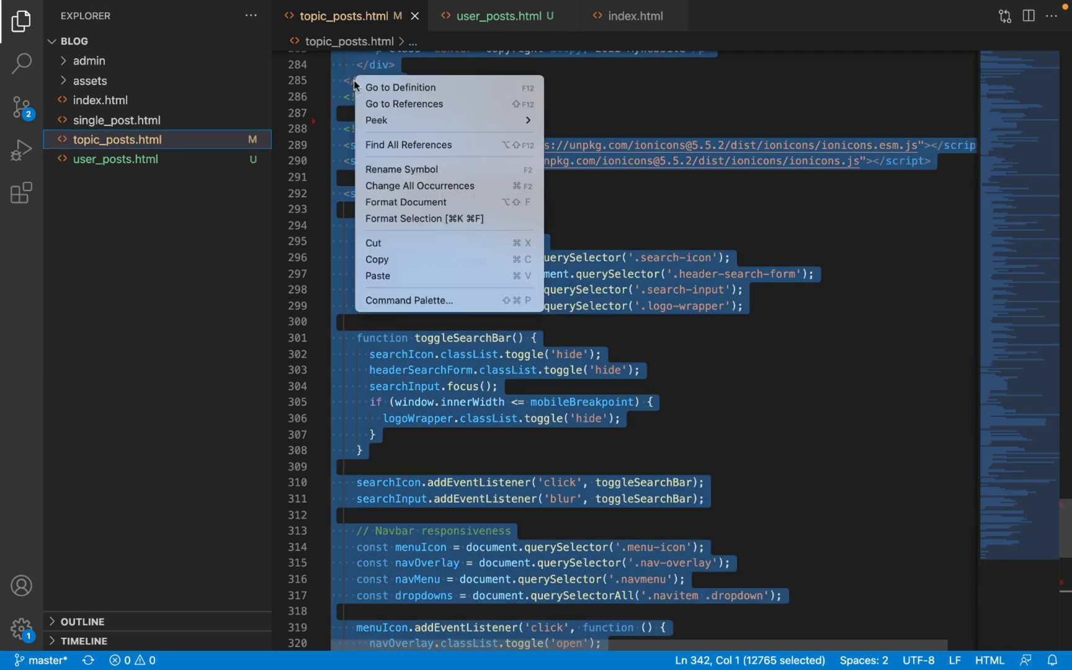
pyautogui.click(427, 256)
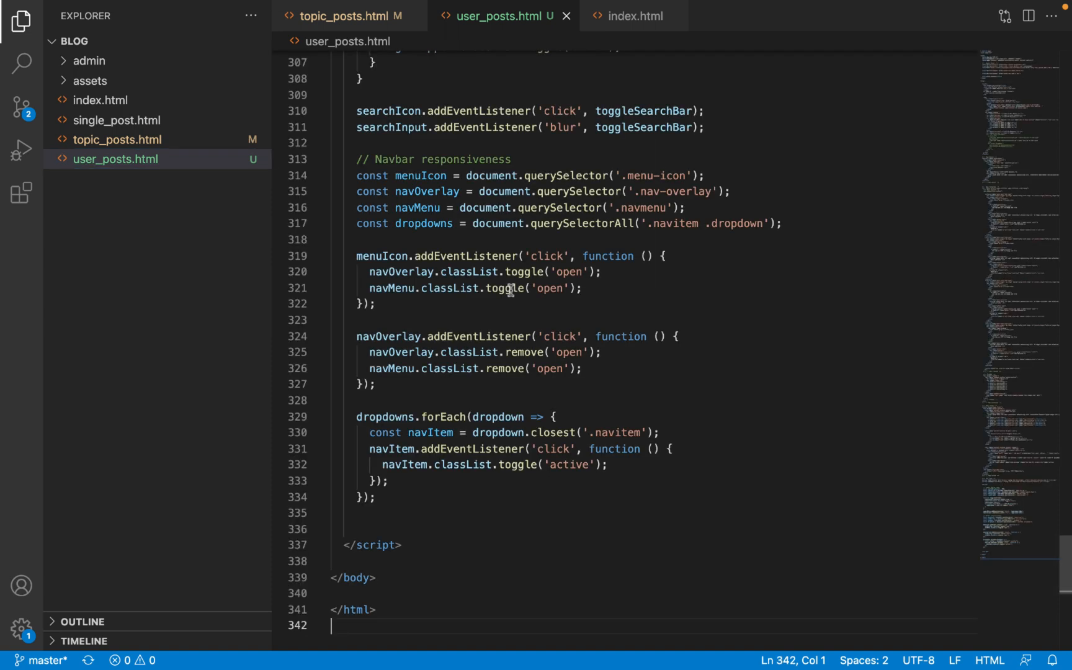
pyautogui.scroll(3)
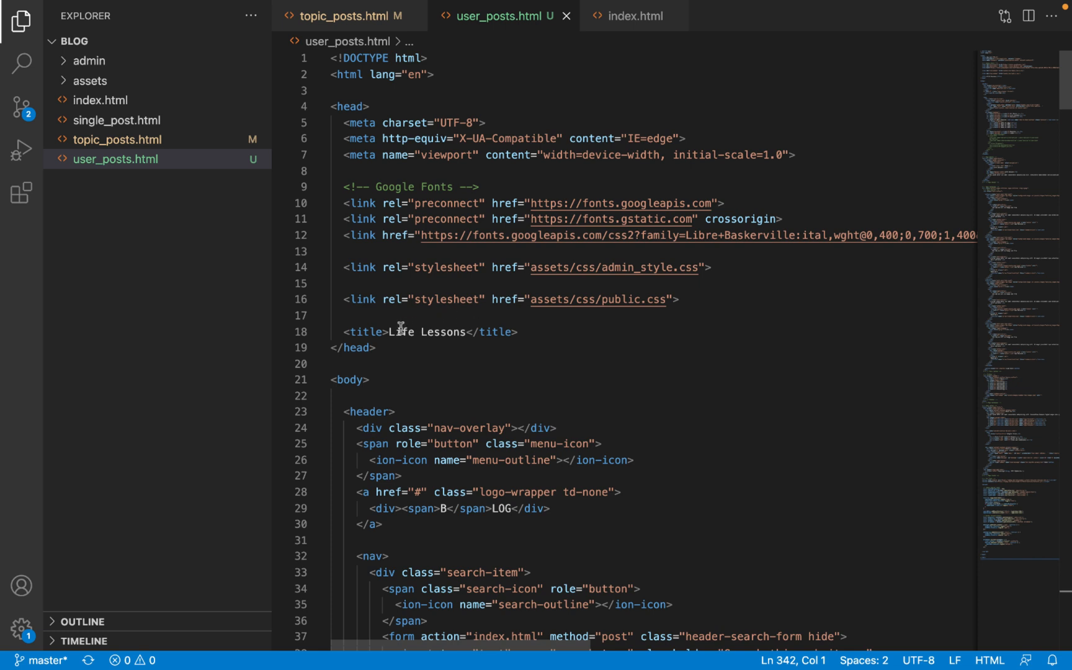
# Set the page title to 'Articles by Awa Melvine'.
pyautogui.write('Art')
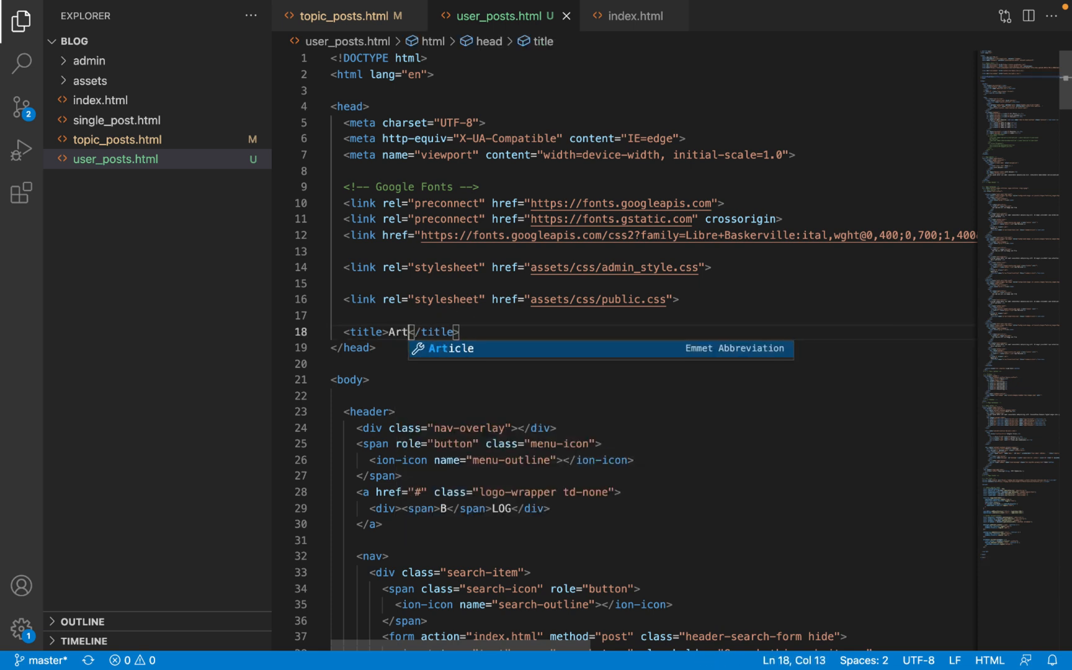
pyautogui.write('icles by')
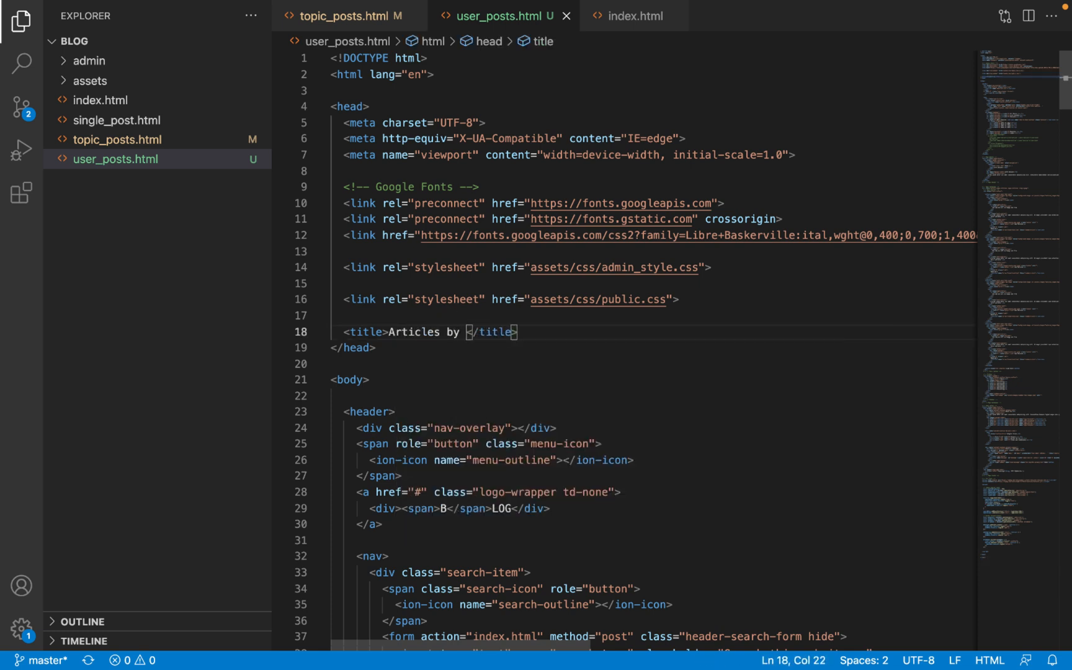
pyautogui.write('Awa Melvin')
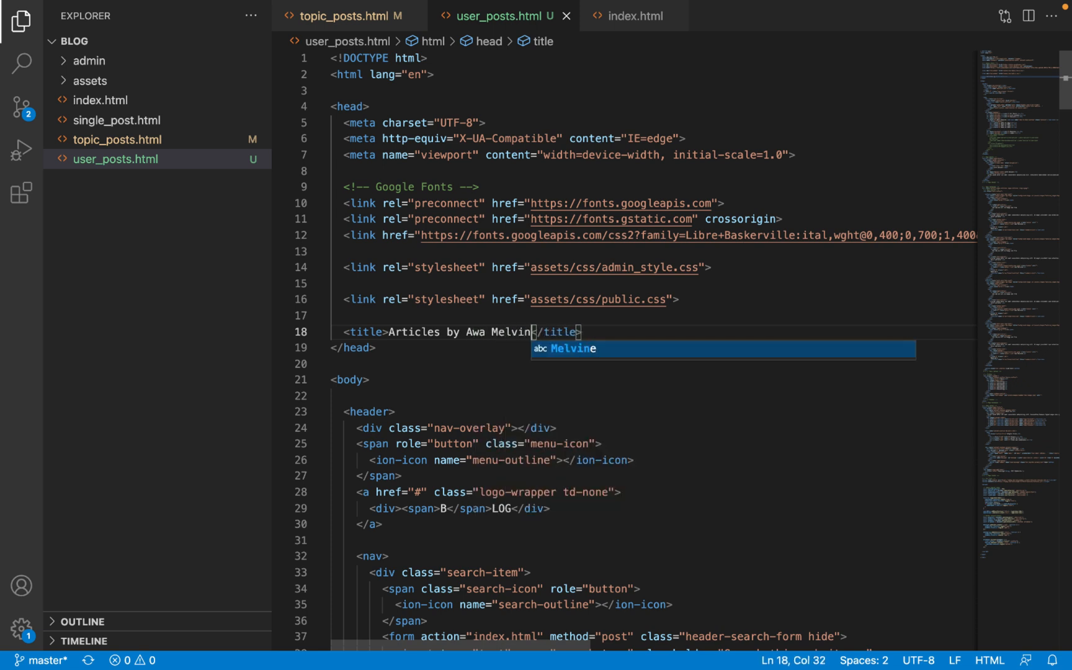
pyautogui.press('Tab')
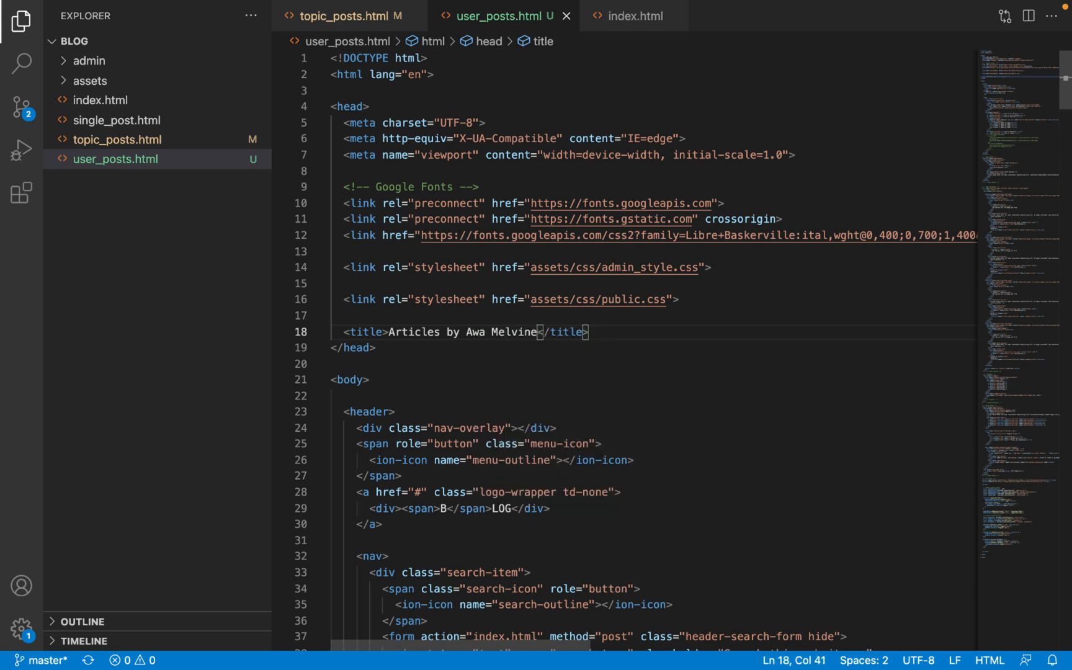
pyautogui.moveTo(417, 337)
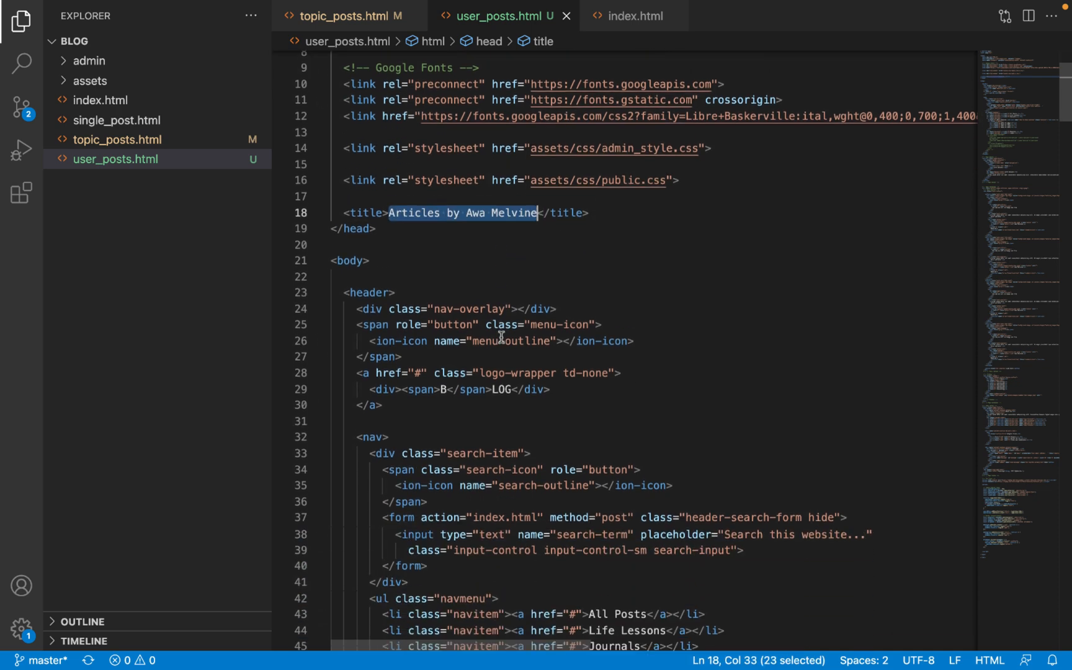
pyautogui.scroll(-3)
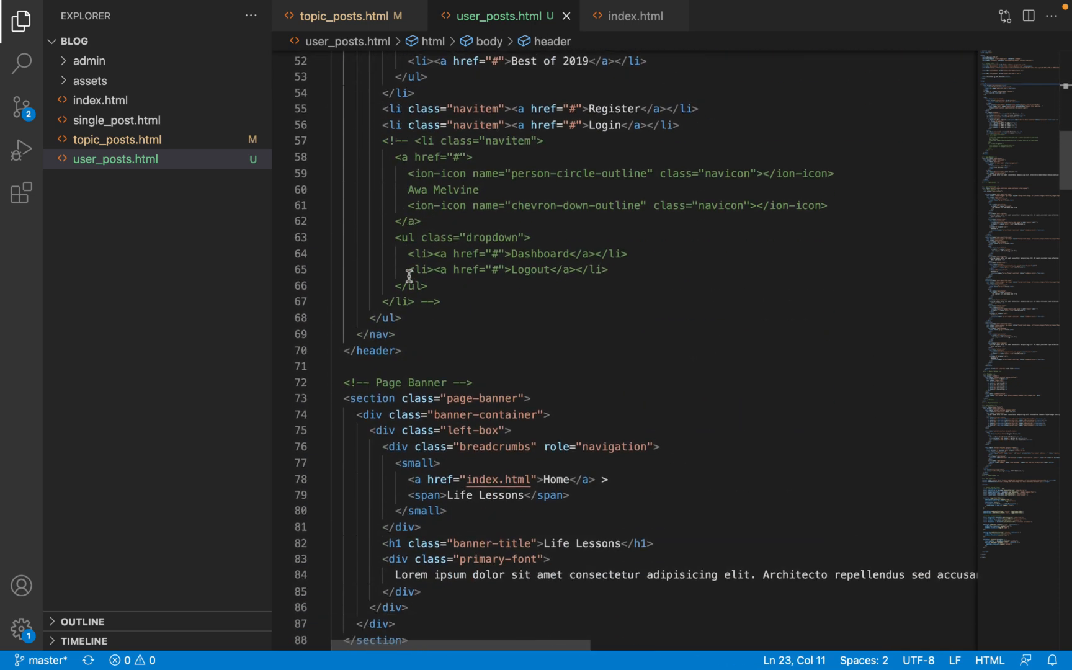
pyautogui.scroll(-3)
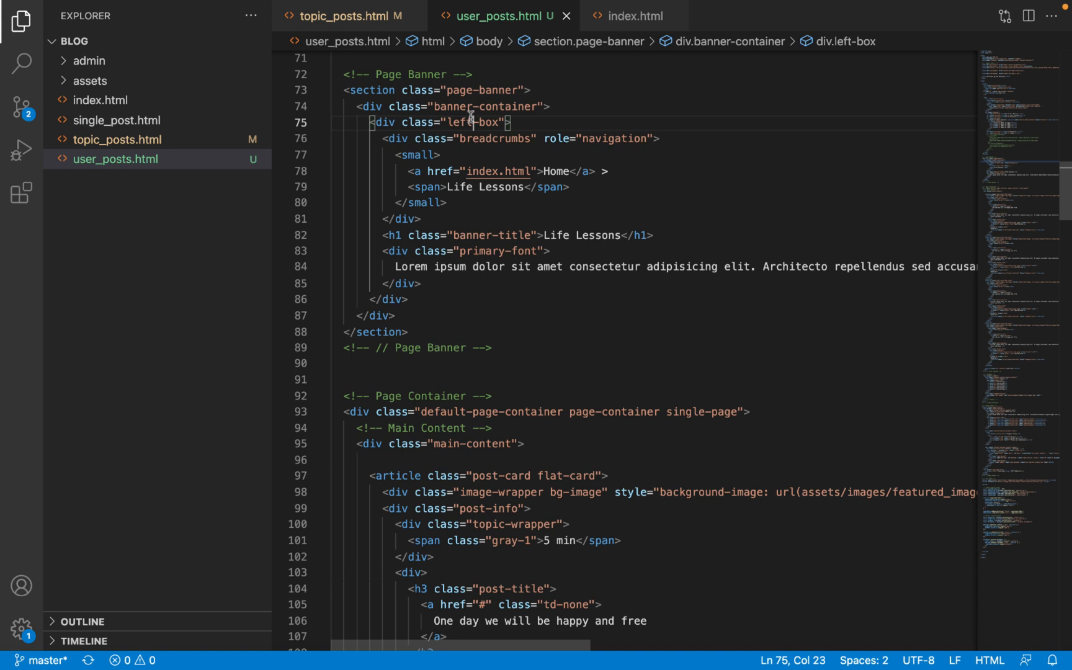
pyautogui.click(377, 138)
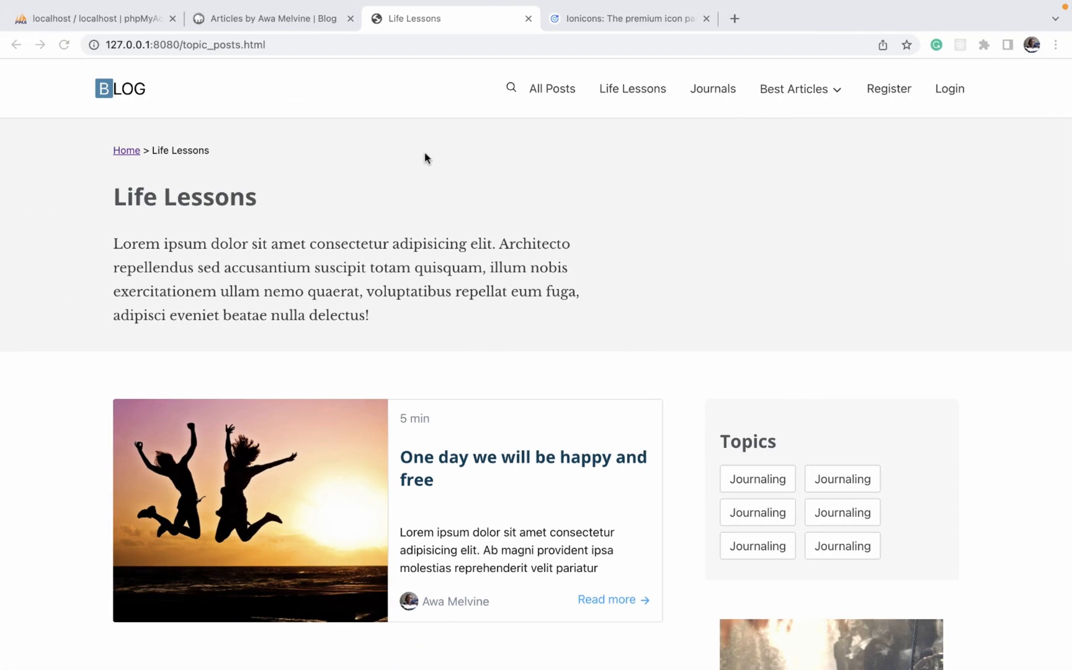
pyautogui.click(270, 19)
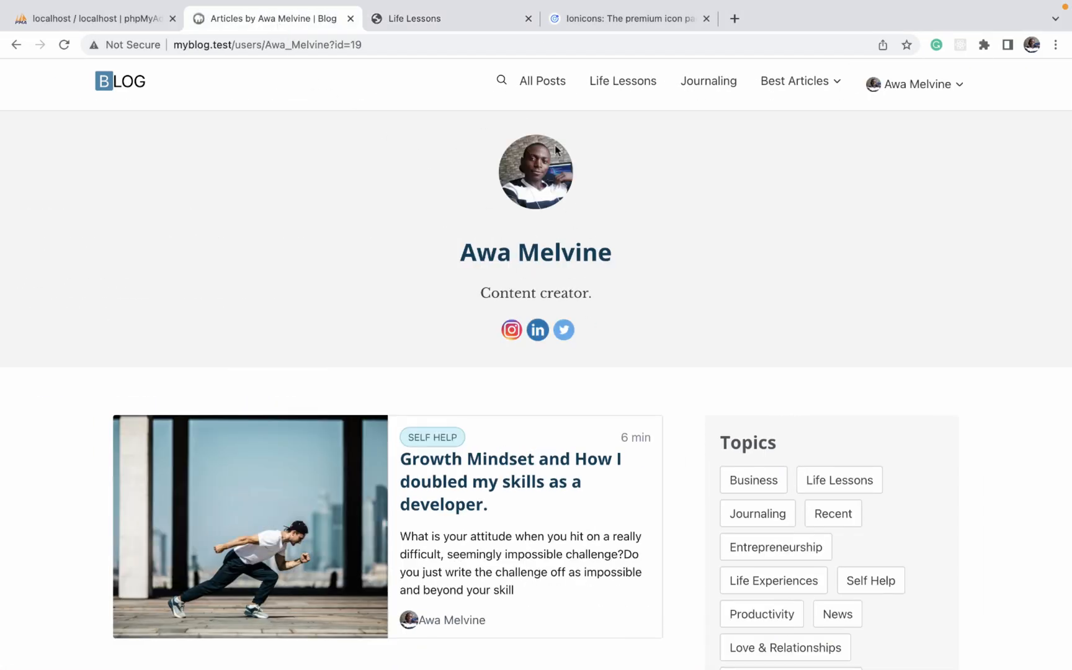
pyautogui.click(444, 19)
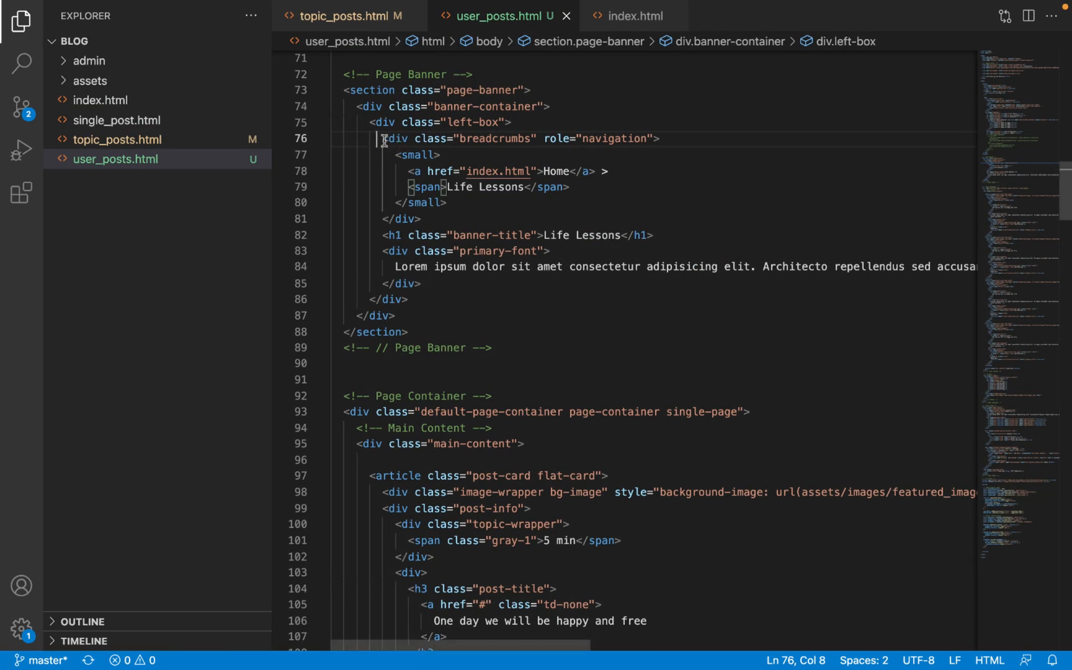
# Strip the breadcrumbs, Life Lessons heading and intro paragraph out of the page banner.
pyautogui.moveTo(384, 138); pyautogui.dragTo(424, 218)
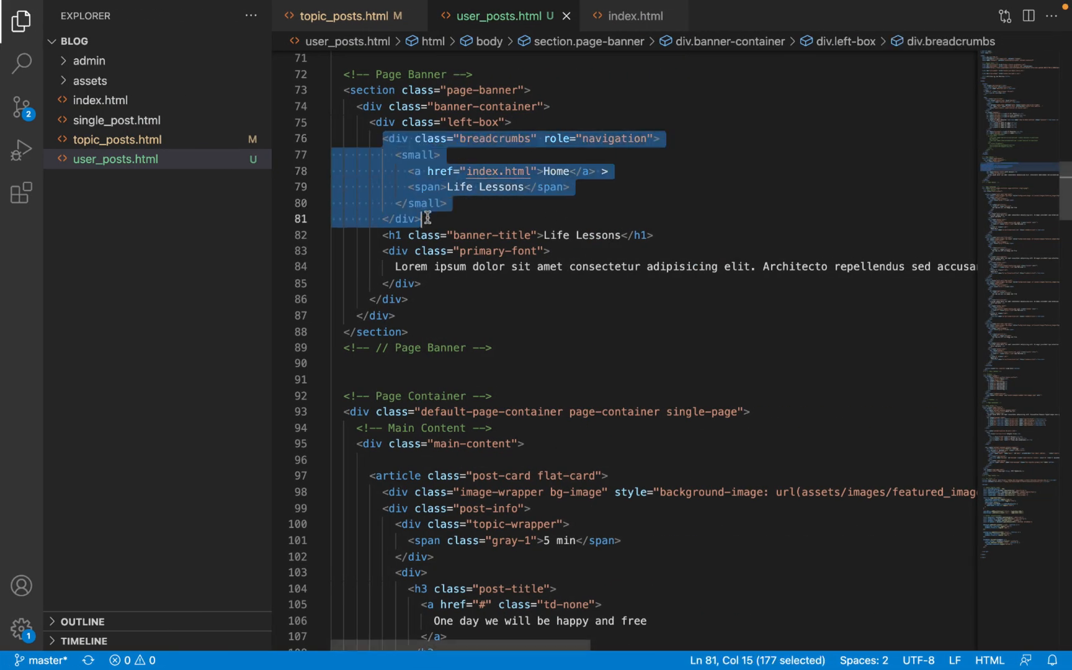
pyautogui.press('Delete')
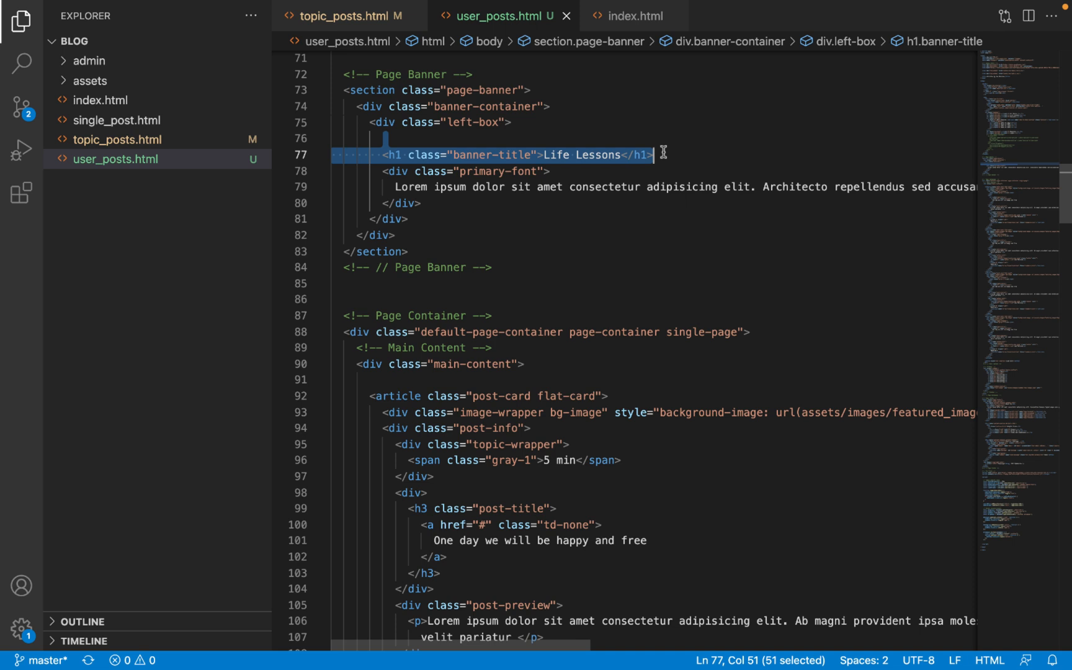
pyautogui.press('Delete')
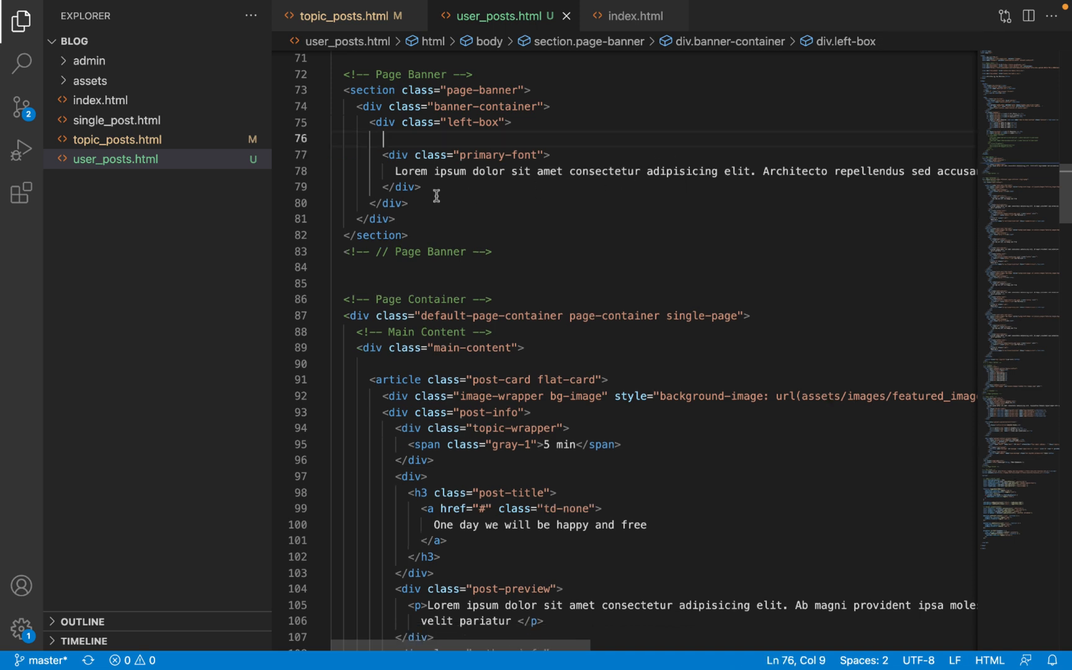
pyautogui.moveTo(385, 138); pyautogui.dragTo(427, 186)
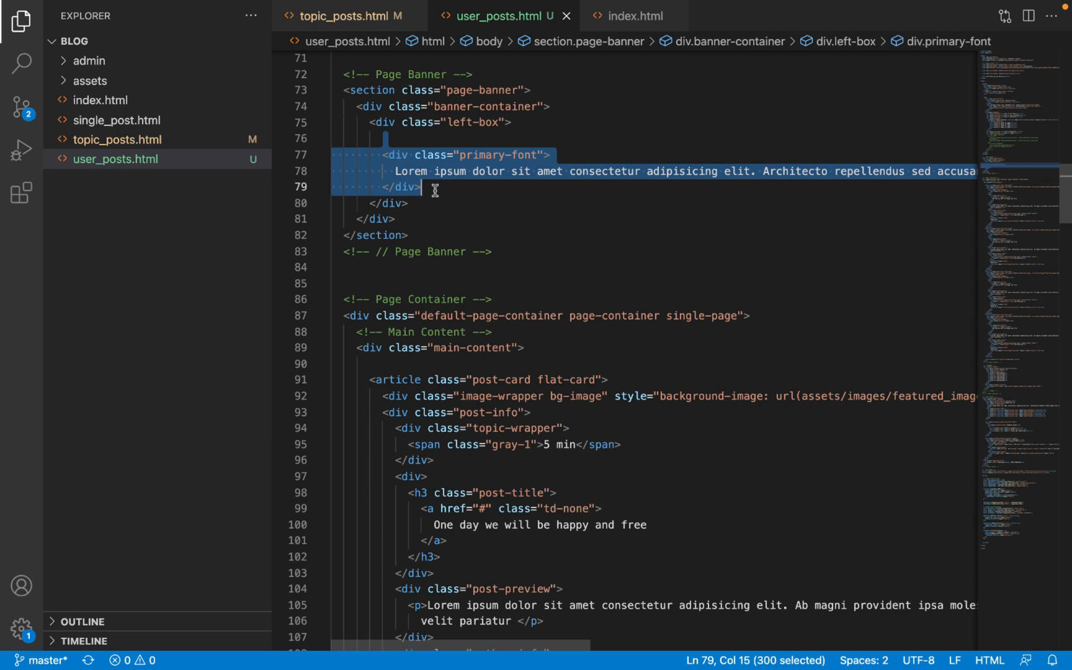
pyautogui.press('Delete')
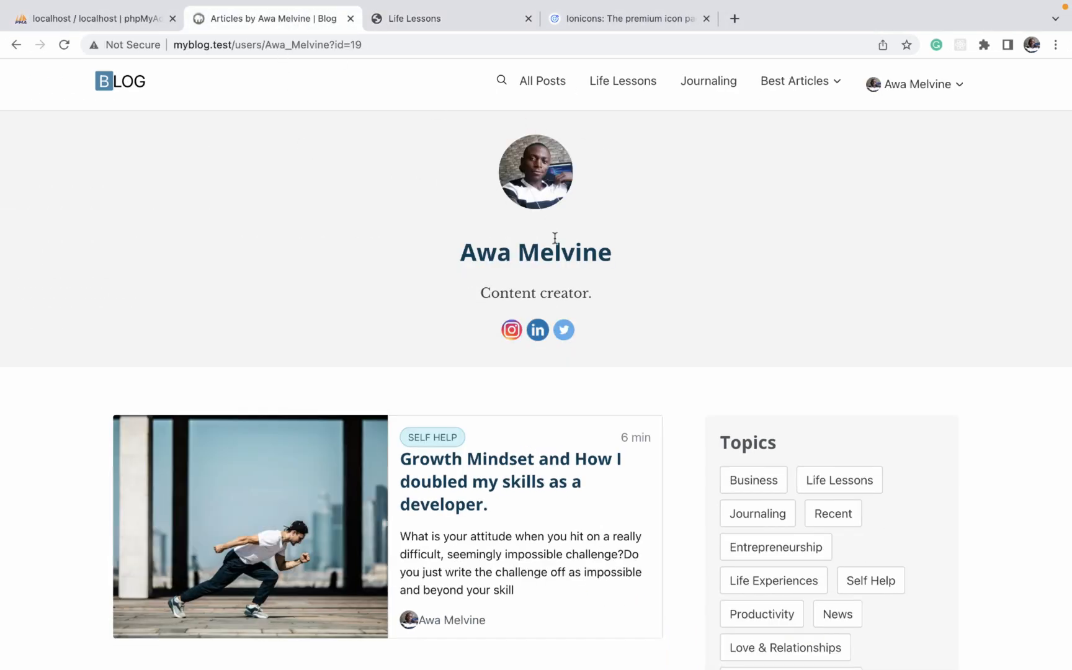
pyautogui.moveTo(608, 294)
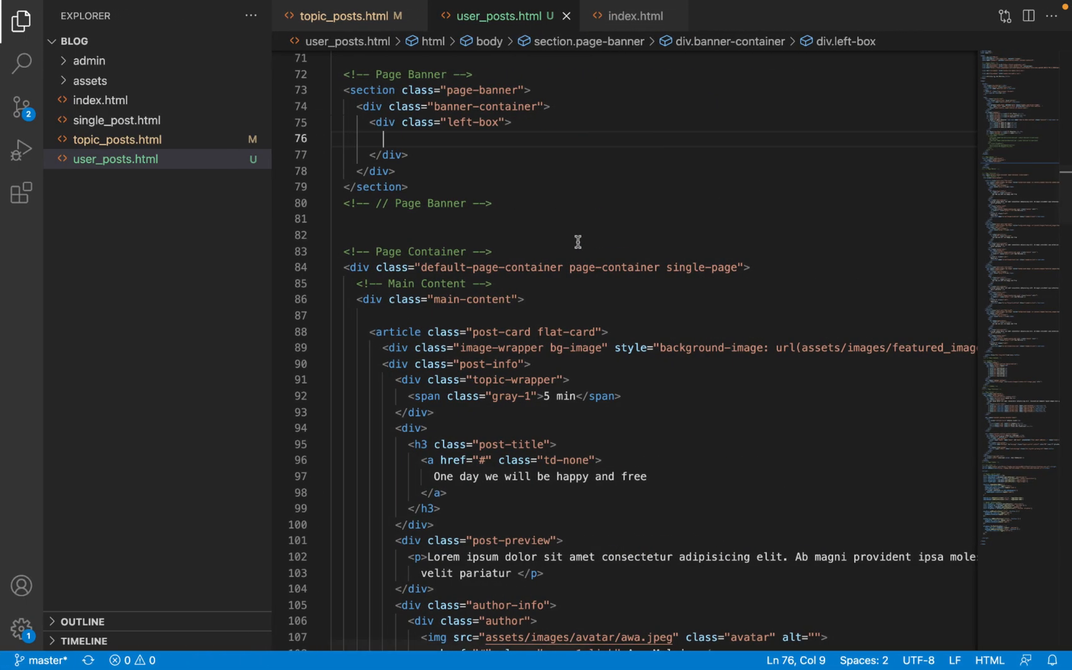
# Add an img.avatar pointing to assets/images/avatar/awa.jpeg in the left box.
pyautogui.write('img')
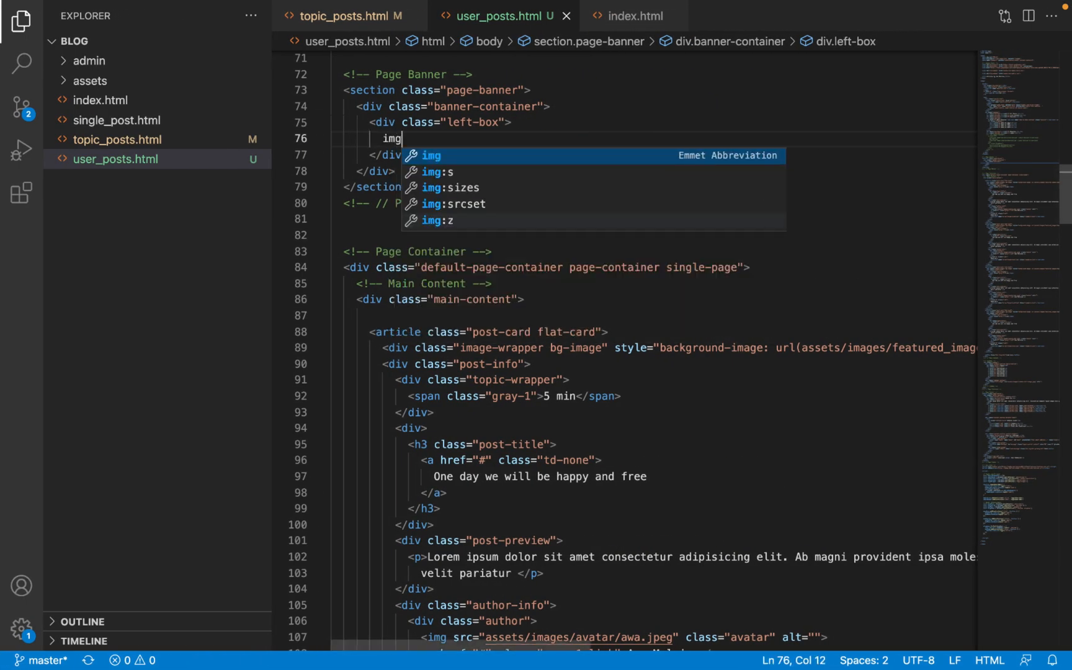
pyautogui.write('.av')
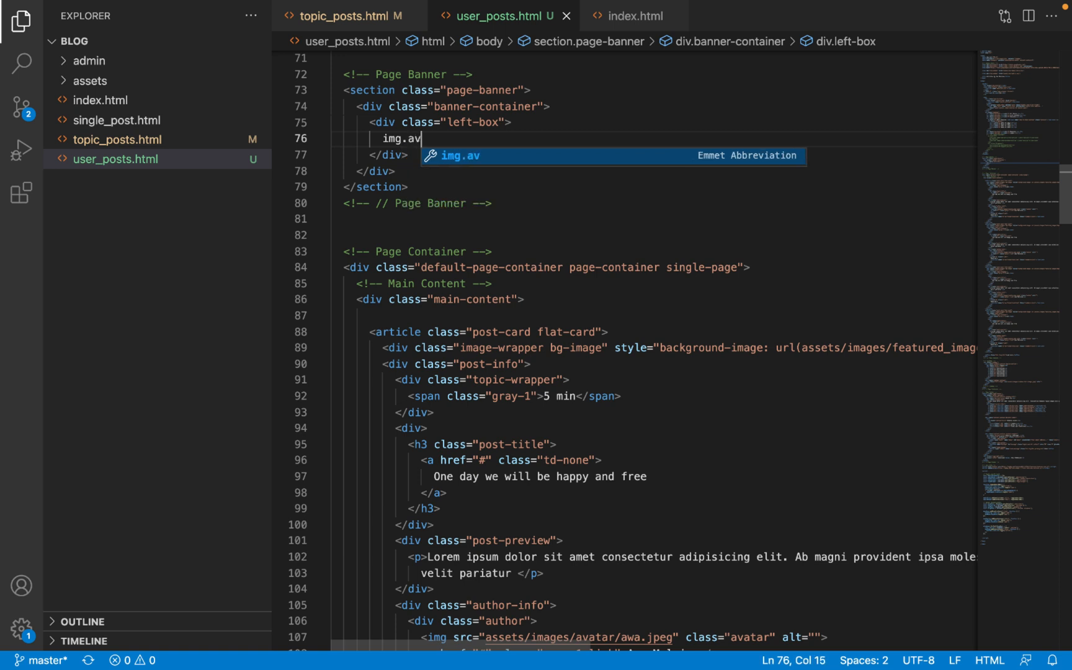
pyautogui.press('Tab')
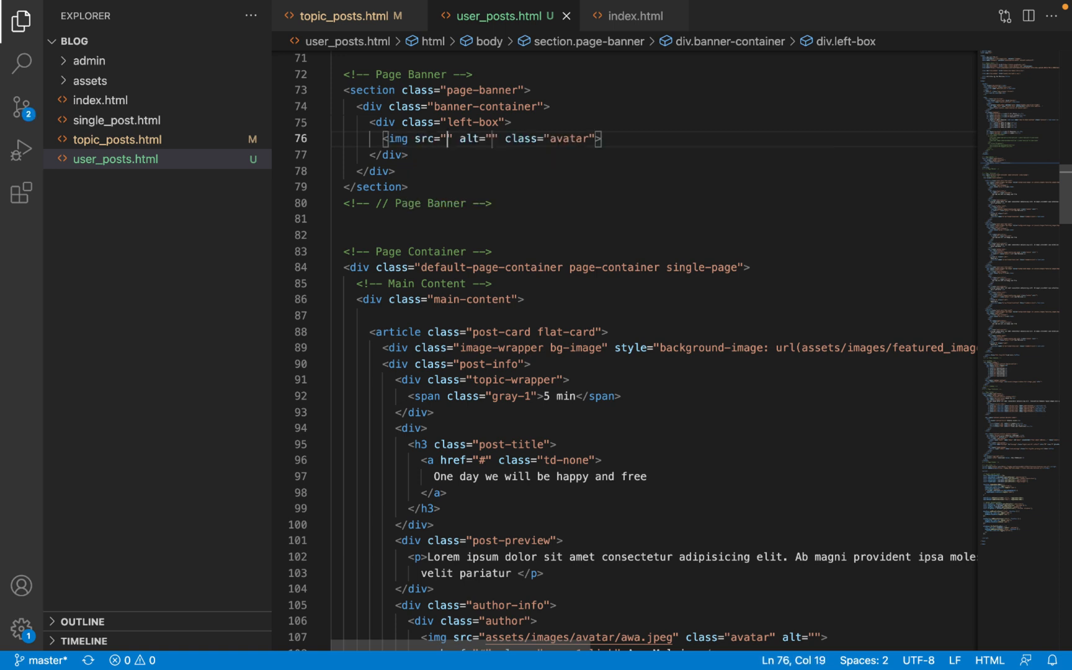
pyautogui.write('asset')
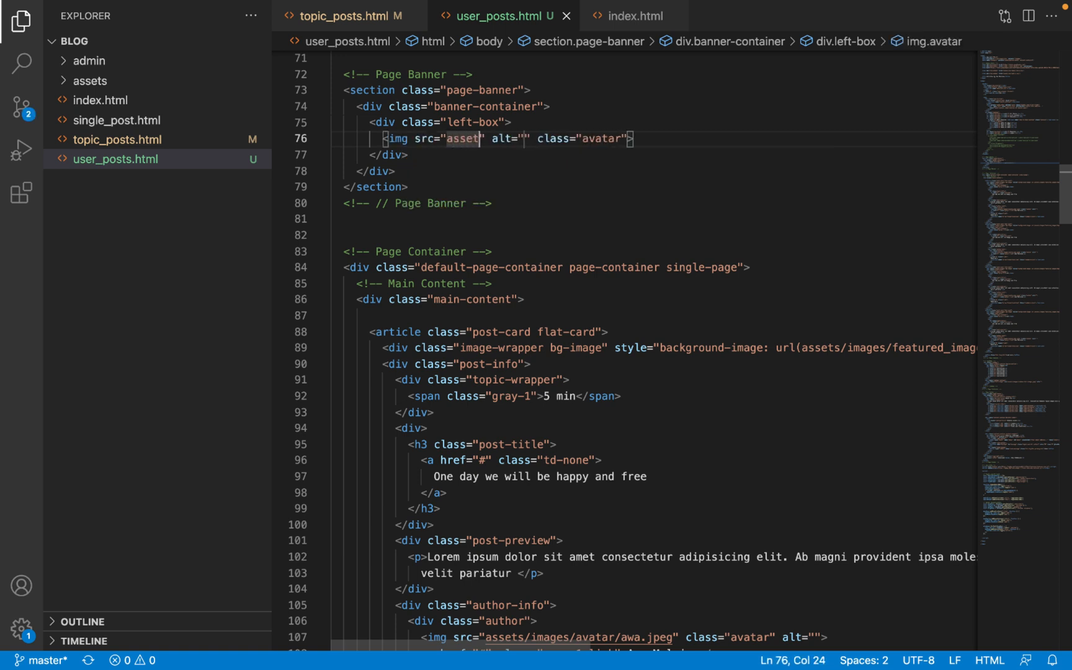
pyautogui.write('s')
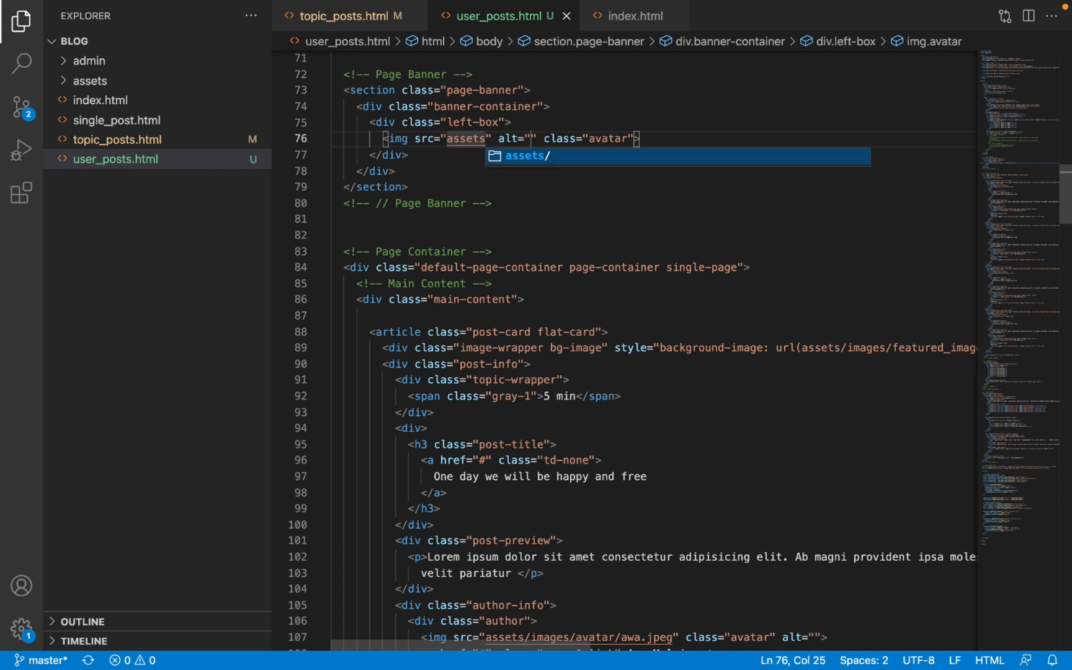
pyautogui.write('images/avatar/')
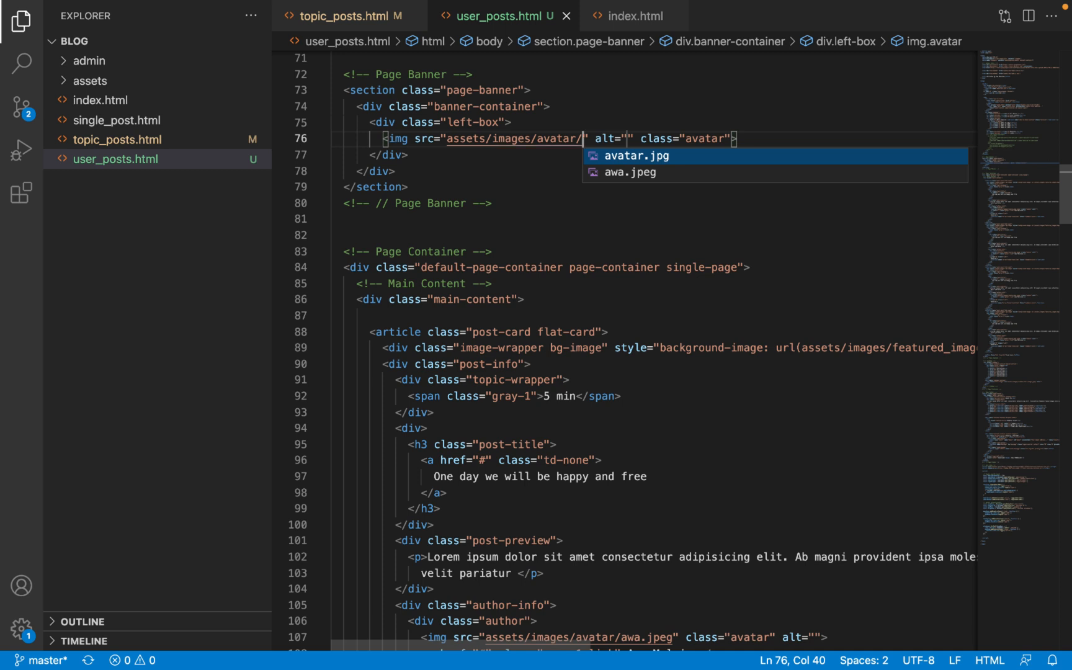
pyautogui.press('Down')
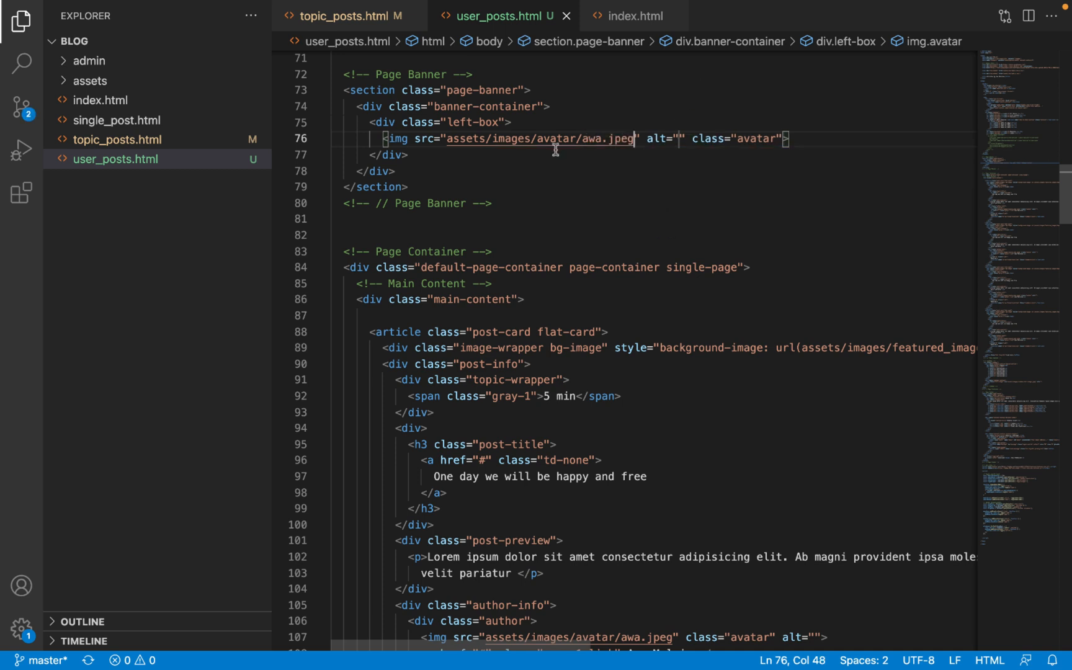
pyautogui.moveTo(660, 138)
pyautogui.write('<h1></h1>')
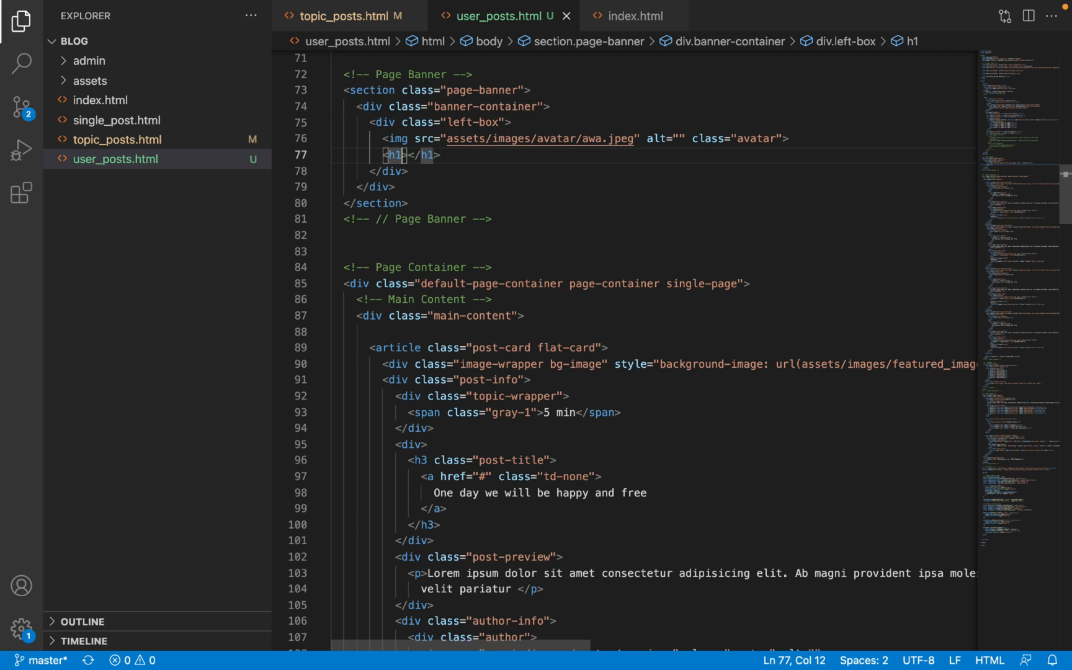
# Add the banner-title heading 'Awa Melvine' and a primary-font div reading 'Content creator.'.
pyautogui.write('class="banner"')
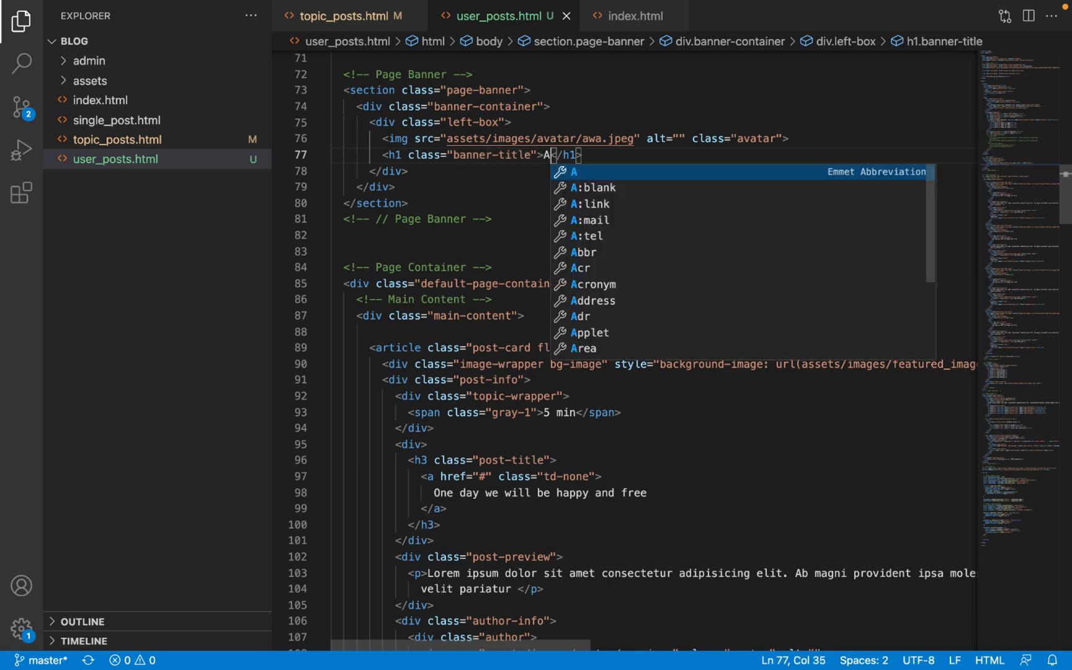
pyautogui.write('wa Melvine')
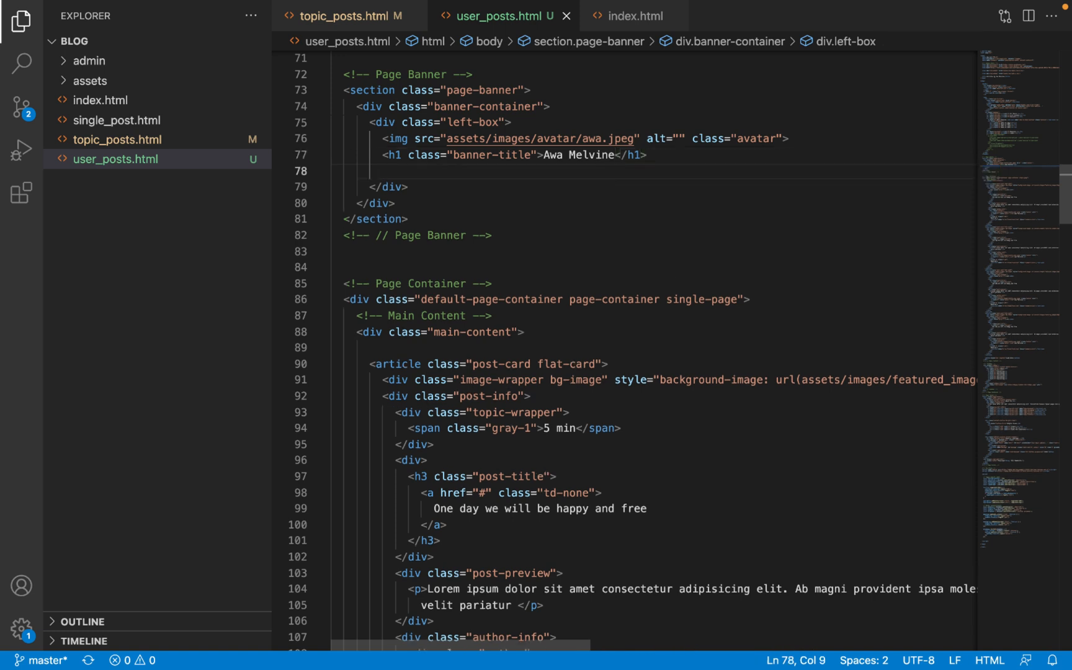
pyautogui.write('div')
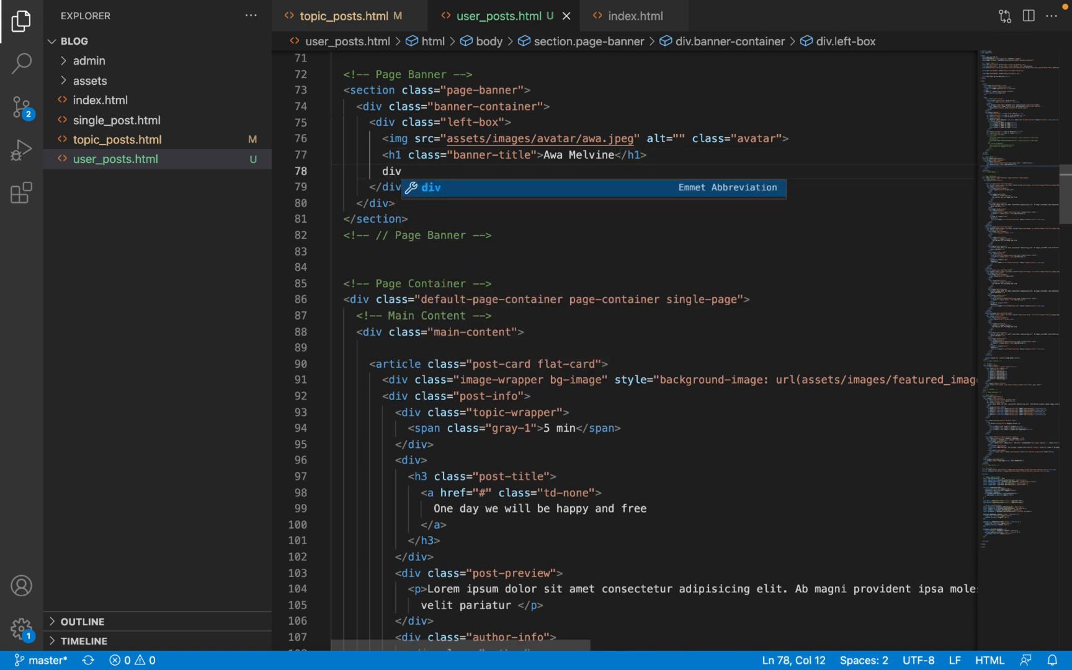
pyautogui.write('.primary')
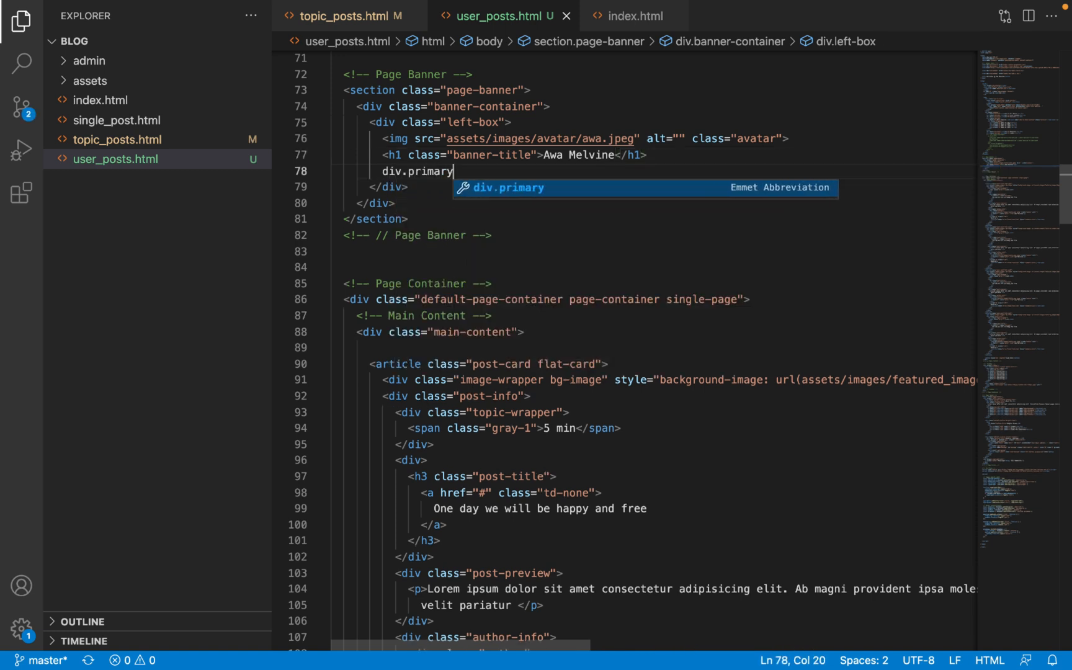
pyautogui.write('-font')
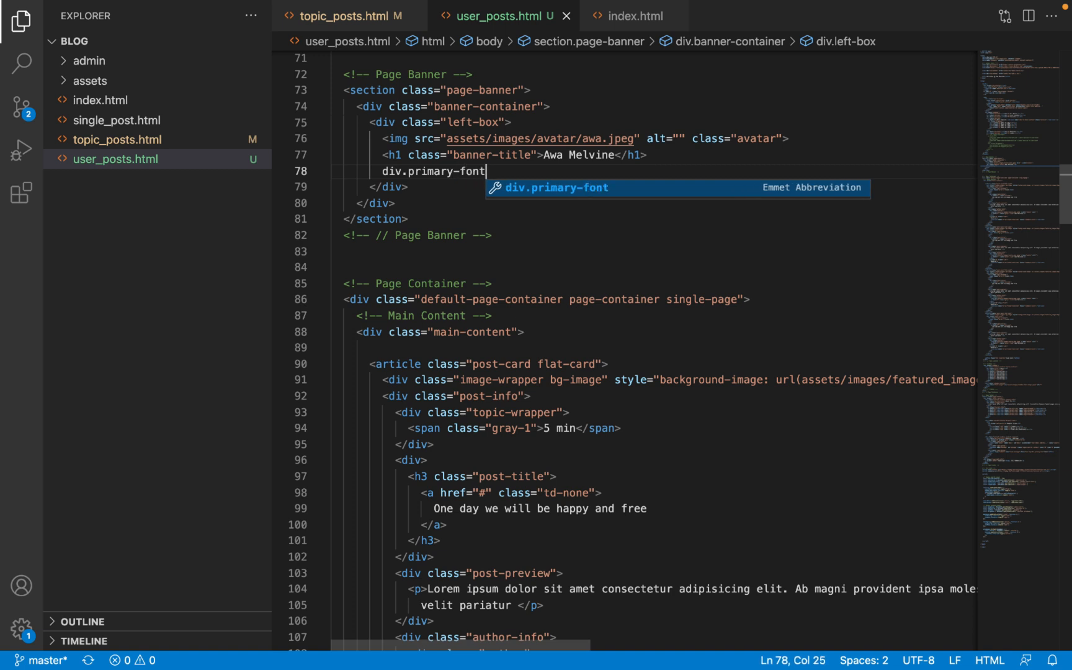
pyautogui.press('Tab')
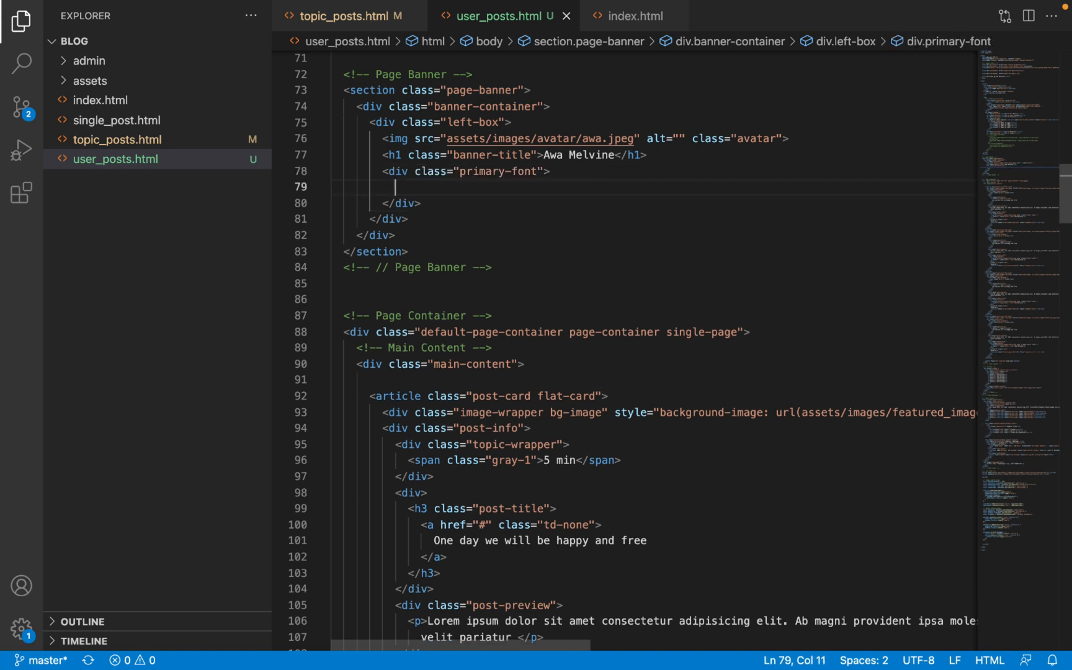
pyautogui.write('Content crea')
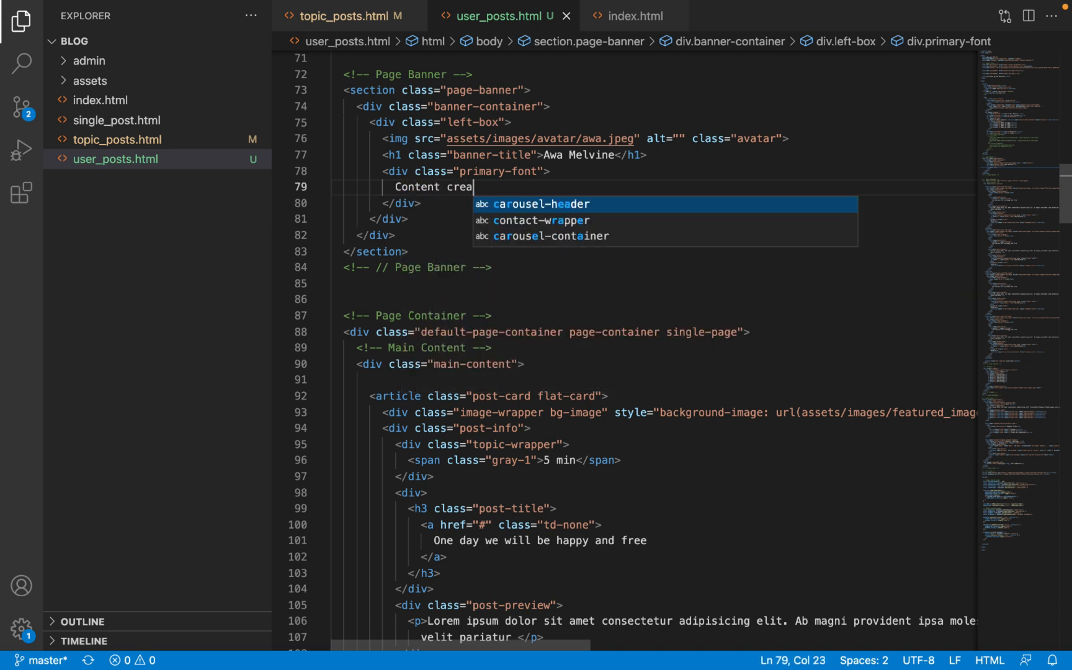
pyautogui.write('tor.')
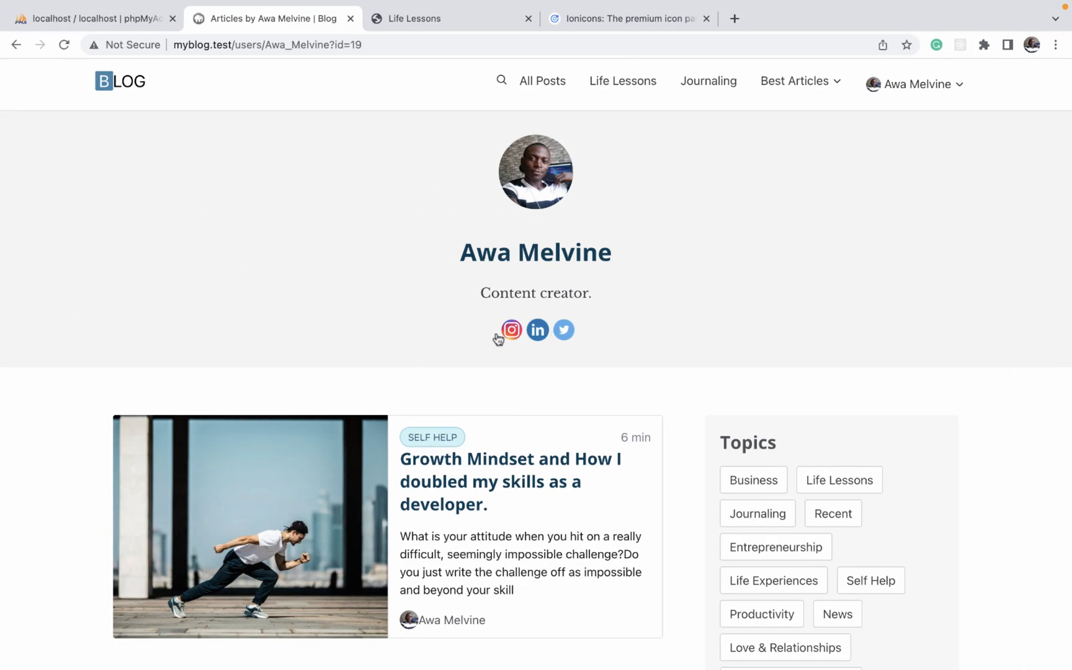
pyautogui.moveTo(511, 330)
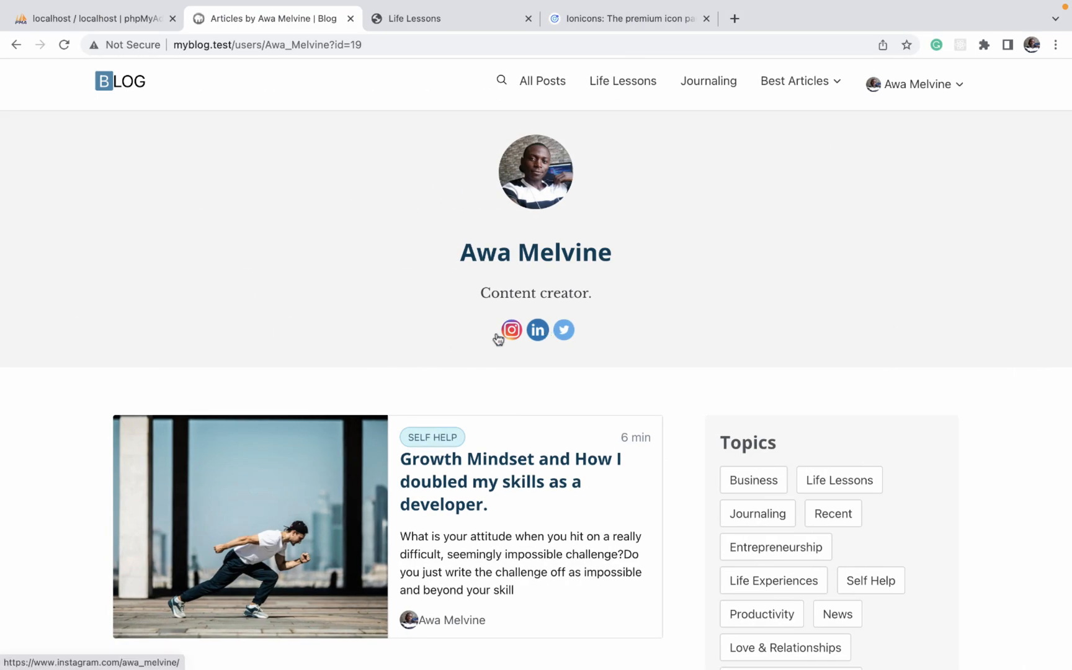
# From the blog home, open 'The Bane and the Glory of Introversion' and scroll to its author bio card.
pyautogui.scroll(-3)
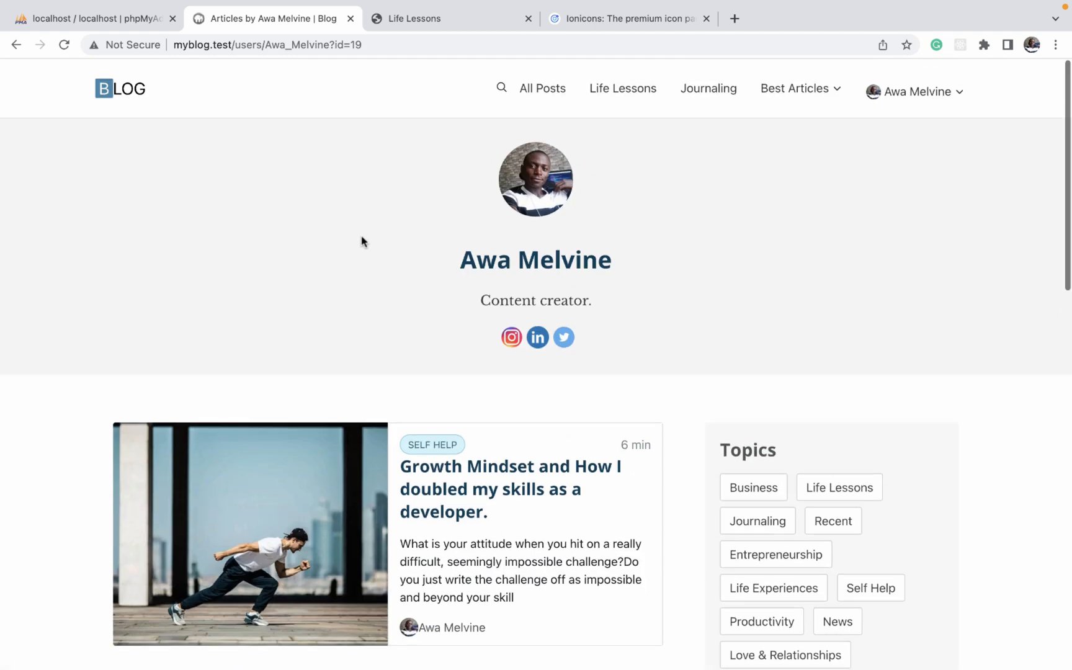
pyautogui.click(120, 90)
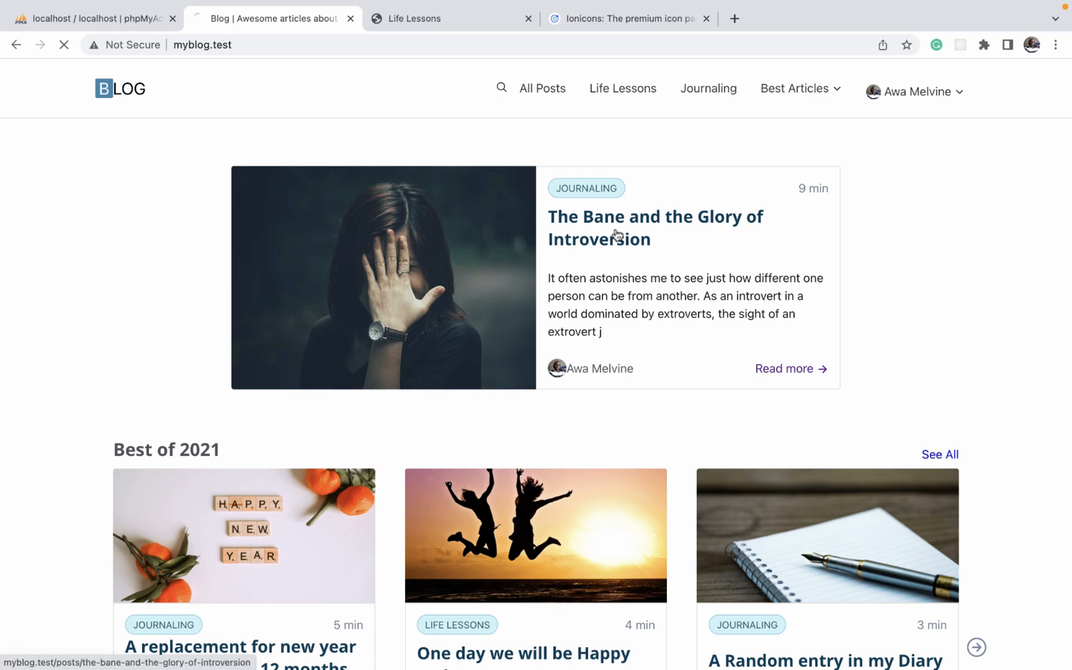
pyautogui.click(654, 227)
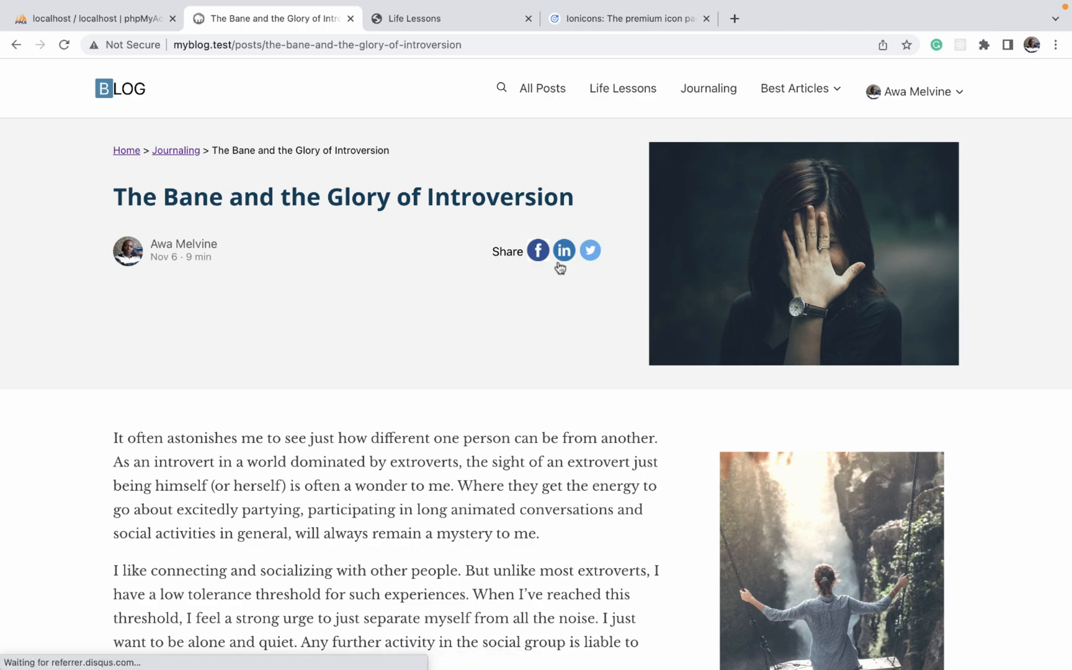
pyautogui.scroll(-3)
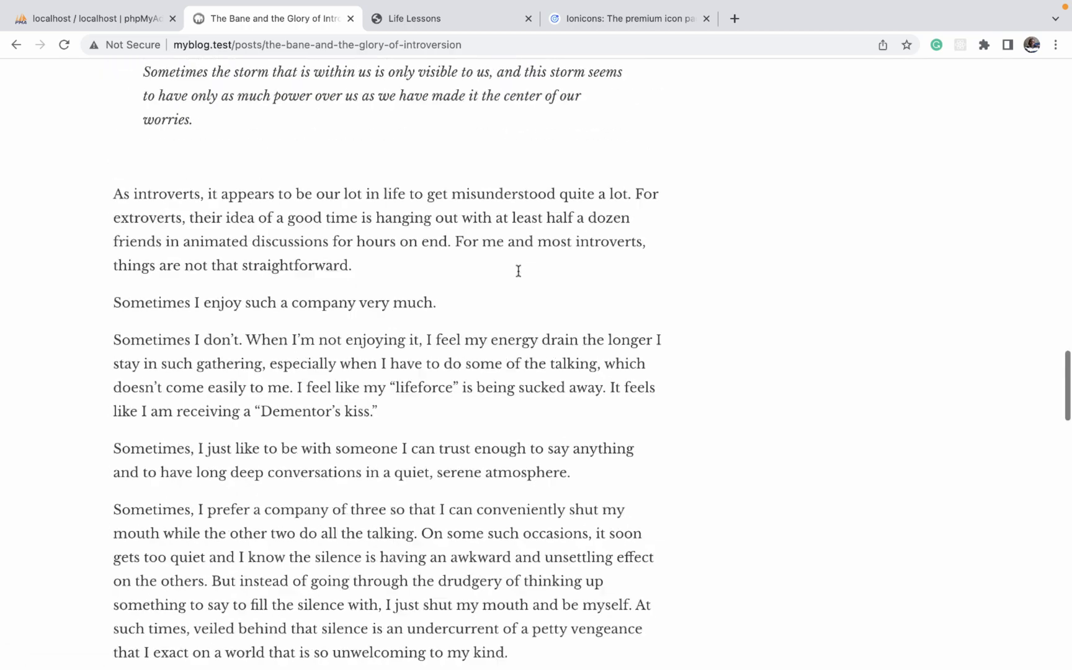
pyautogui.scroll(-3)
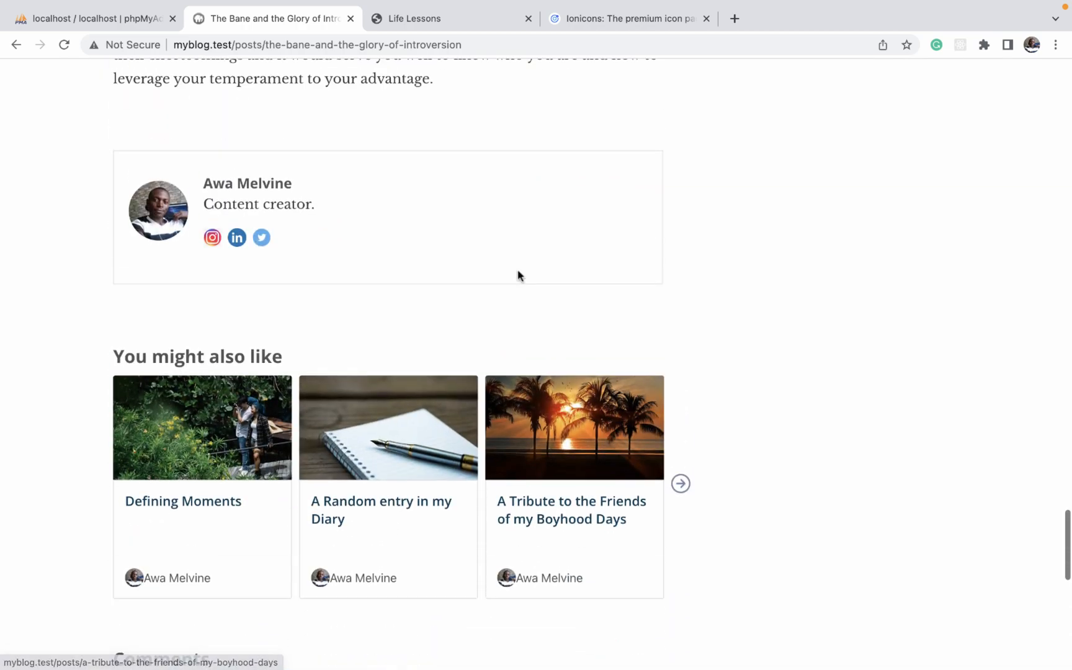
pyautogui.moveTo(237, 237)
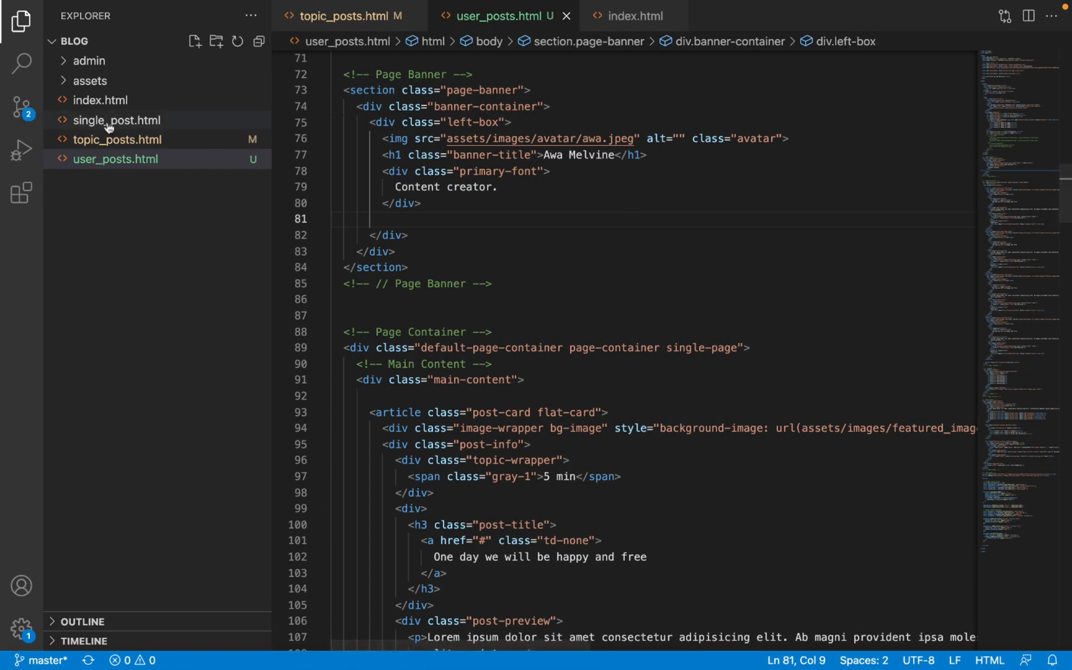
# Copy the author bio's social links block from single_post.html.
pyautogui.click(116, 119)
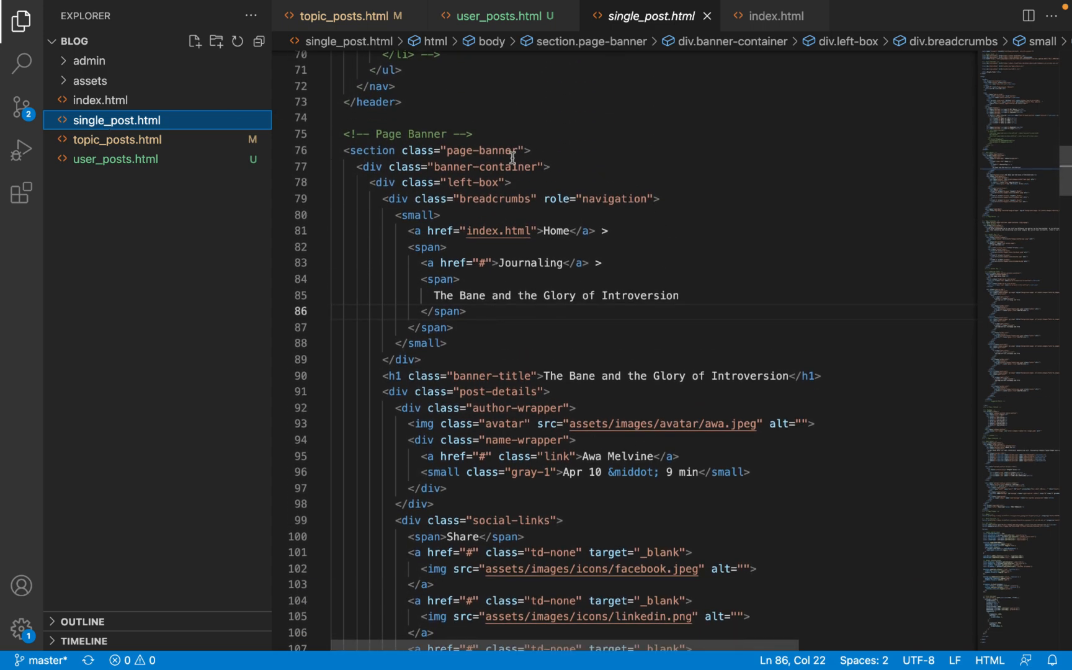
pyautogui.scroll(-3)
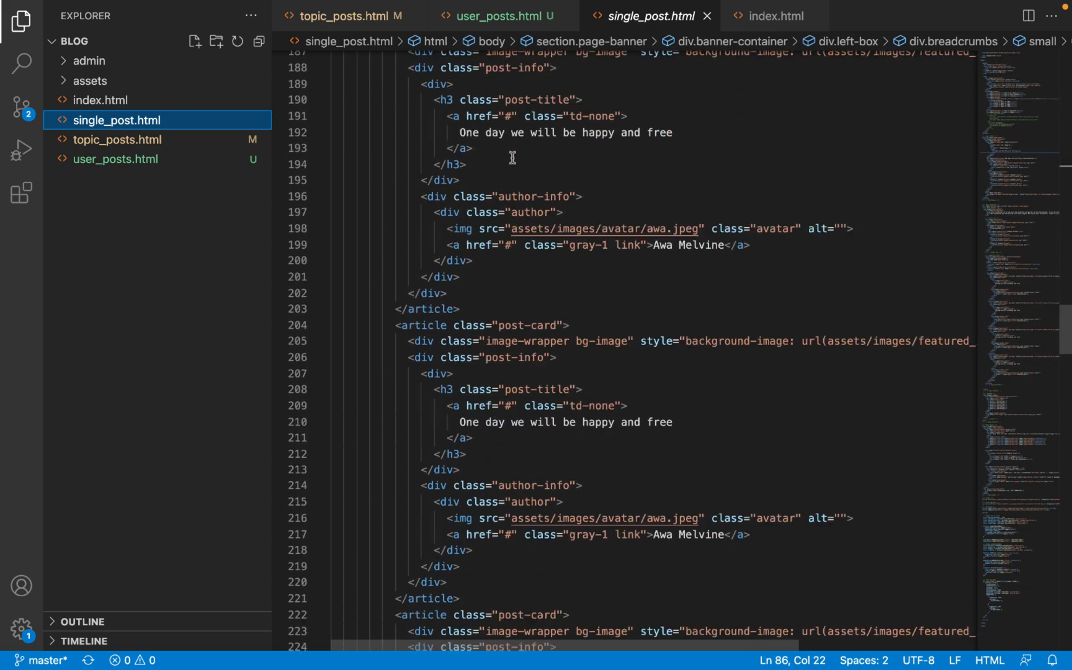
pyautogui.scroll(-3)
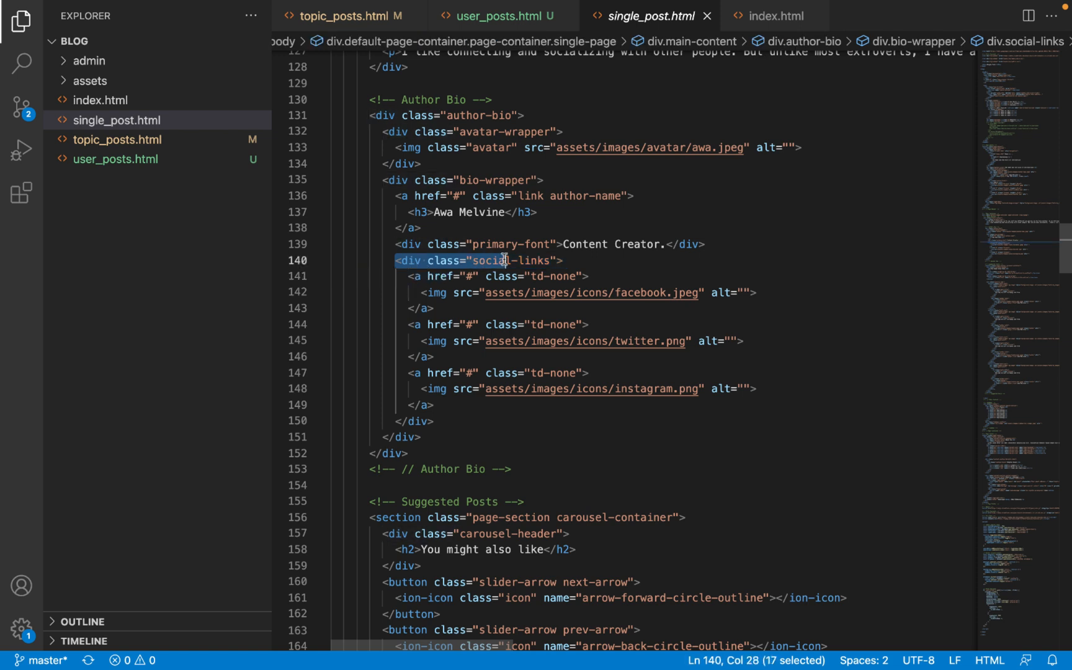
pyautogui.moveTo(503, 260); pyautogui.dragTo(434, 404)
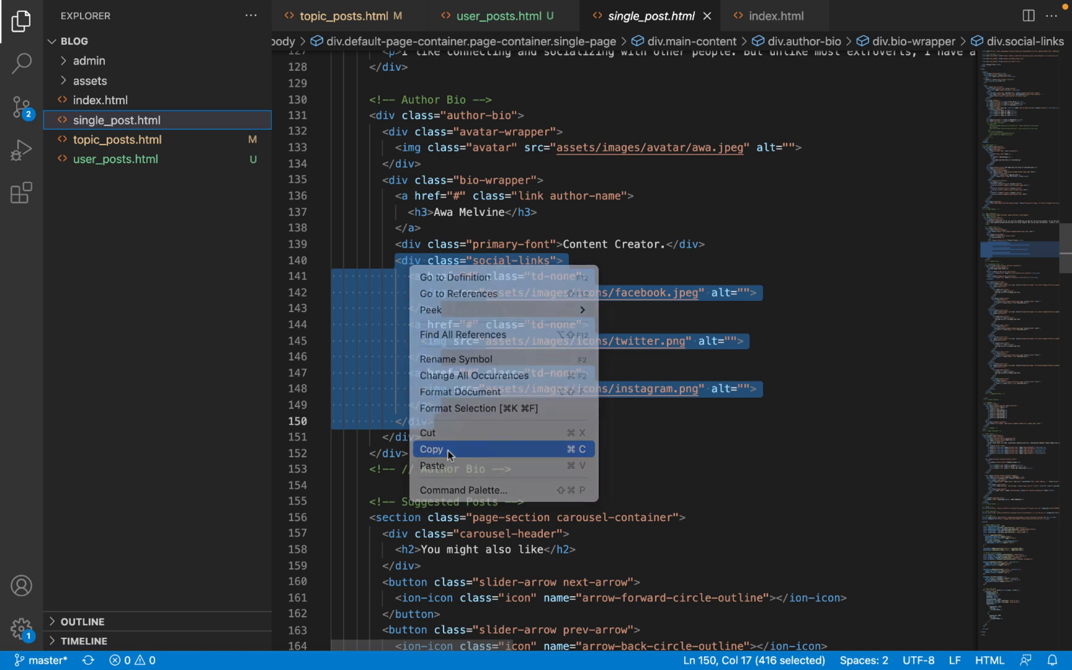
pyautogui.click(417, 437)
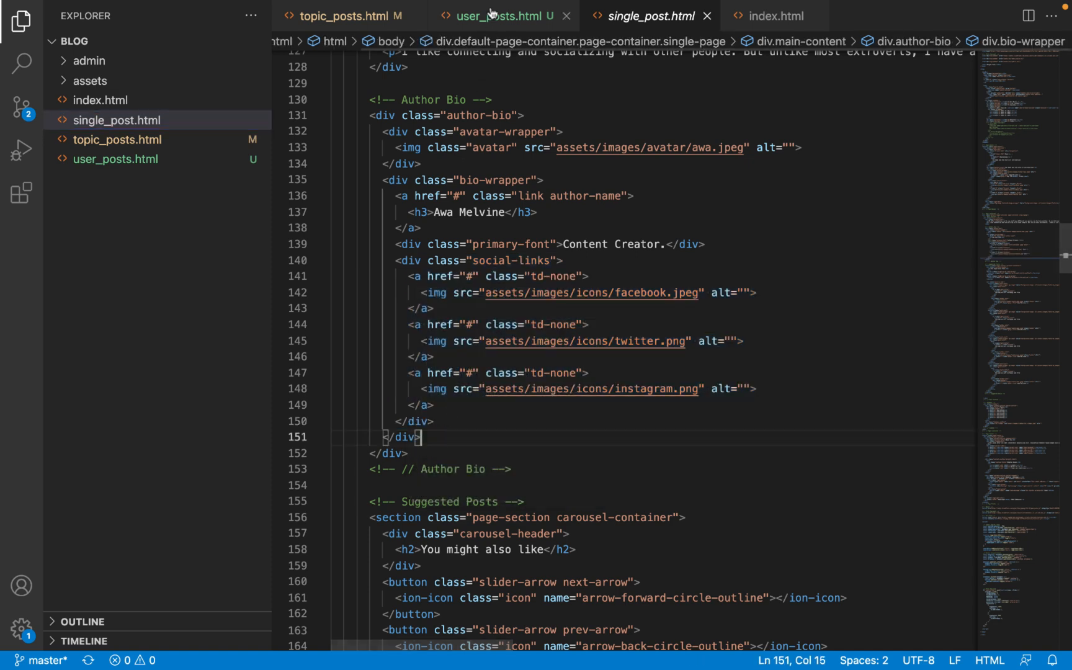
# Return to user_posts.html ready to paste the links on the blank line after the bio.
pyautogui.click(499, 16)
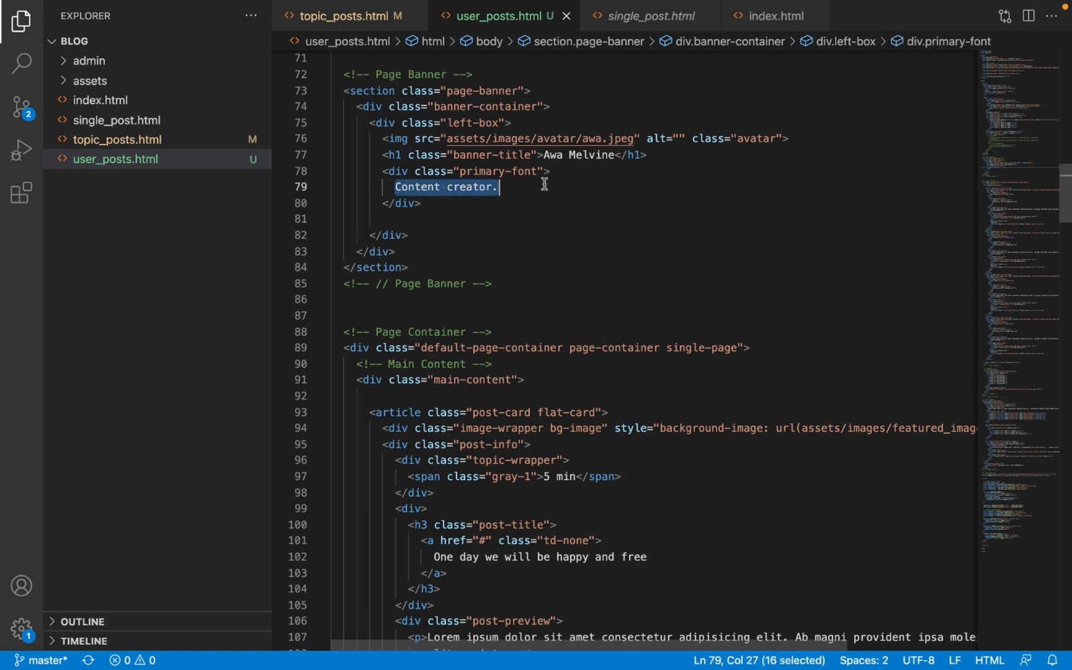
pyautogui.rightClick(395, 219)
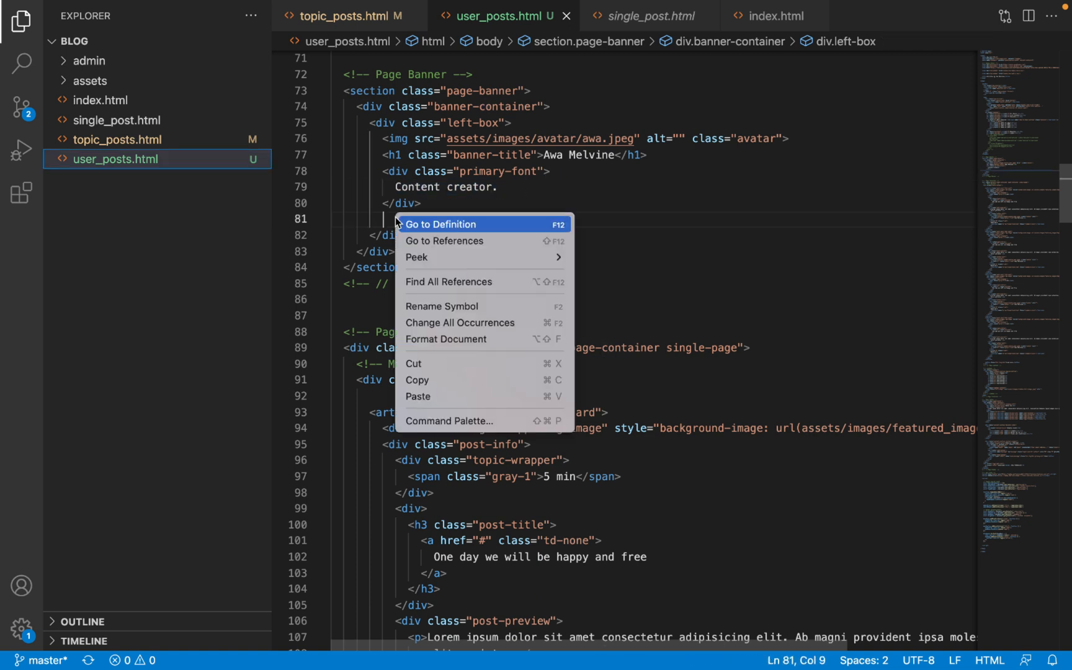
# Review the banner in Chrome: square photo, name, Content creator bio and Facebook, Twitter, Instagram icons.
pyautogui.click(417, 394)
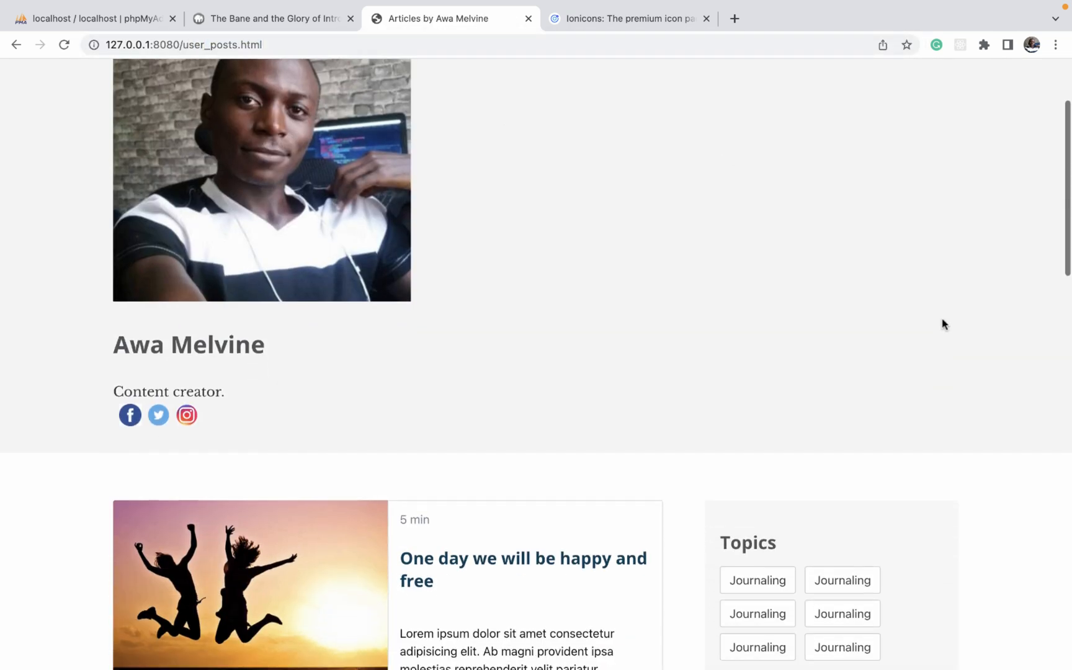
pyautogui.scroll(-3)
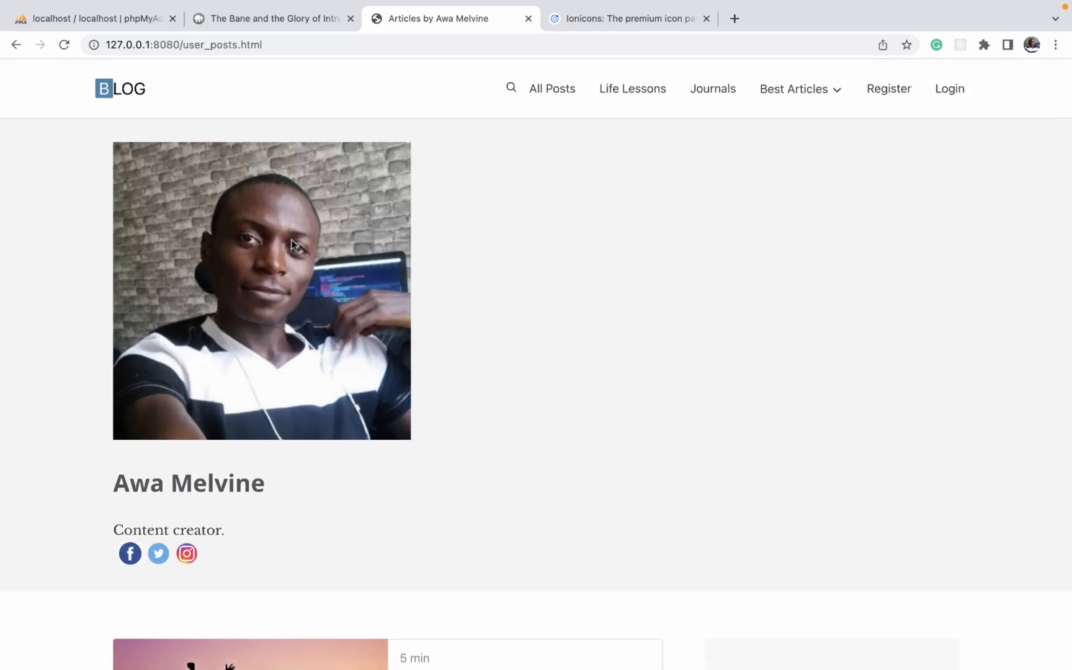
pyautogui.moveTo(717, 353)
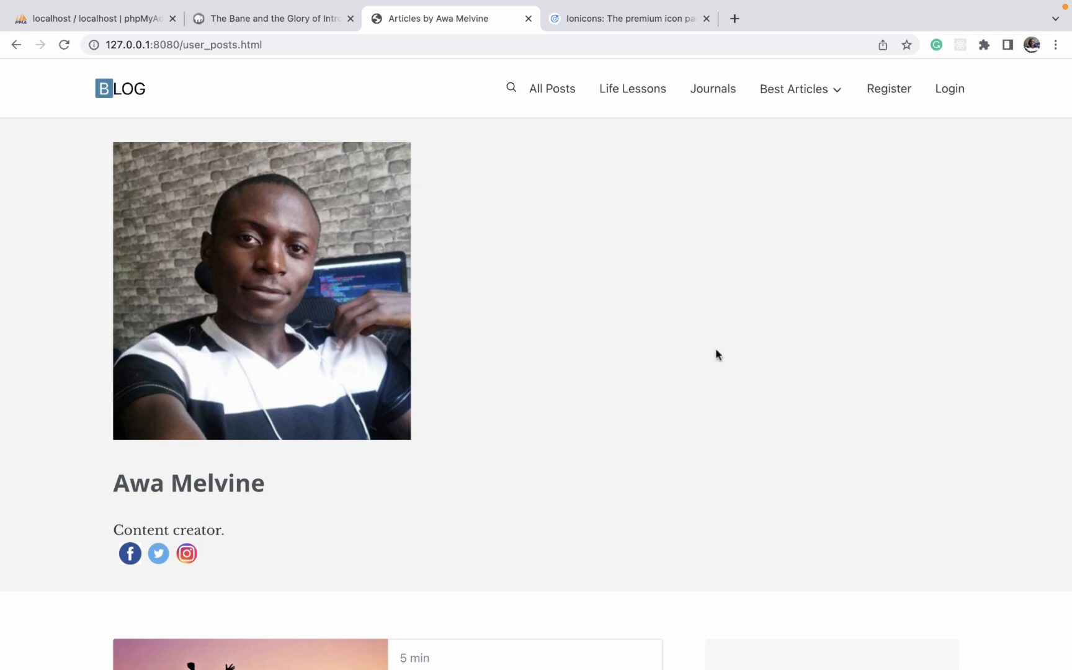
pyautogui.moveTo(283, 258)
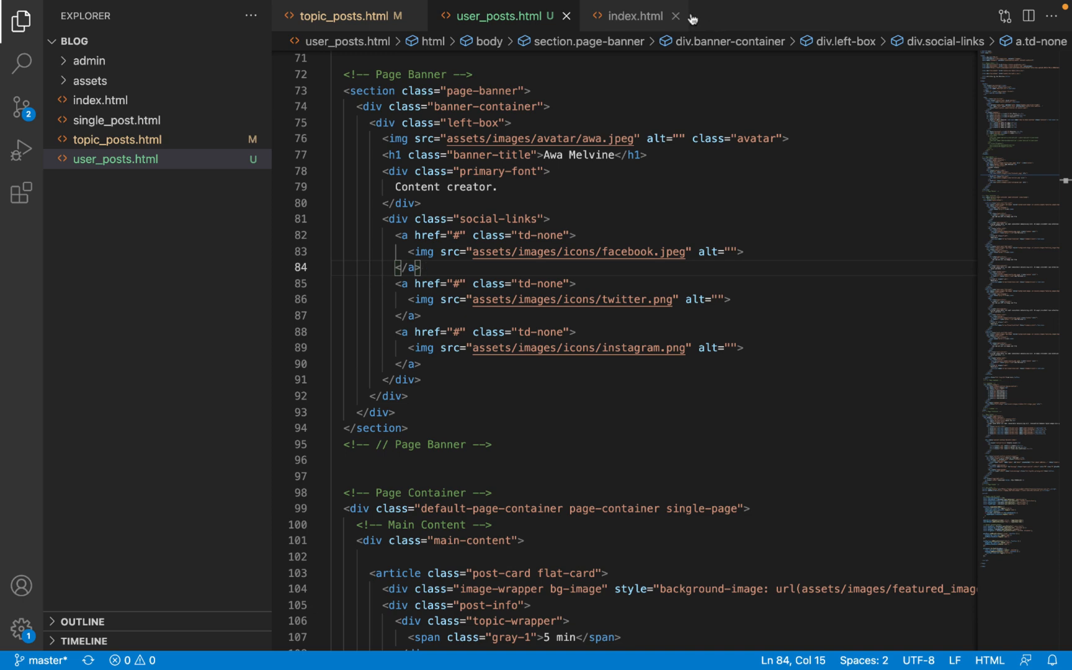
# Add a /* User Posts Page */ comment section at the bottom of assets/css/public.css.
pyautogui.click(90, 81)
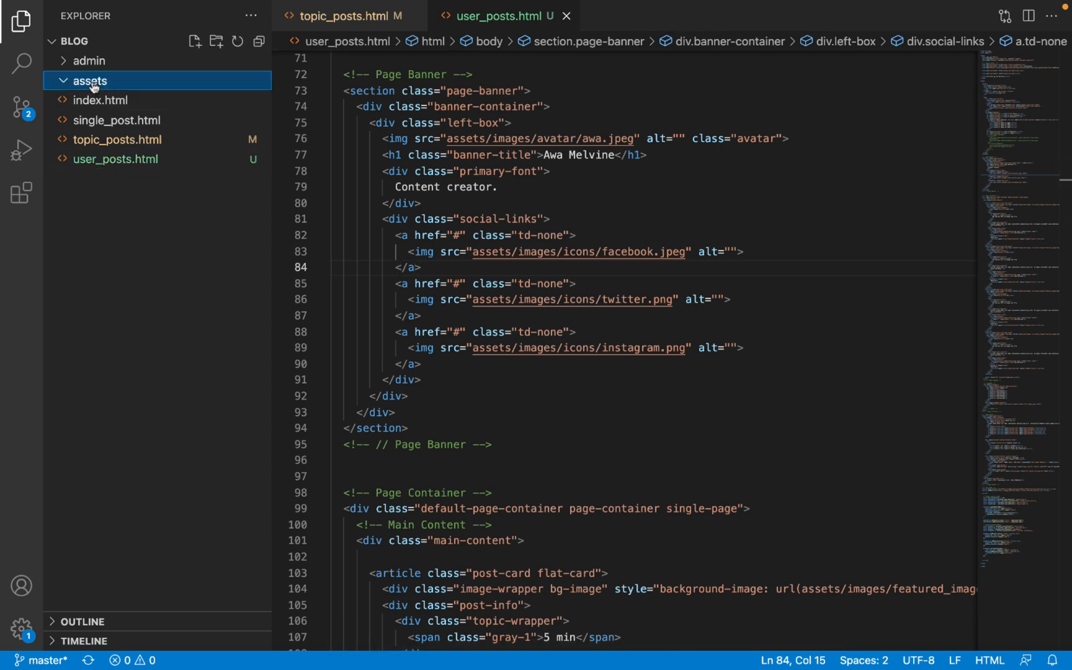
pyautogui.click(113, 139)
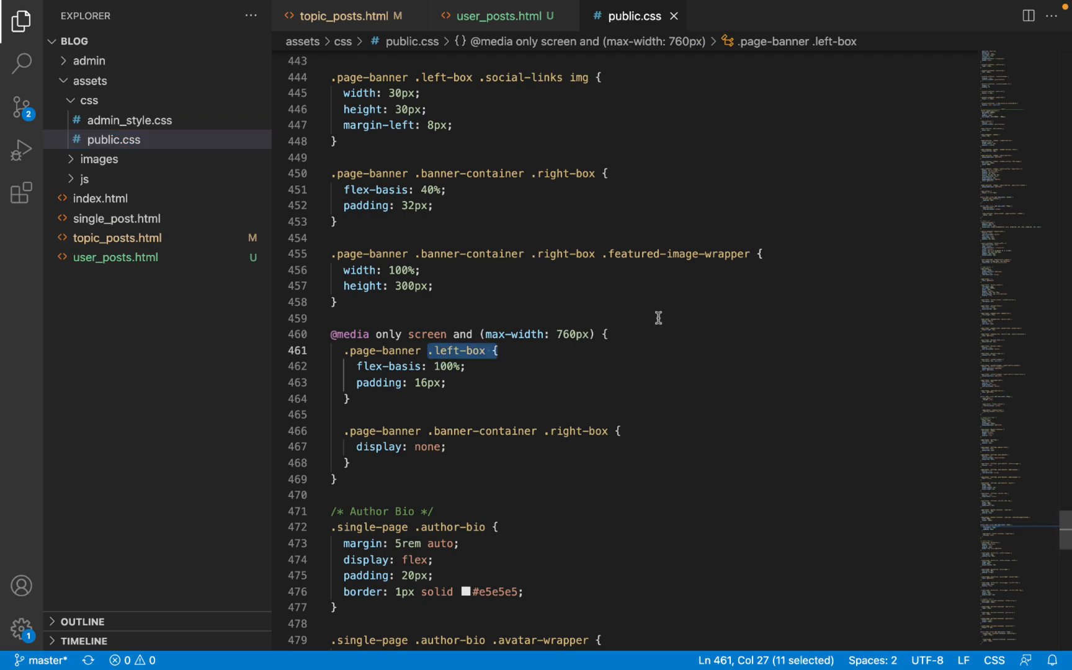
pyautogui.scroll(-3)
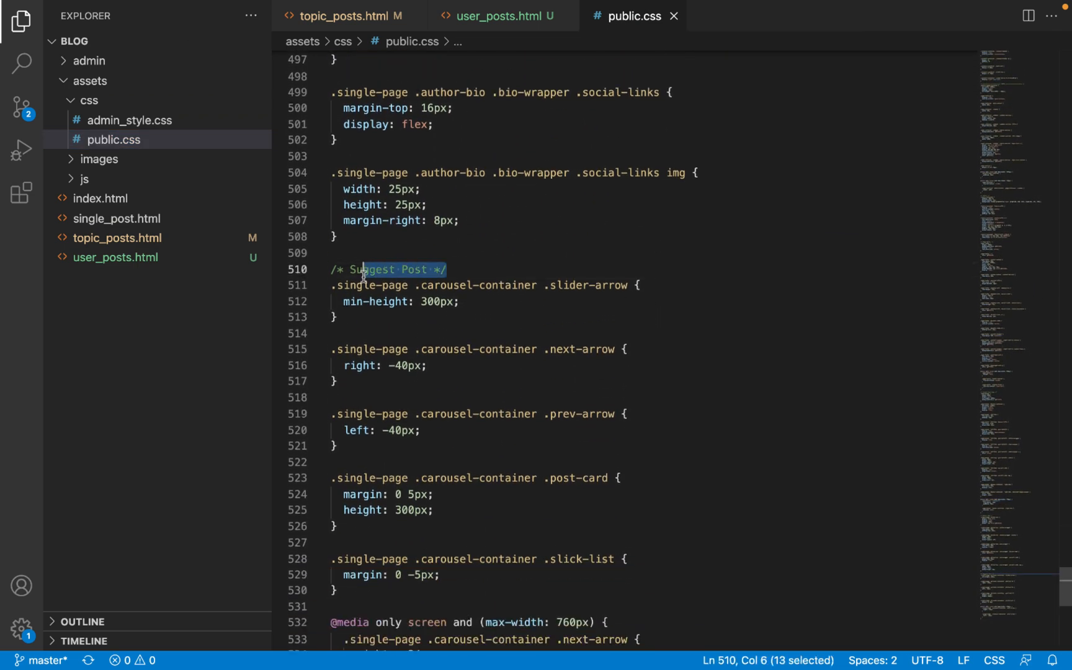
pyautogui.scroll(-3)
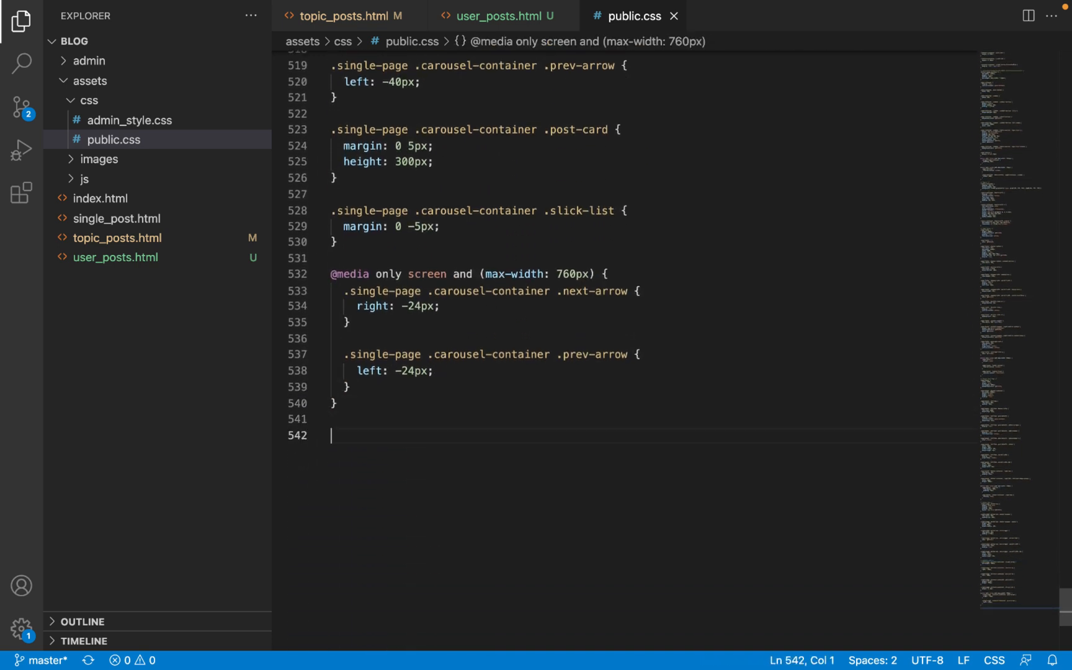
pyautogui.write('/*  */')
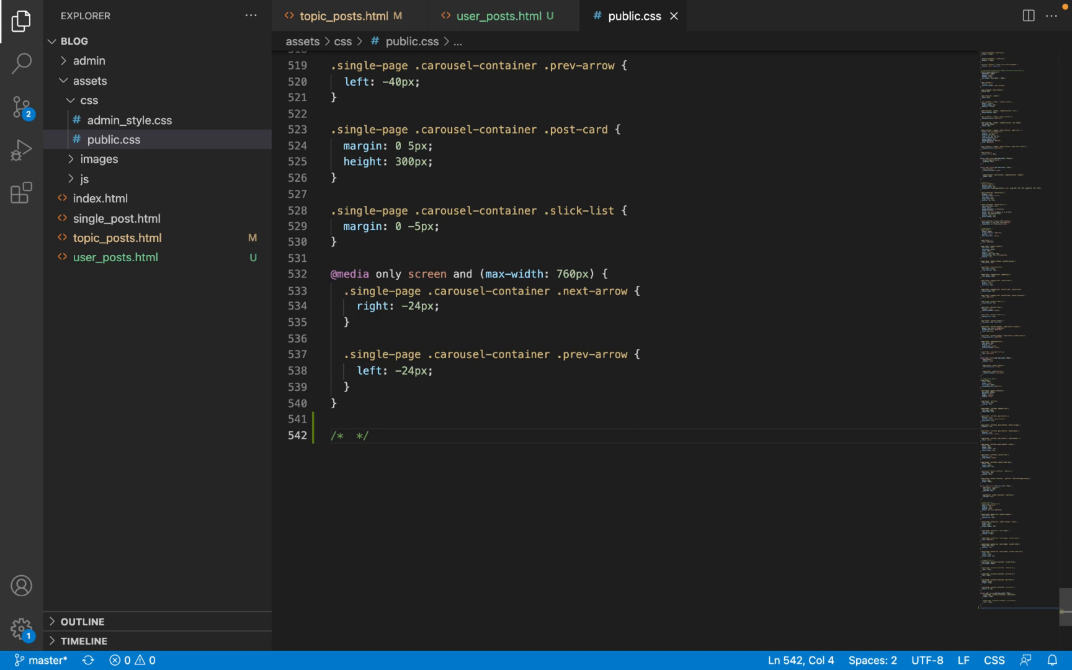
pyautogui.write('User Posts')
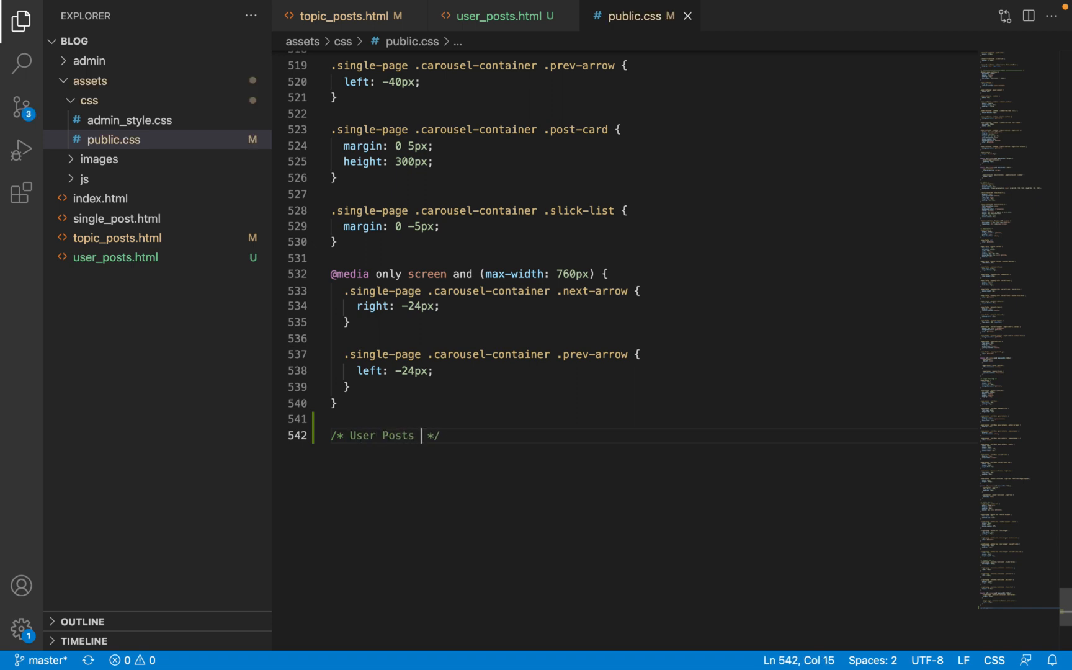
pyautogui.write('Page')
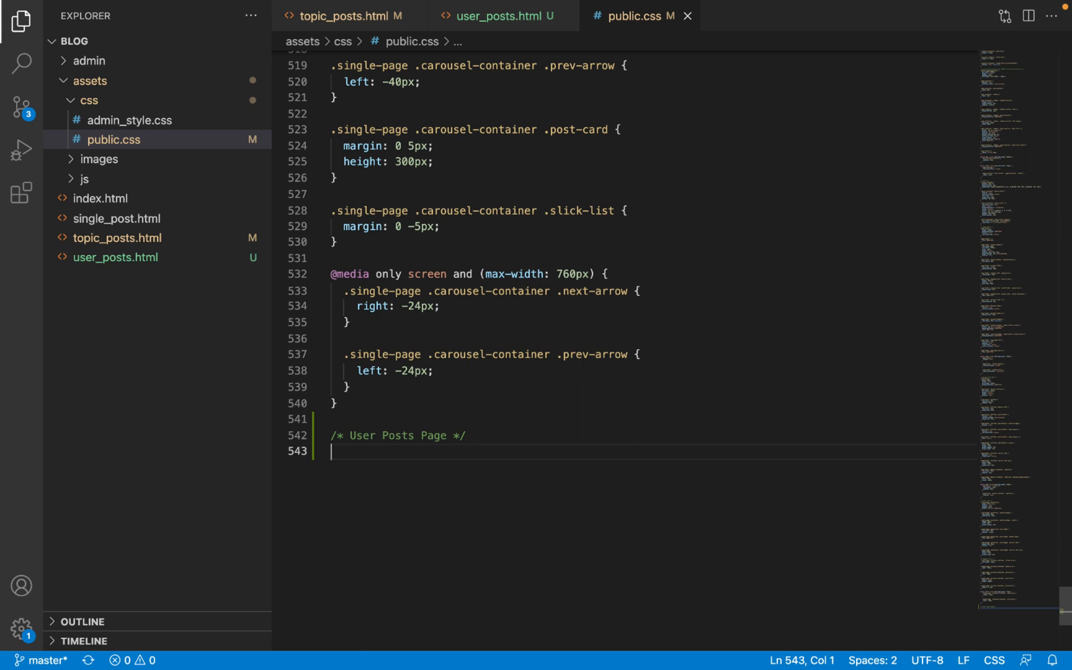
# Confirm the avatar image's class in user_posts.html before styling it in public.css.
pyautogui.click(499, 16)
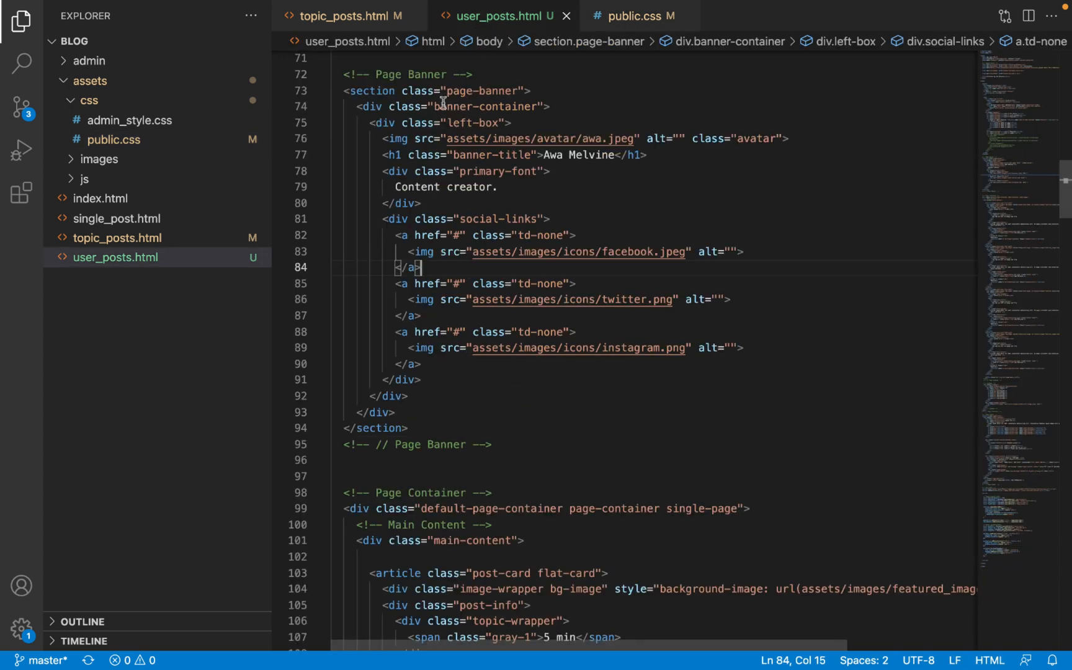
pyautogui.doubleClick(485, 105)
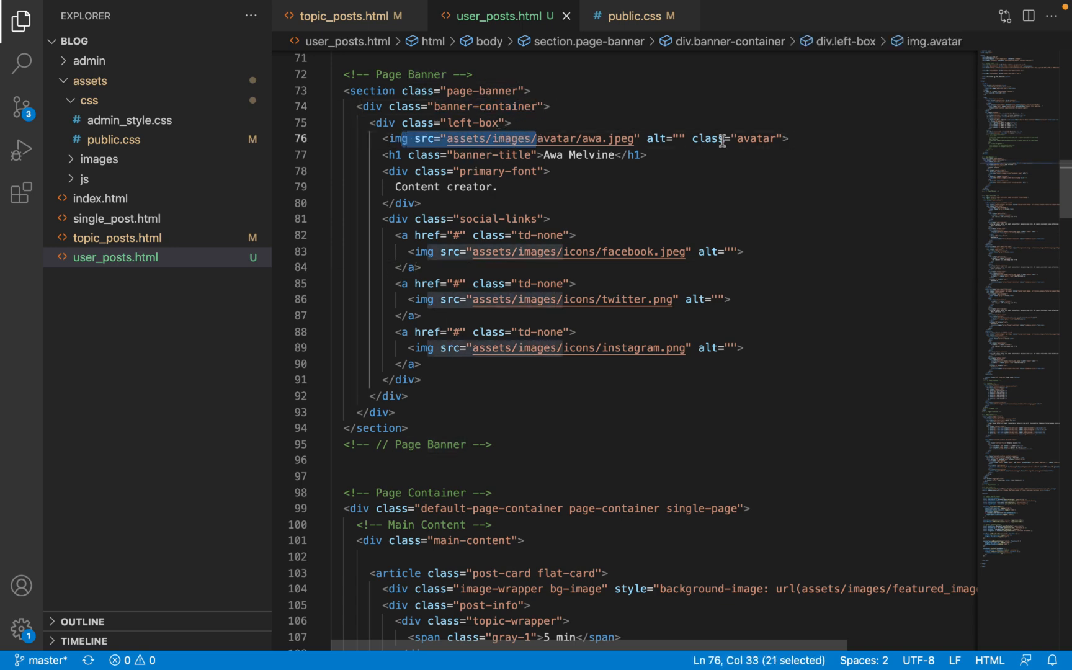
pyautogui.click(636, 15)
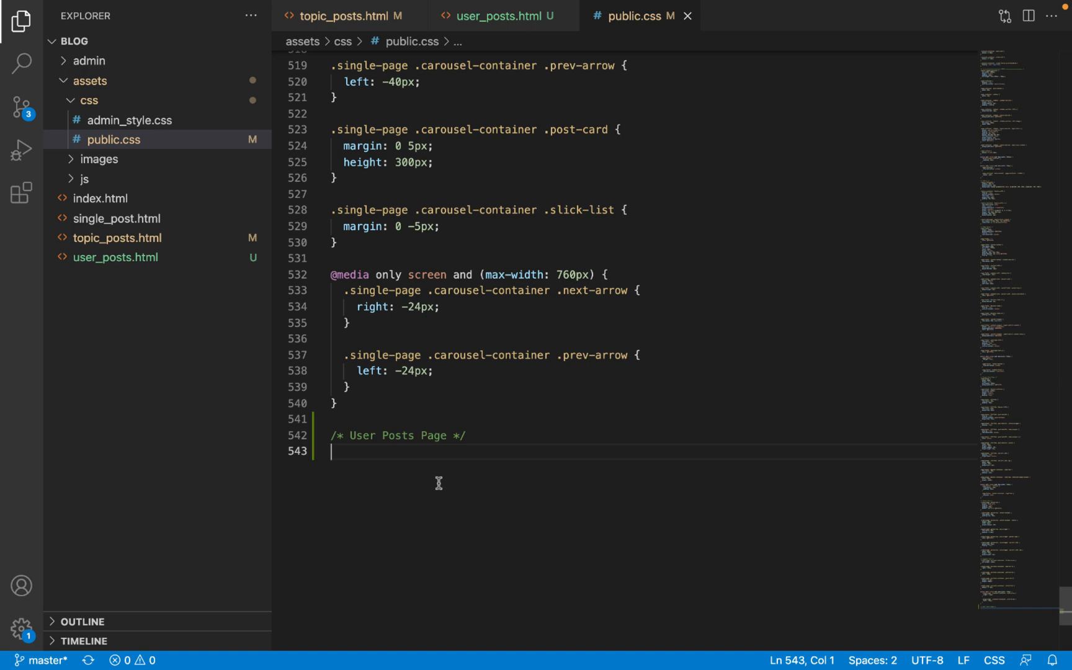
# Write .page-banner .banner-container .avatar with height 100px, width 100px and margin 0 auto.
pyautogui.write('.page-banner')
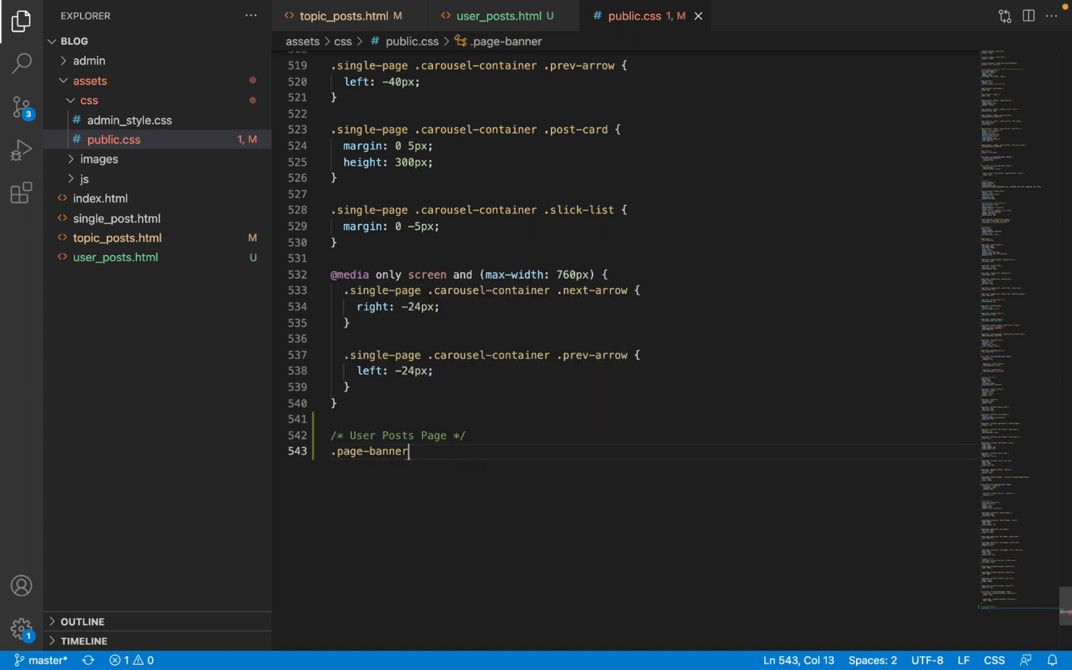
pyautogui.write('.banner-container')
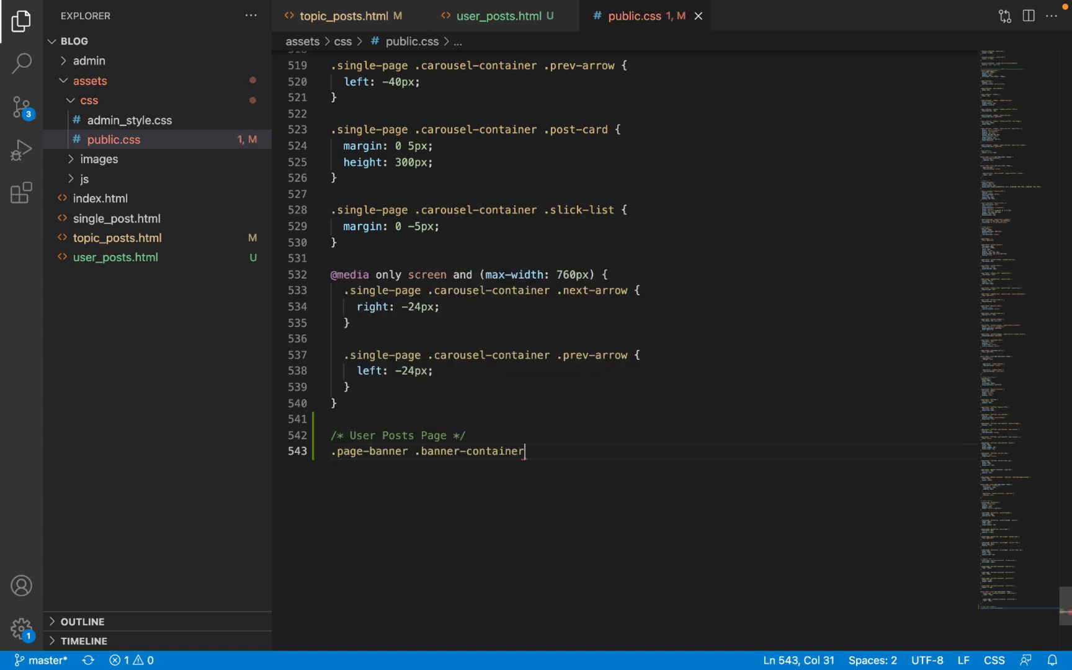
pyautogui.write('.avatar')
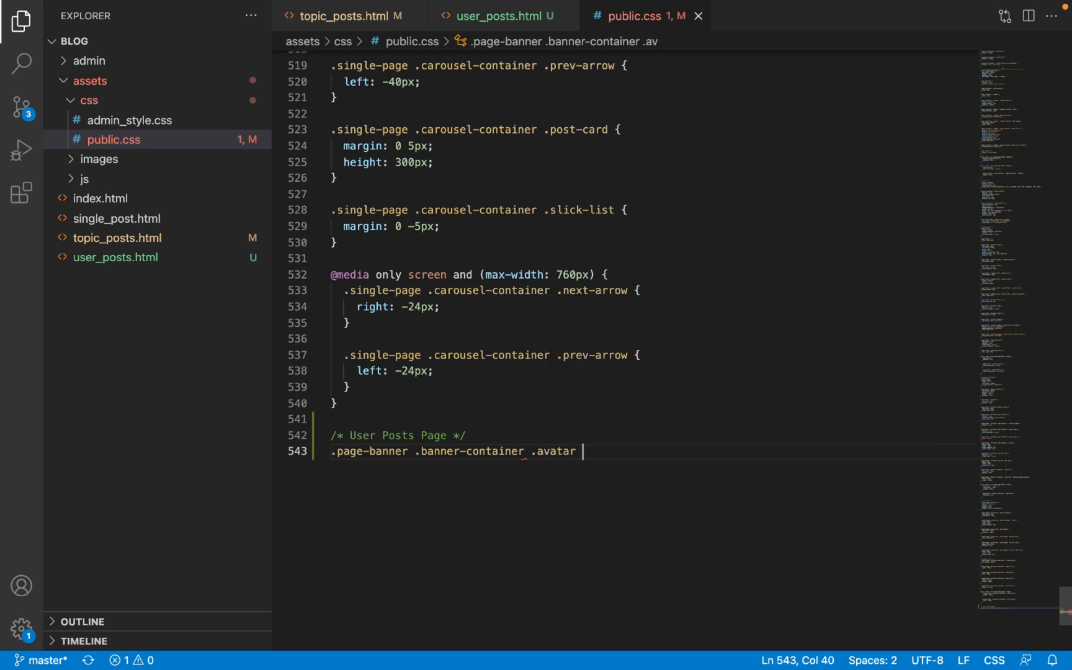
pyautogui.write('{')
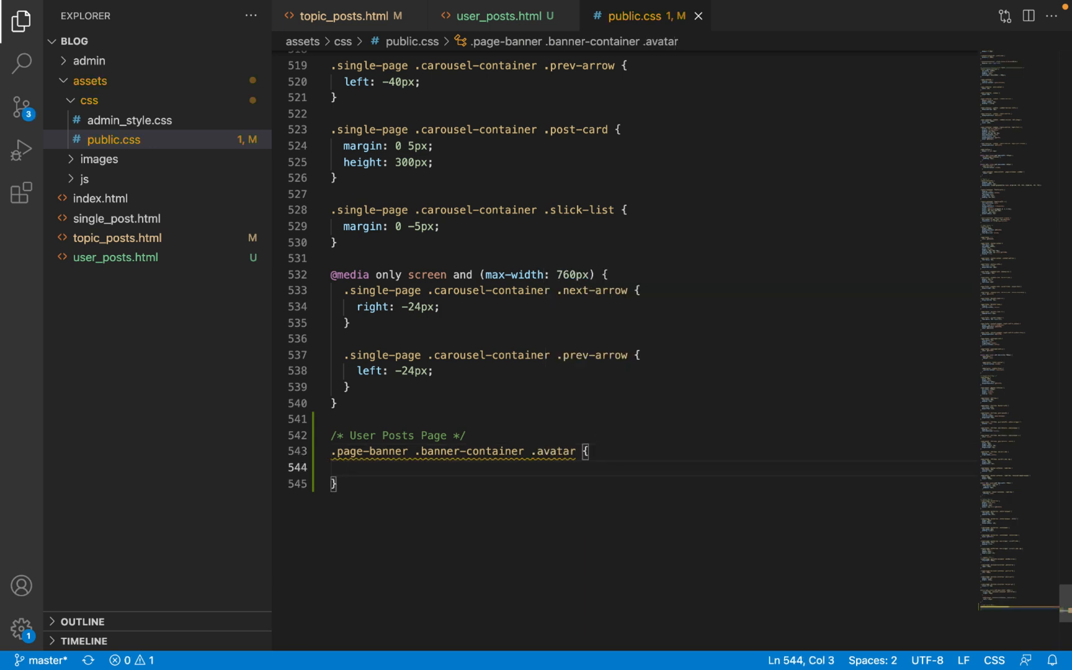
pyautogui.write('height: 100px;')
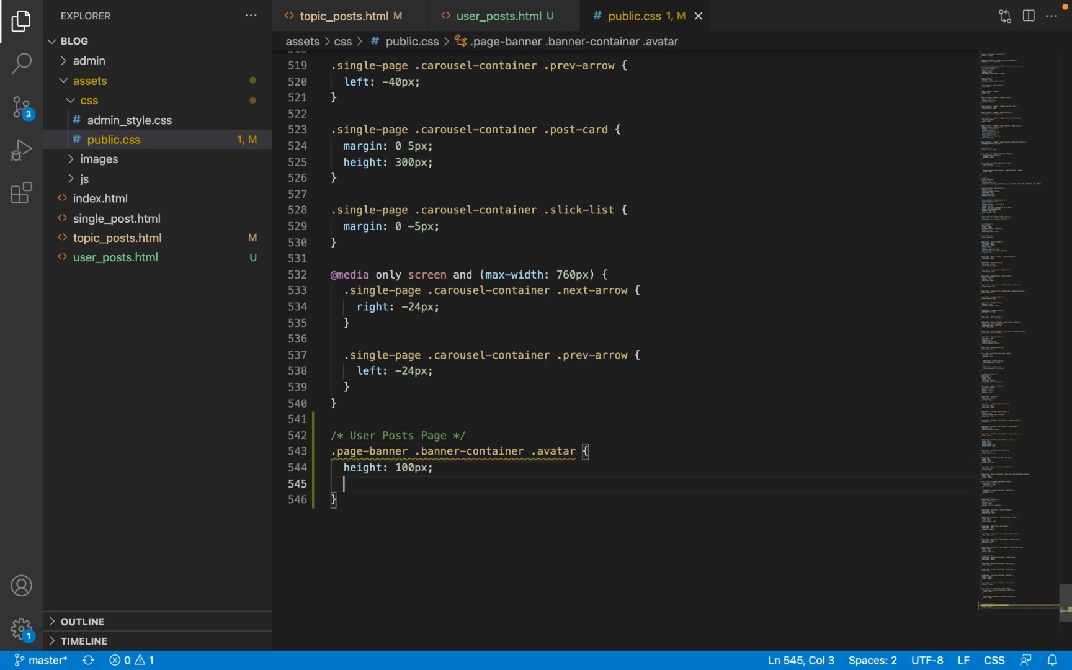
pyautogui.write('width: 100px;')
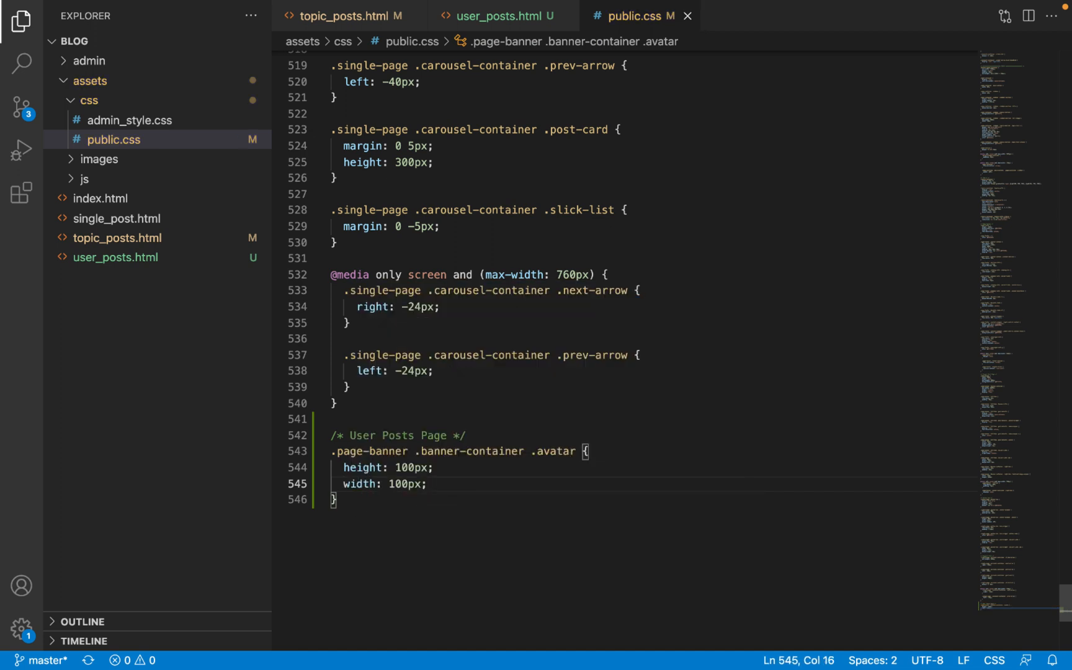
pyautogui.write('margin: 0;')
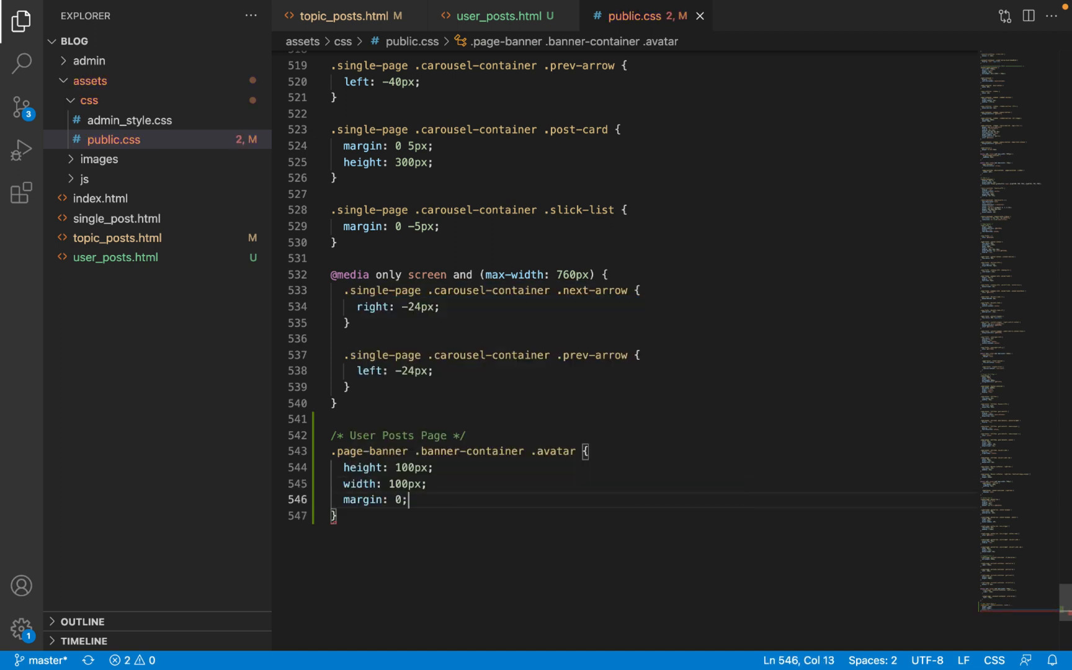
pyautogui.write('auto')
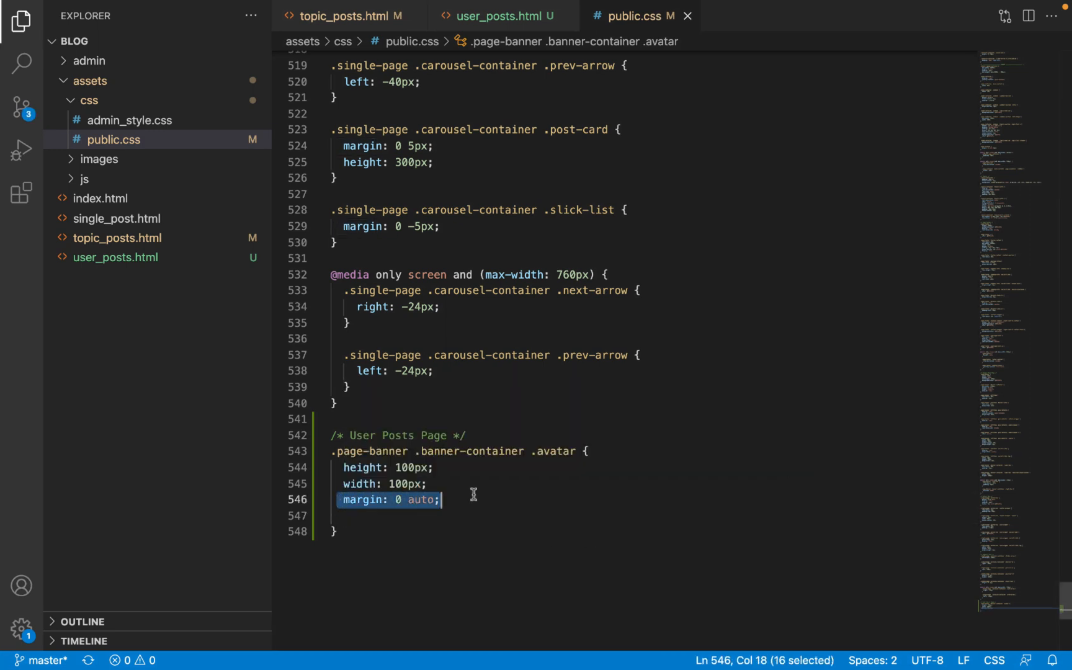
# Replace the margin line with border-radius: 50% so the avatar becomes round.
pyautogui.click(474, 499)
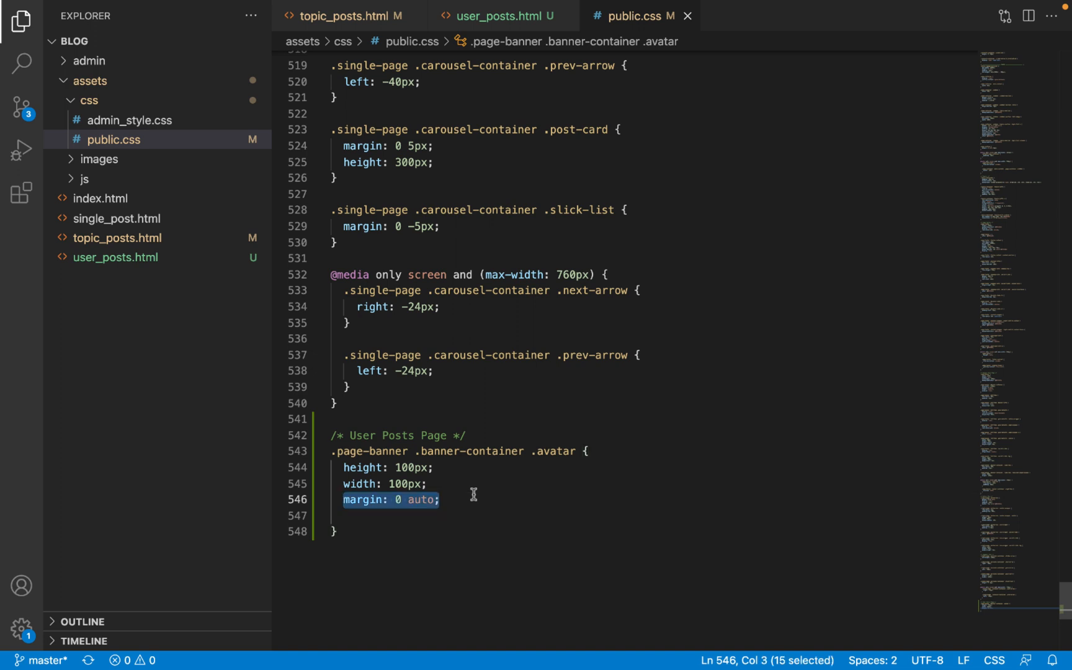
pyautogui.press('Delete')
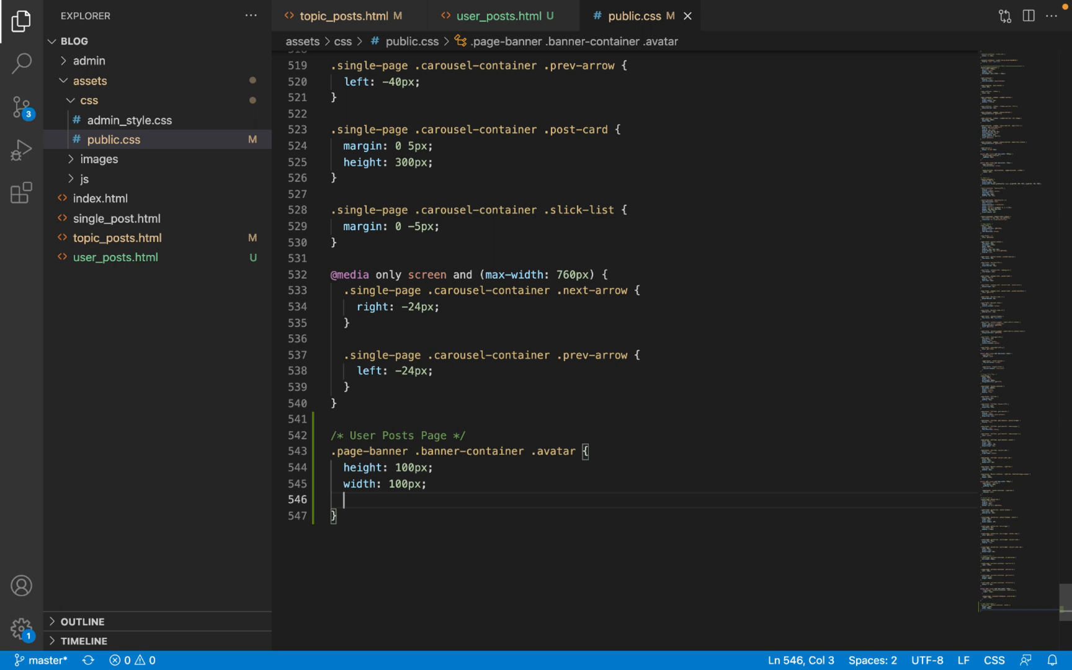
pyautogui.write('bora')
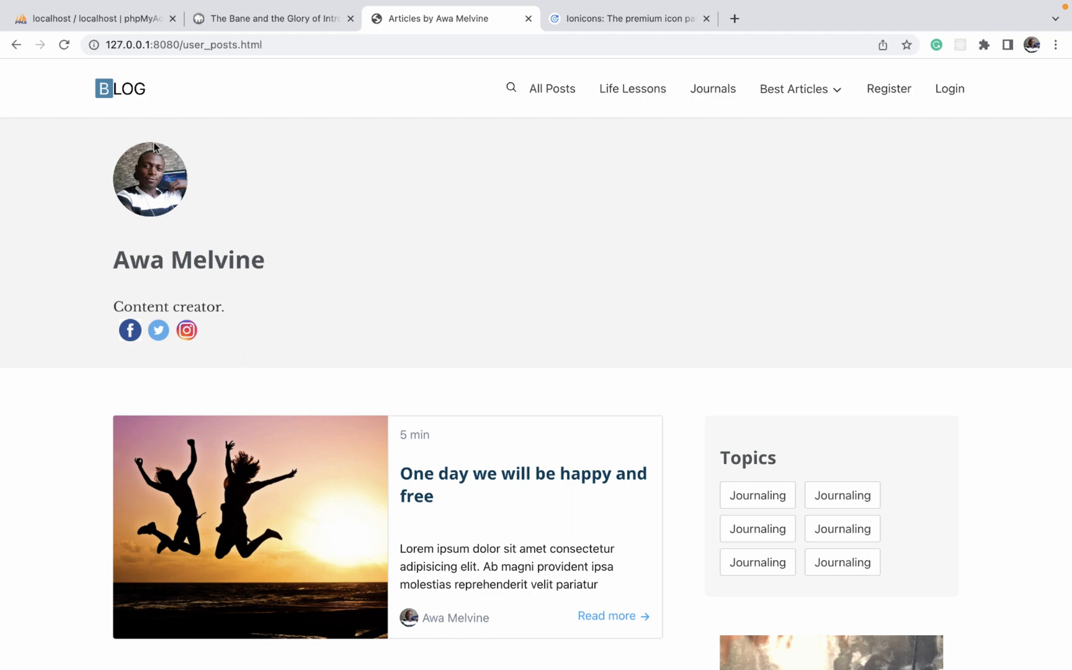
pyautogui.moveTo(261, 242)
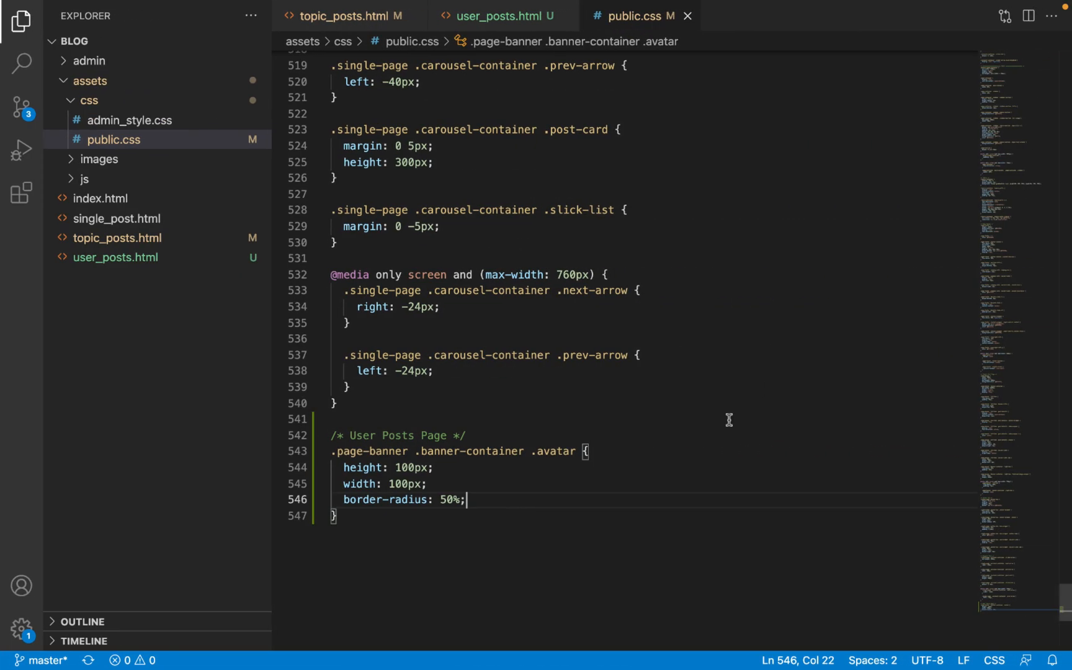
pyautogui.moveTo(520, 450)
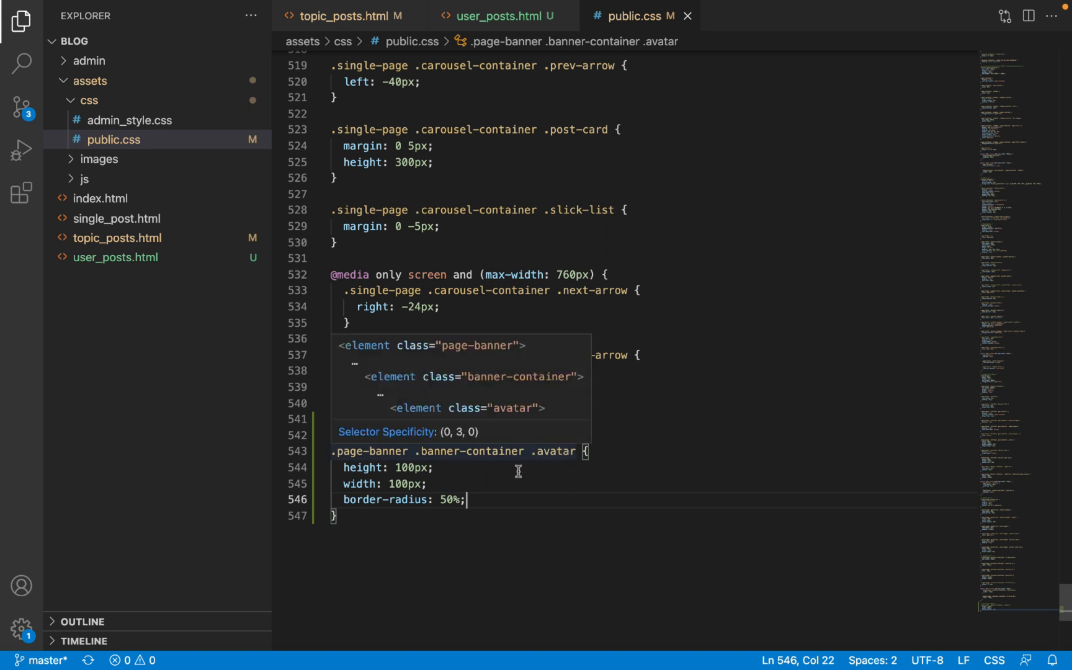
# Write .page-banner .banner-container .left-box { text-align: center; } using the ta Emmet shortcut.
pyautogui.write('.')
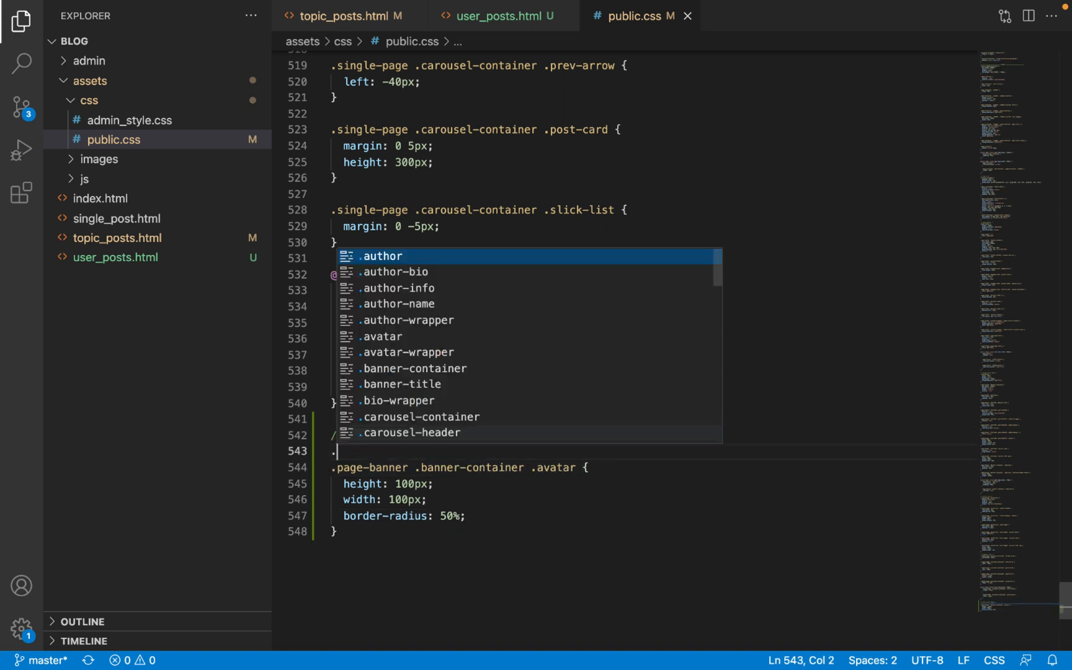
pyautogui.write('page-banner .')
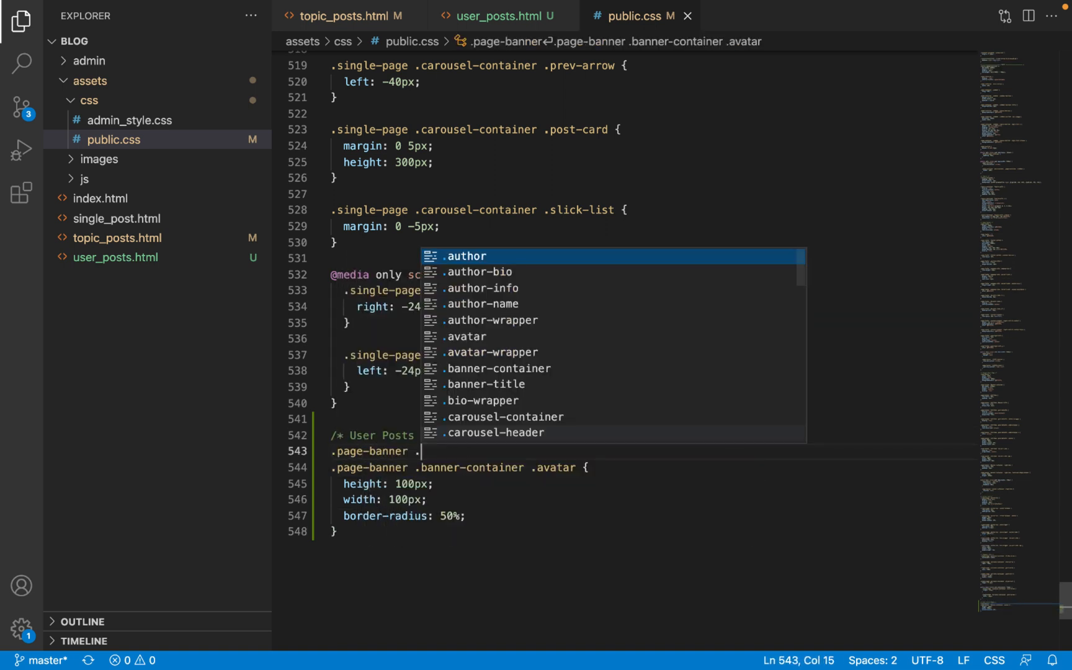
pyautogui.write('banner-container .')
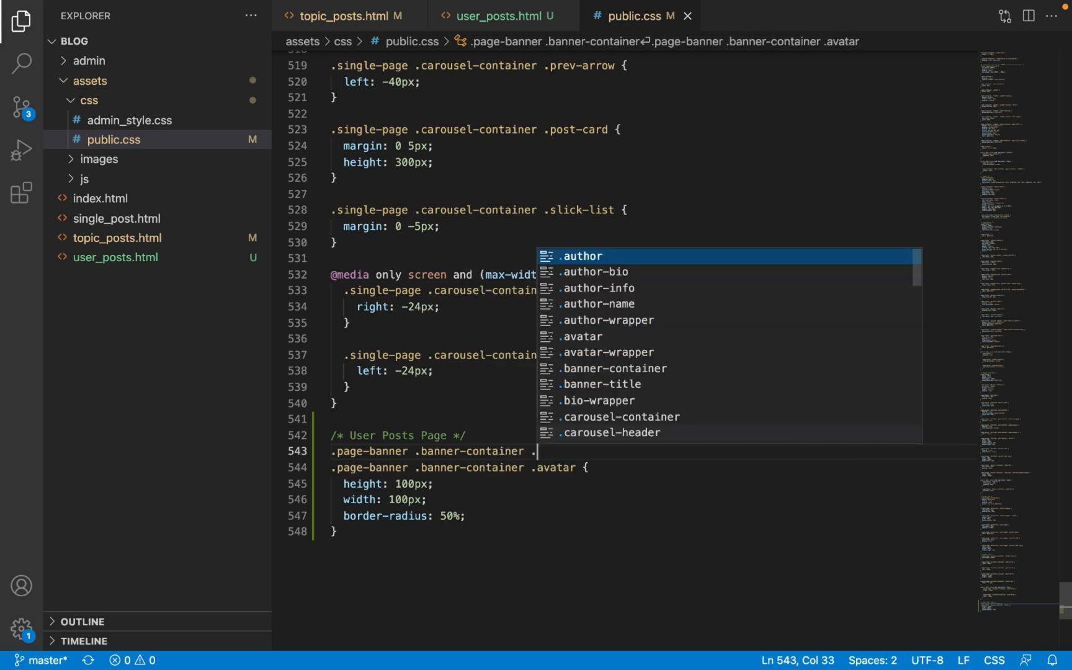
pyautogui.write('left-box {')
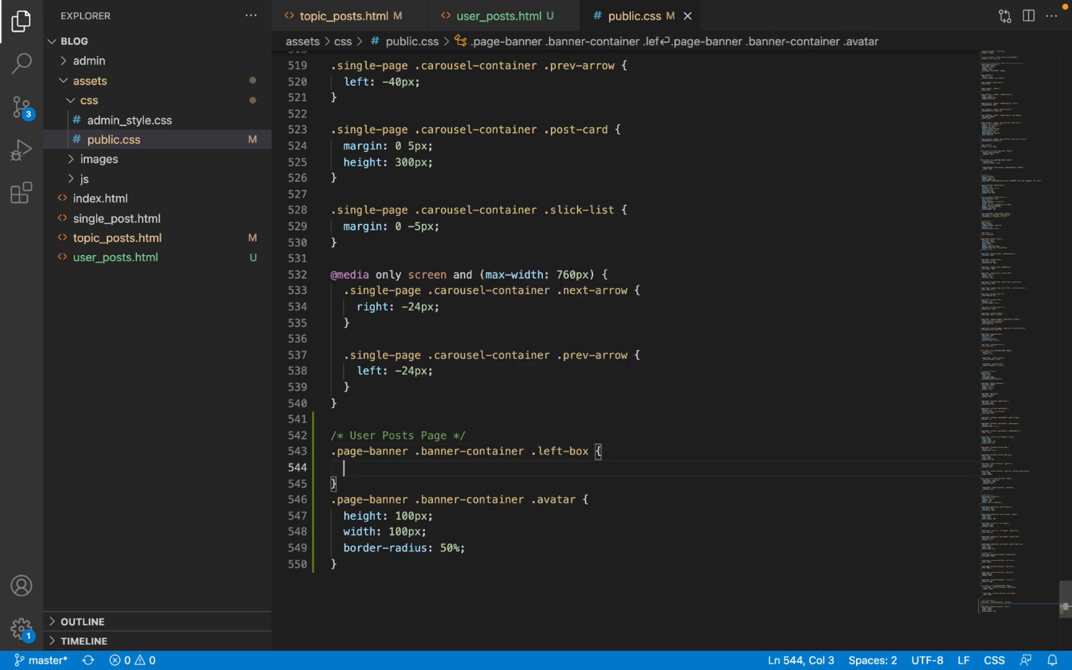
pyautogui.press('enter')
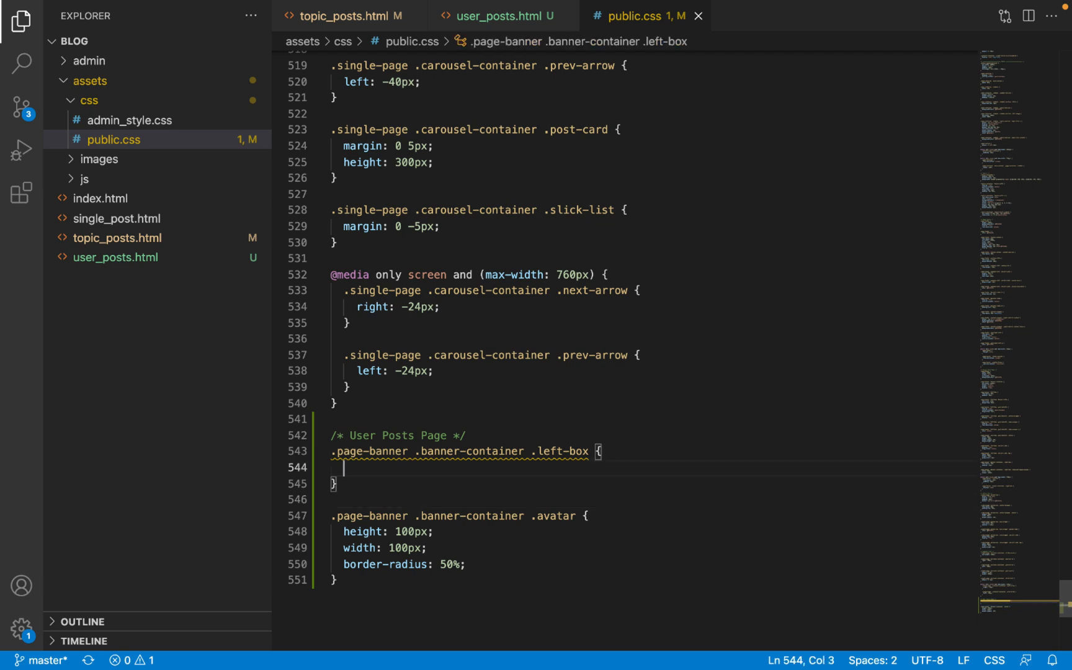
pyautogui.write('ta')
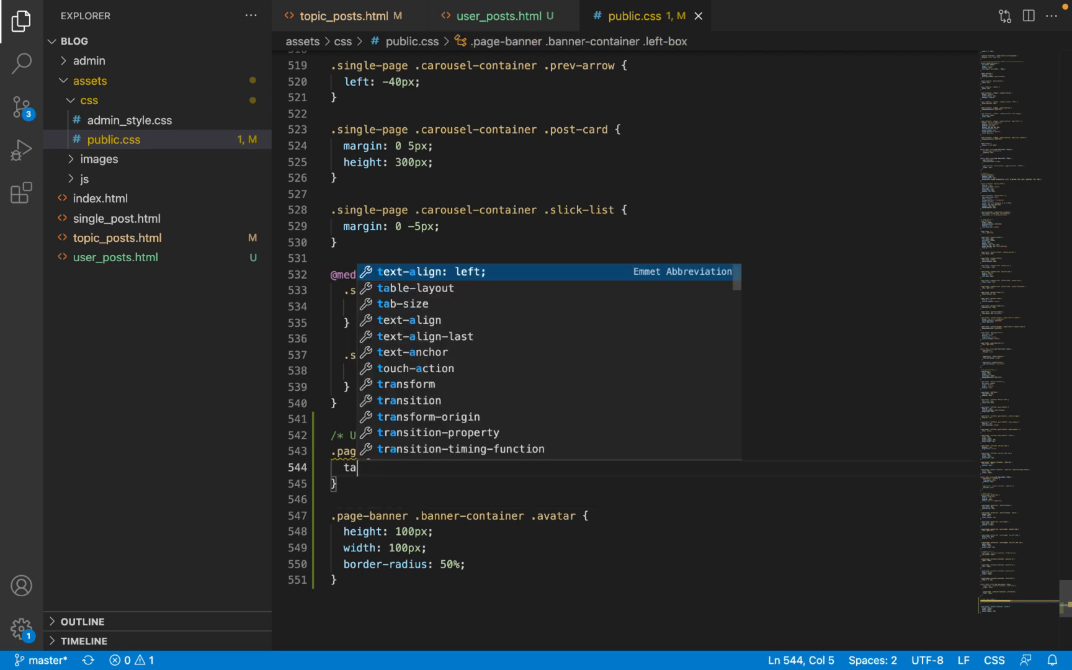
pyautogui.write('text-align: center;')
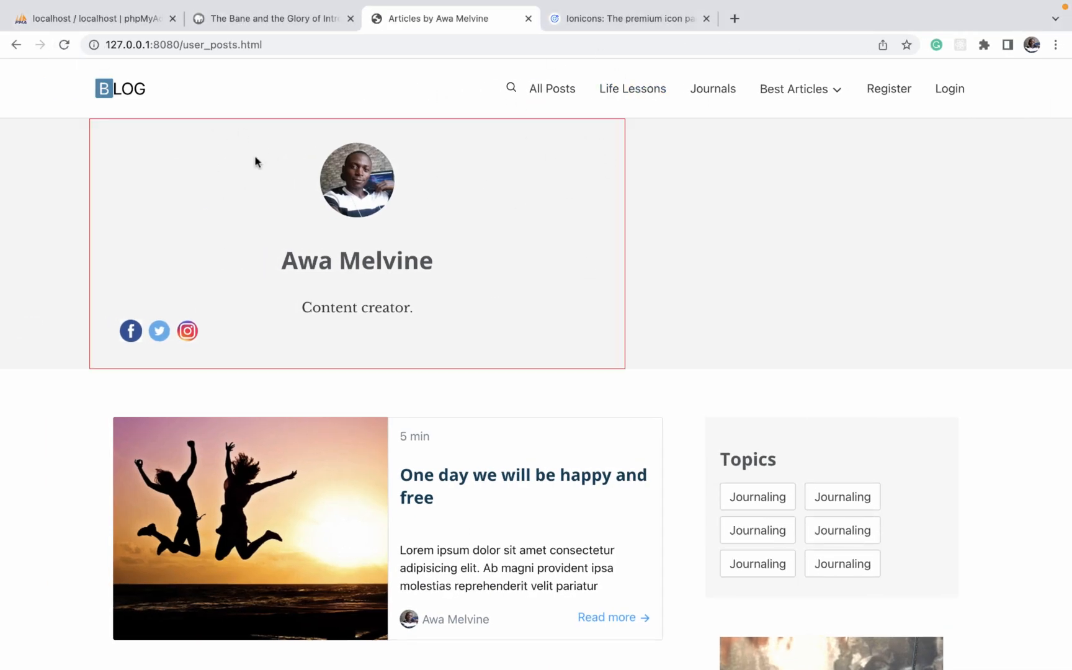
pyautogui.moveTo(13, 226)
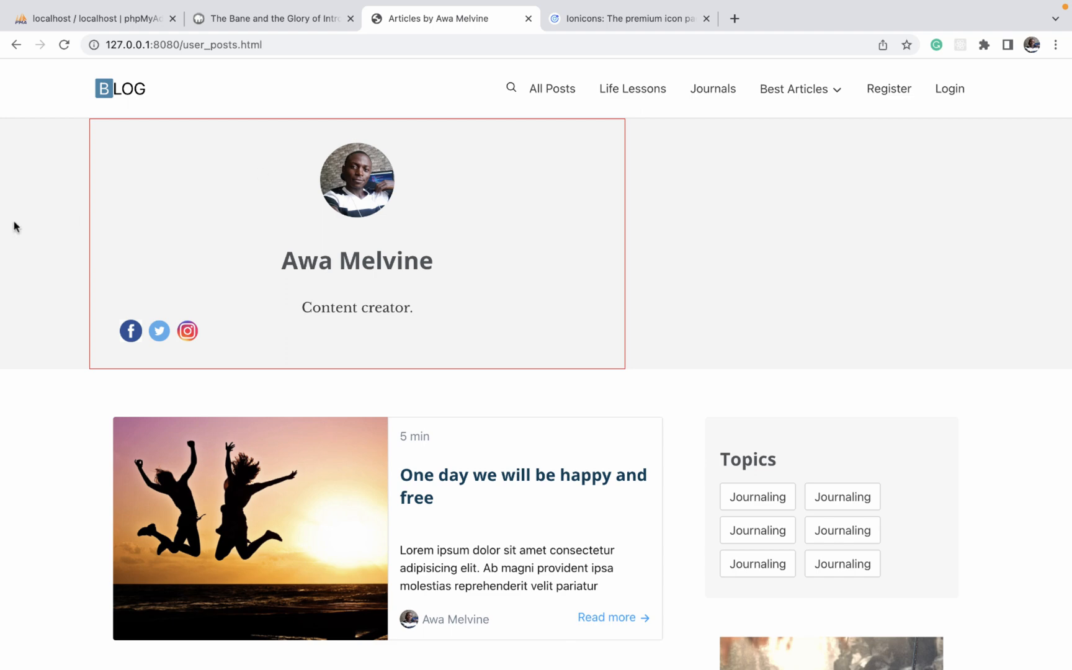
pyautogui.moveTo(81, 146)
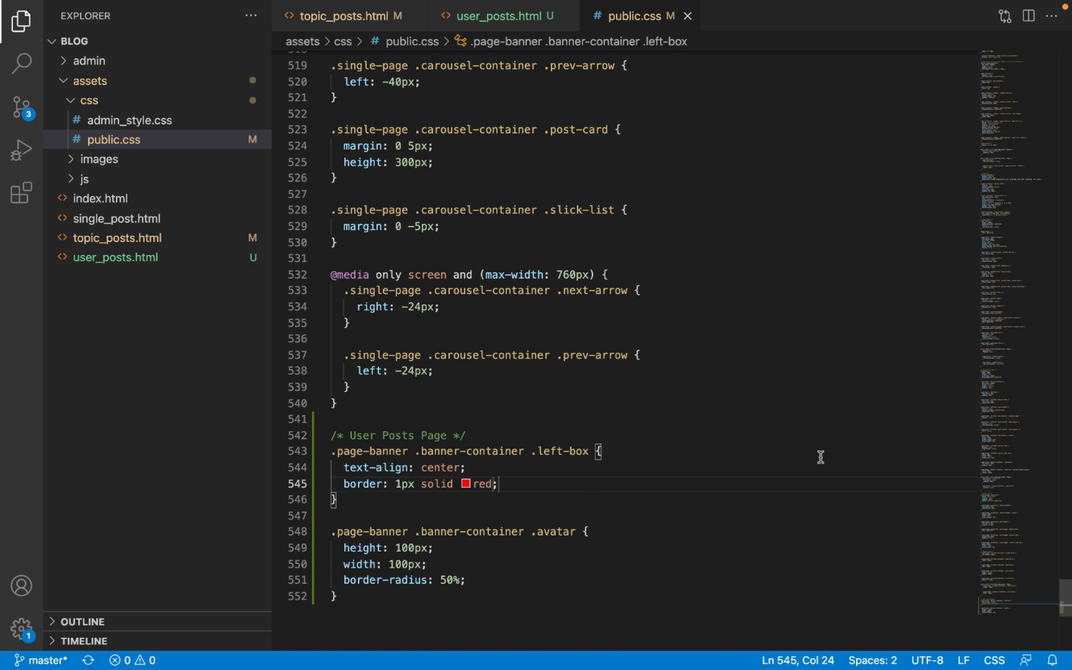
# Replace the left box's red test border with margin: 0 auto.
pyautogui.write('margin: 0;')
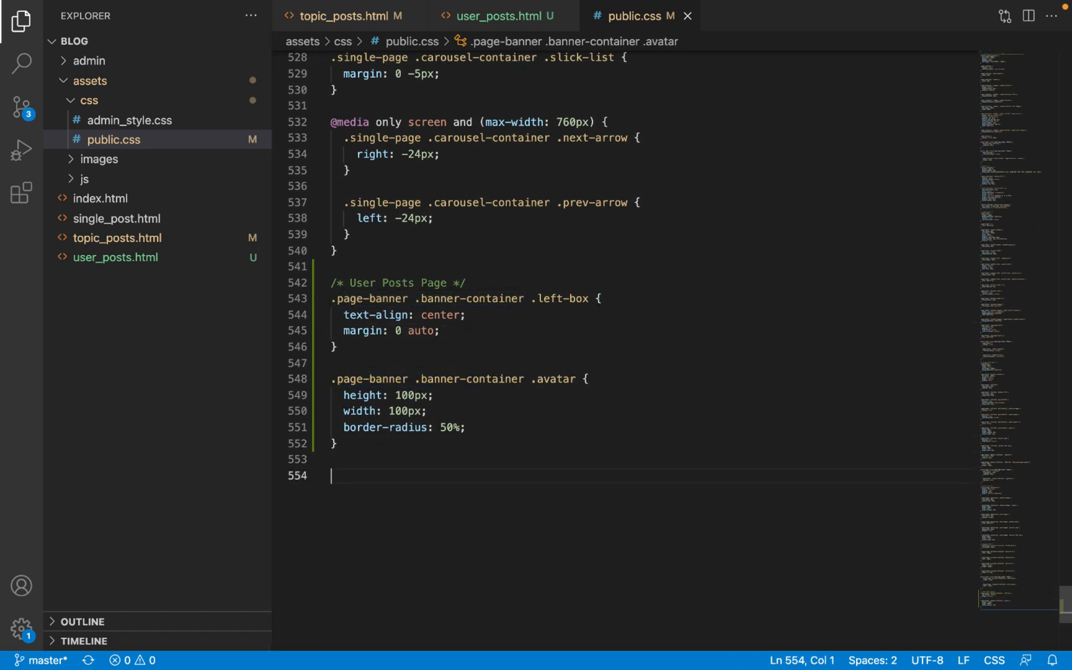
# Start a .page-banner .banner-container .social-links selector, checking the class name in the markup.
pyautogui.write('.page-banner .banner-container .')
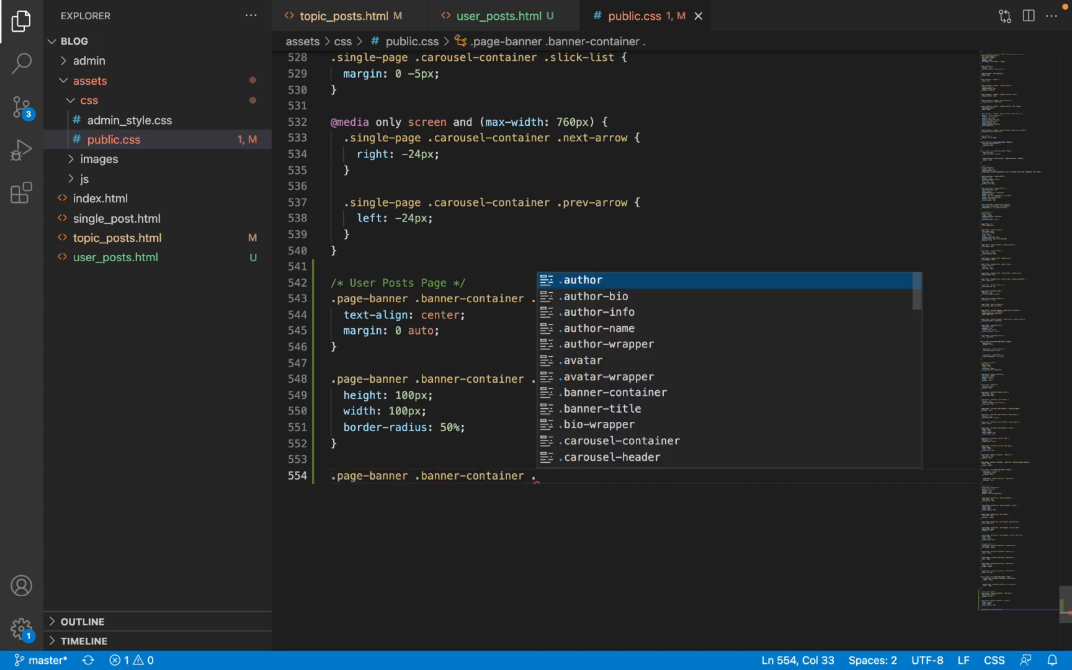
pyautogui.write('social-links {')
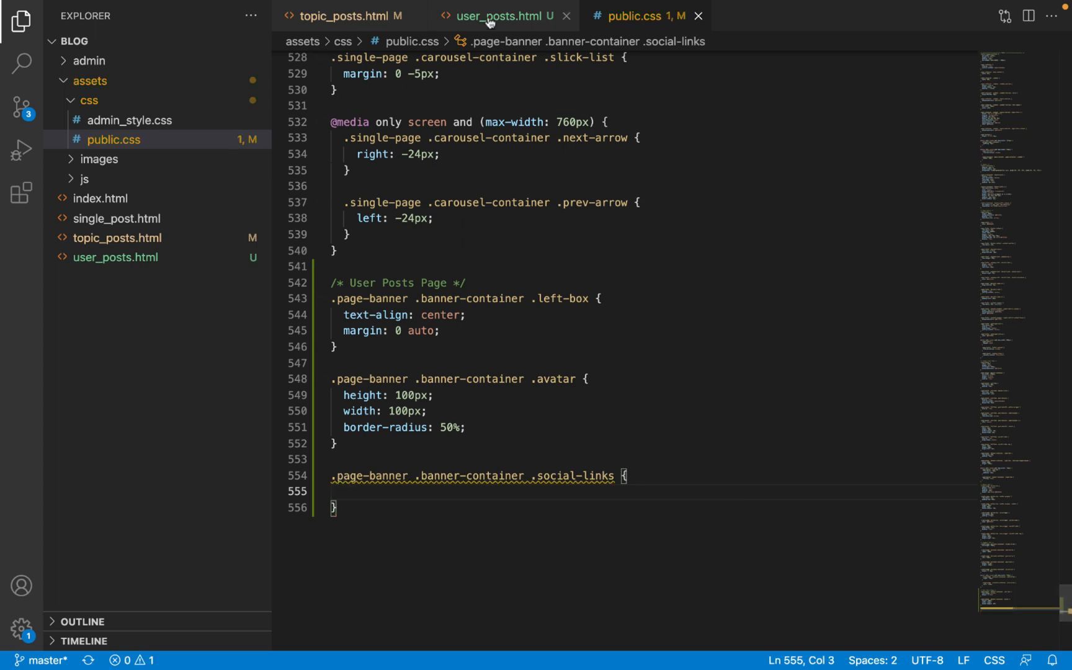
pyautogui.click(502, 16)
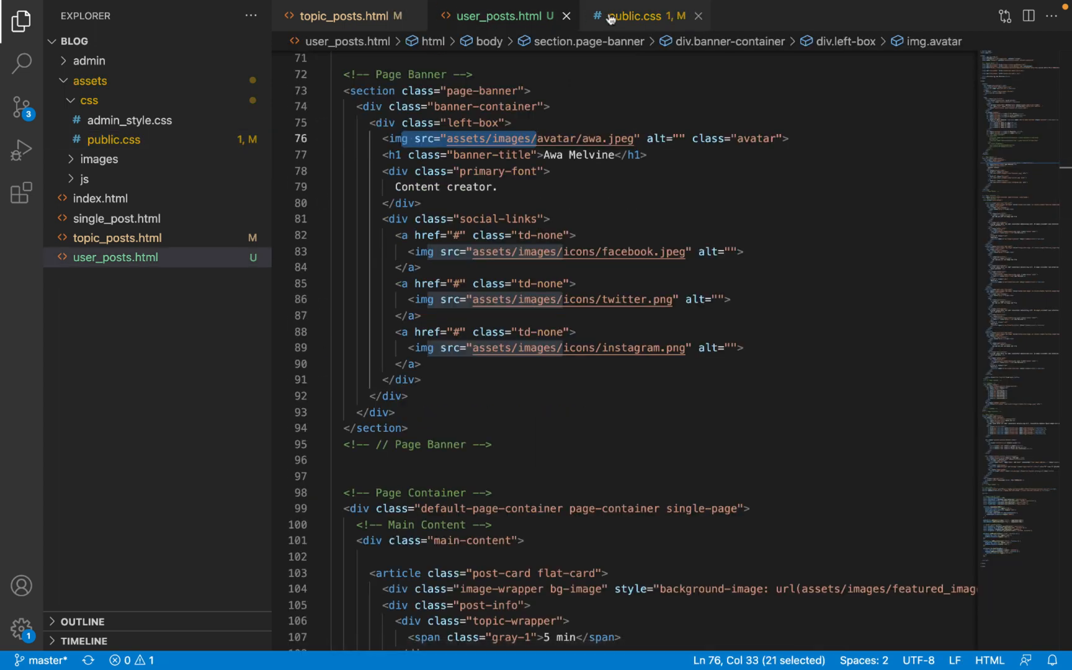
pyautogui.click(639, 15)
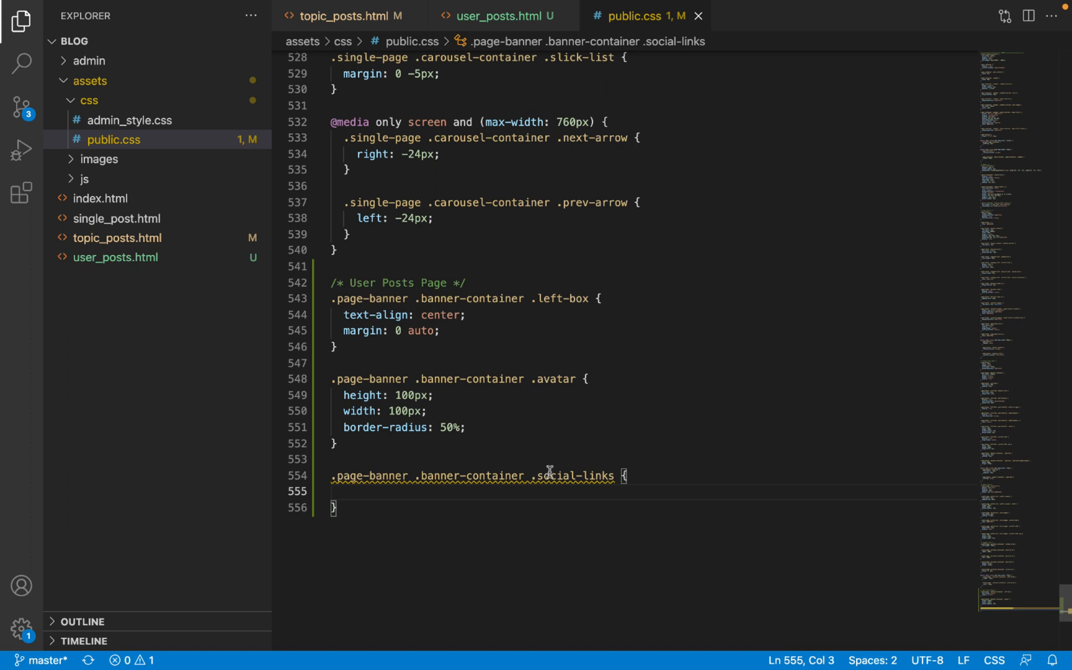
# Search existing social-links rules for reference and give the new rule justify-content: center.
pyautogui.press('ctrl+f')
pyautogui.write('social-links')
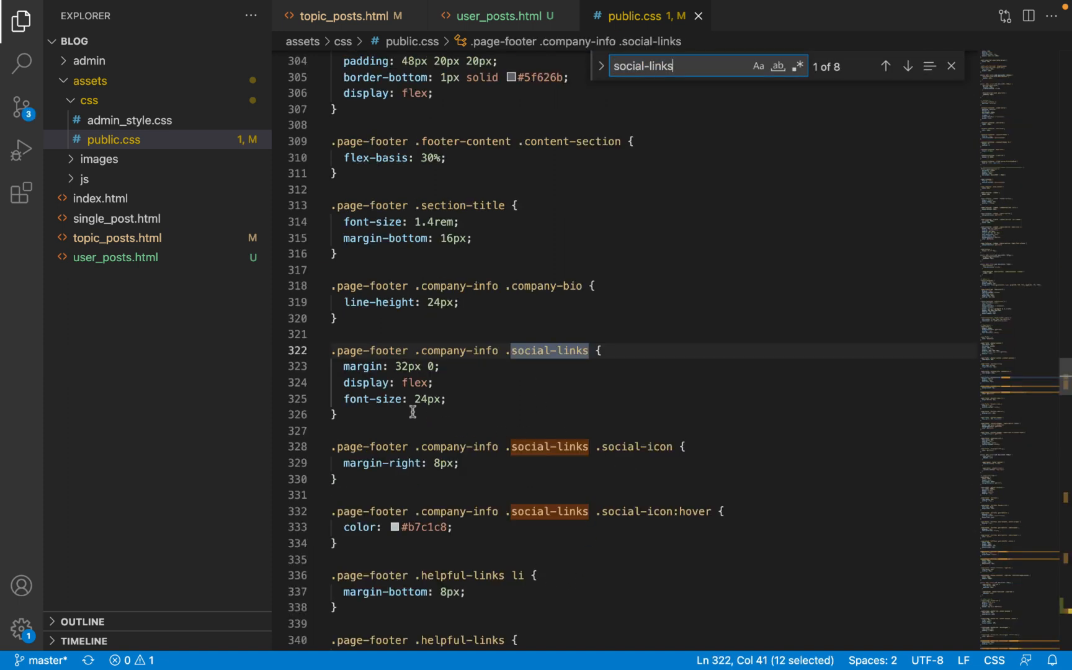
pyautogui.doubleClick(387, 382)
pyautogui.write('justify-content: center;')
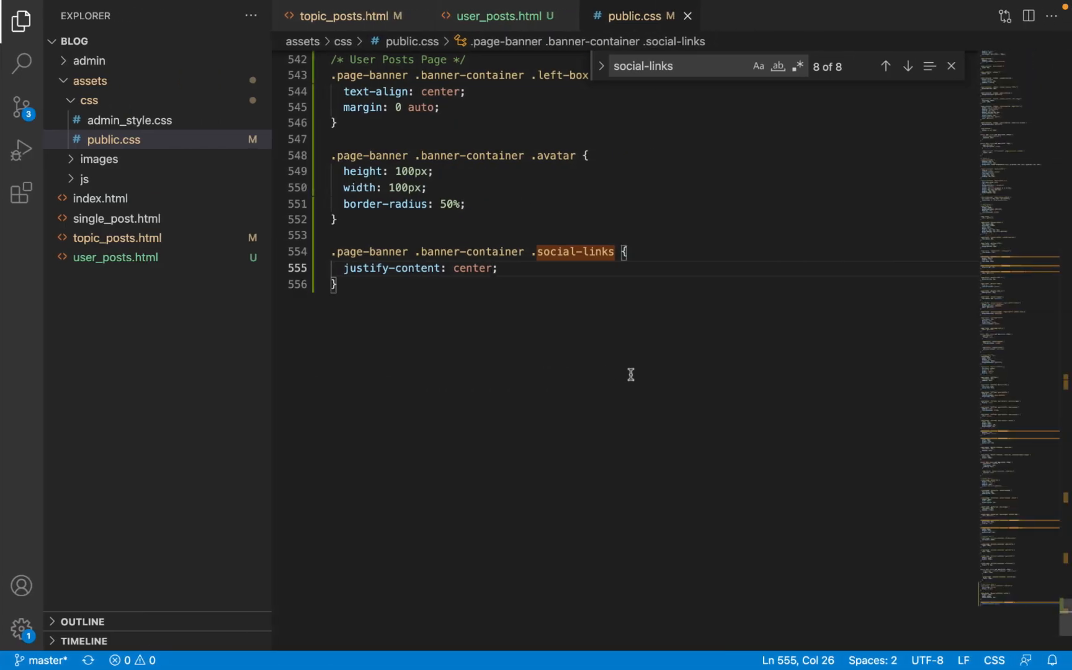
pyautogui.write('mt')
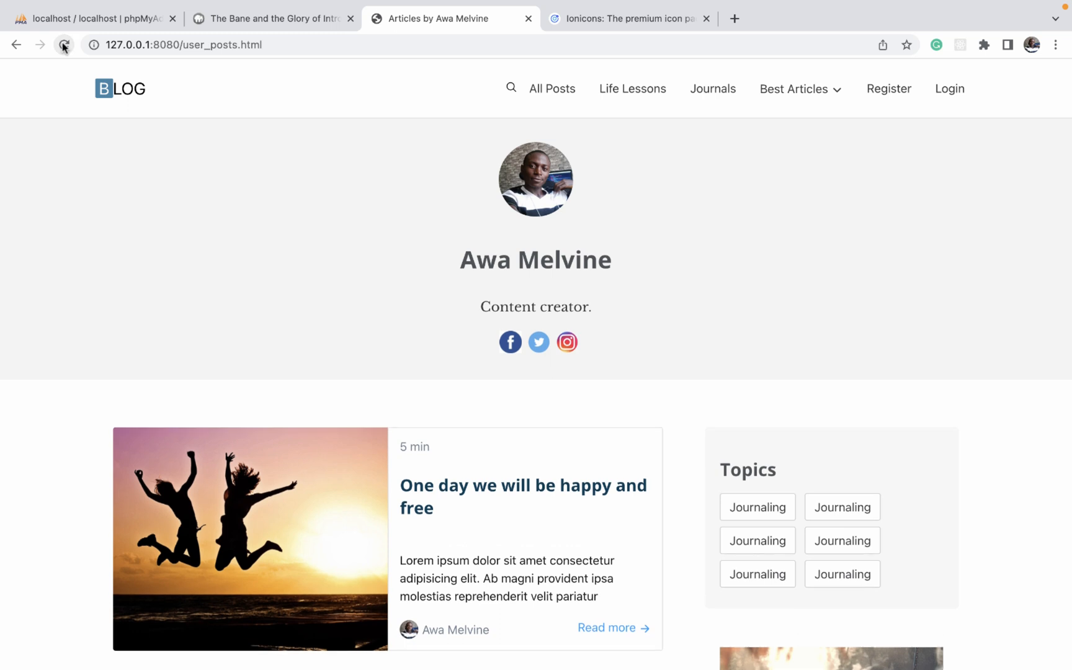
# Reload the page and narrow the DevTools responsive viewport from desktop to tablet and mobile widths.
pyautogui.click(63, 45)
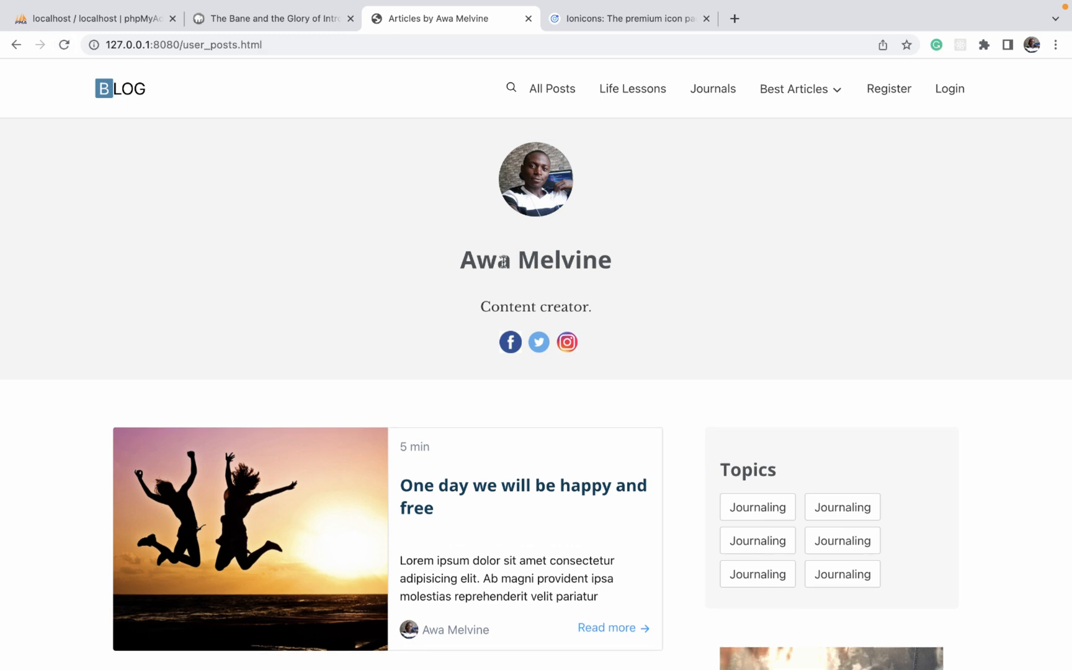
pyautogui.moveTo(606, 236)
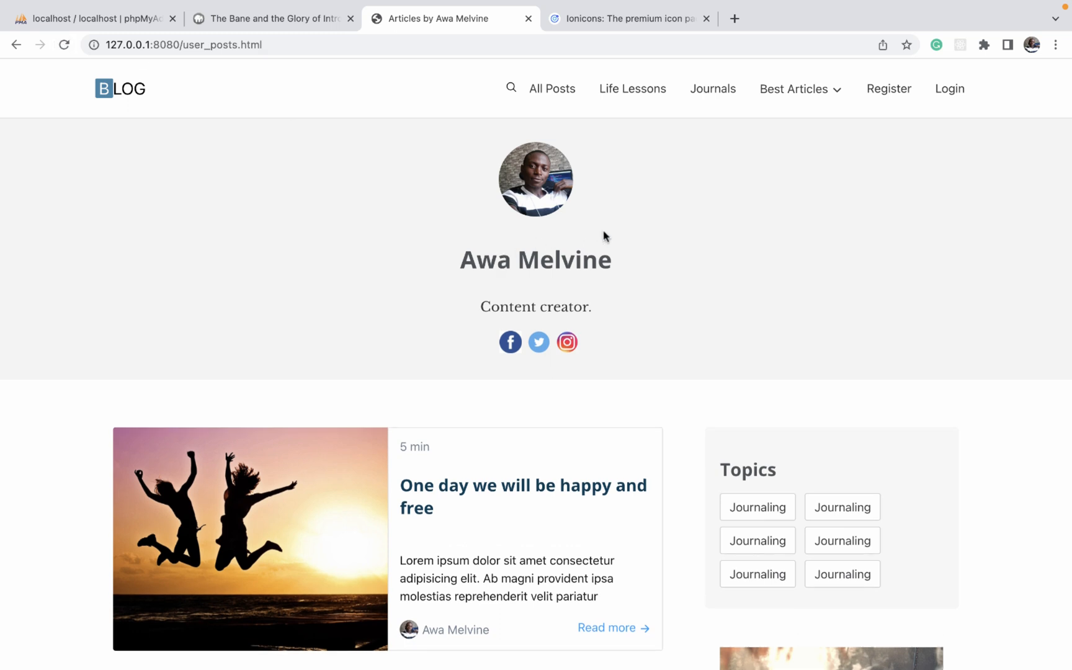
pyautogui.rightClick(604, 236)
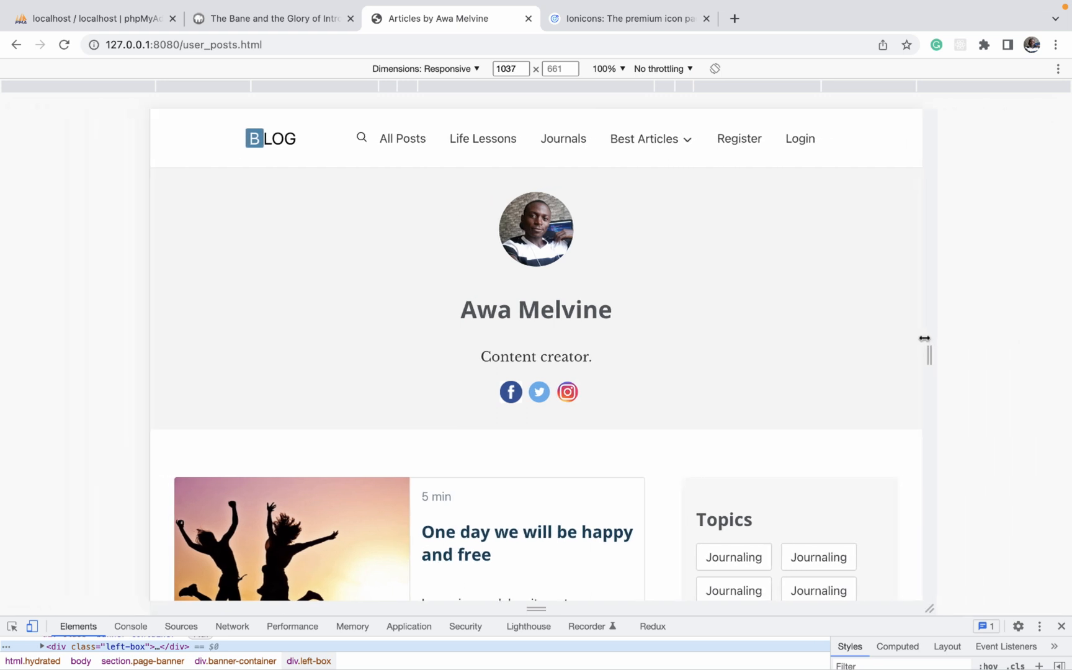
pyautogui.moveTo(926, 338); pyautogui.dragTo(837, 338)
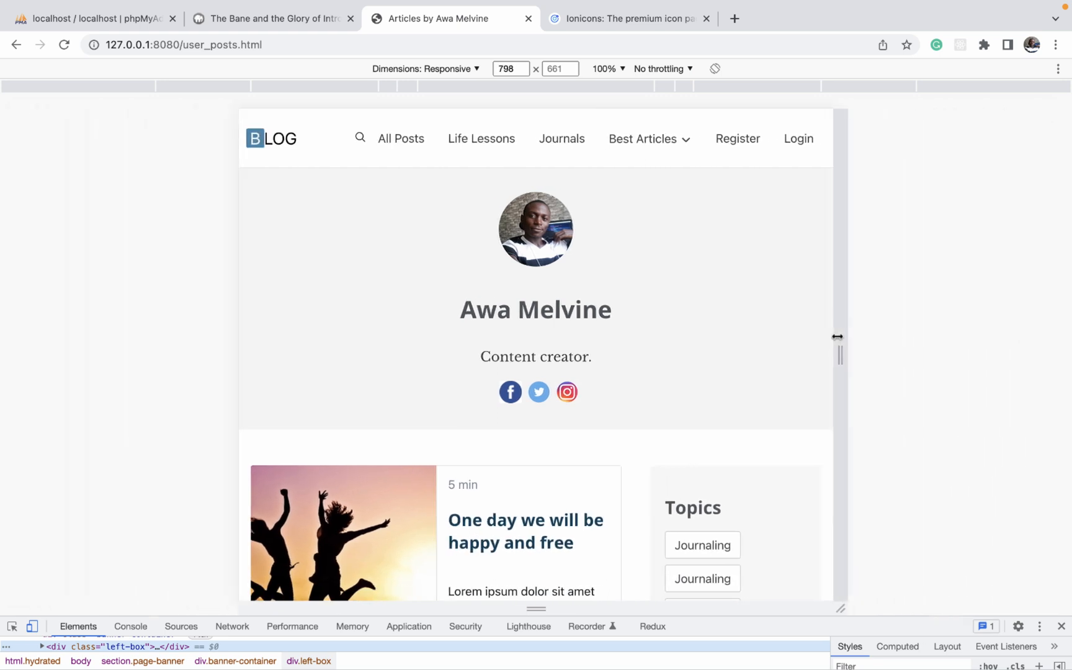
pyautogui.moveTo(837, 338); pyautogui.dragTo(806, 356)
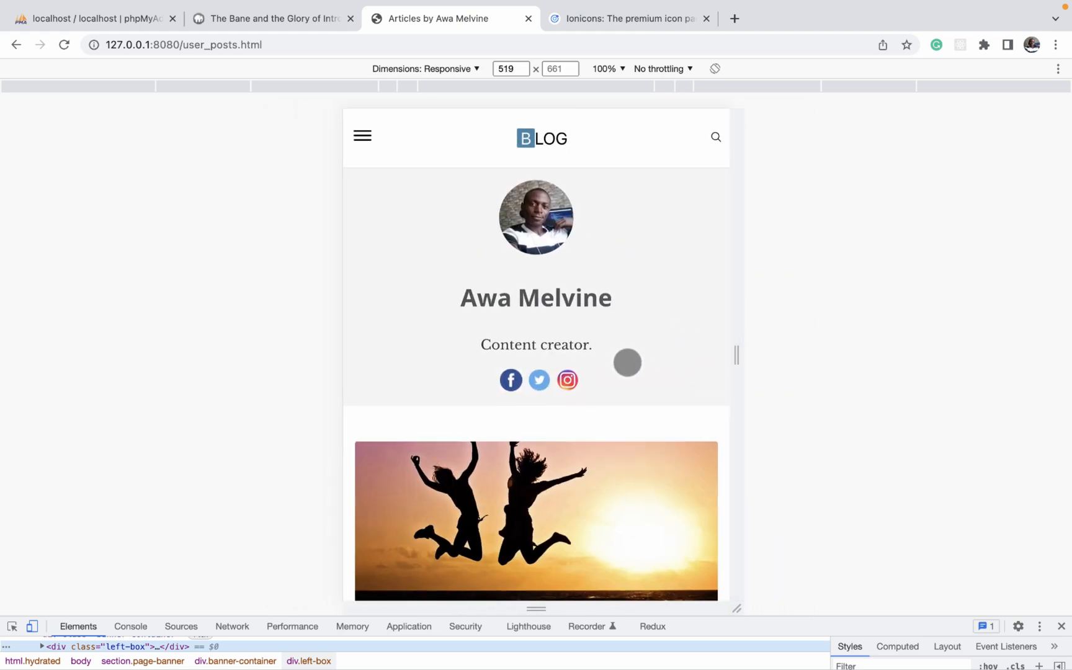
# Scroll the narrowed page to check avatar, name, bio and icons stay centred, then set width 1400.
pyautogui.scroll(-3)
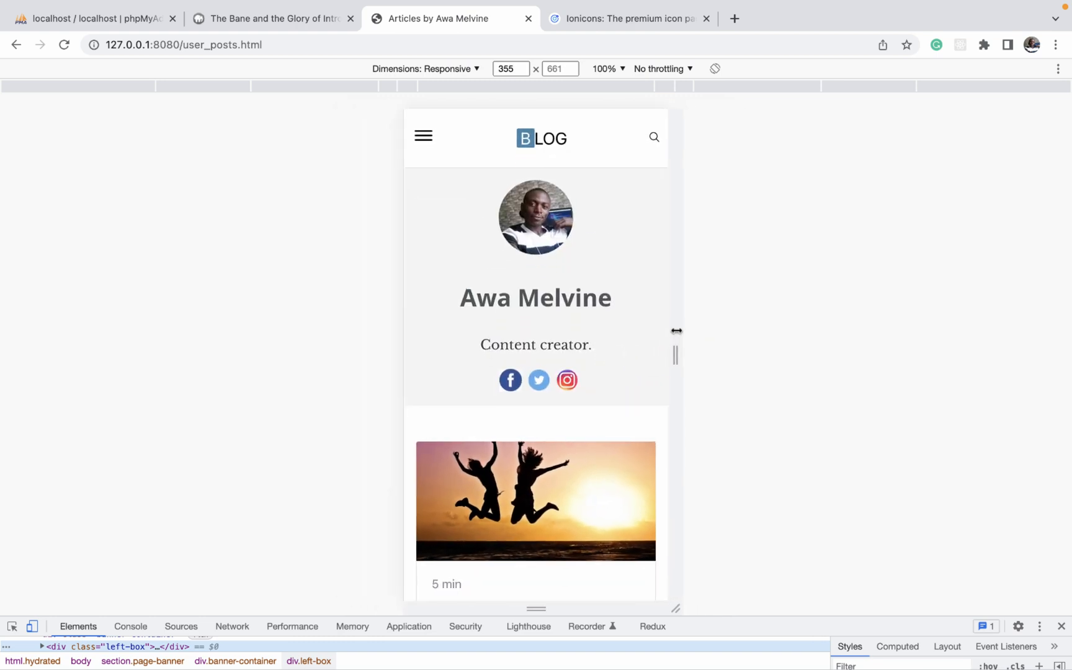
pyautogui.scroll(-3)
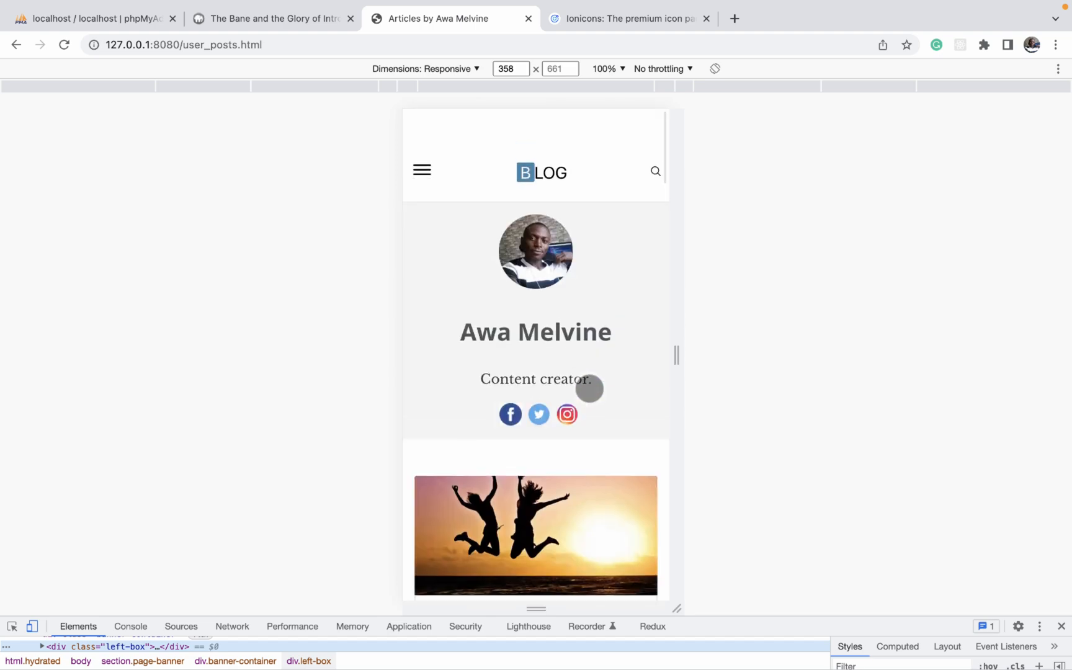
pyautogui.write('1400')
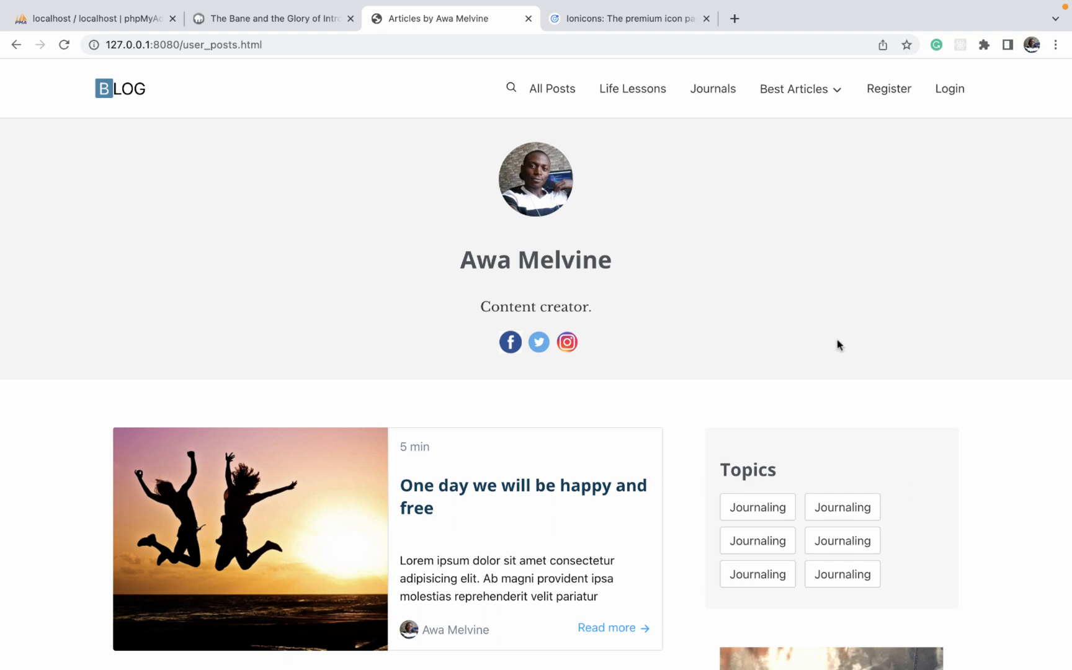
pyautogui.moveTo(745, 261)
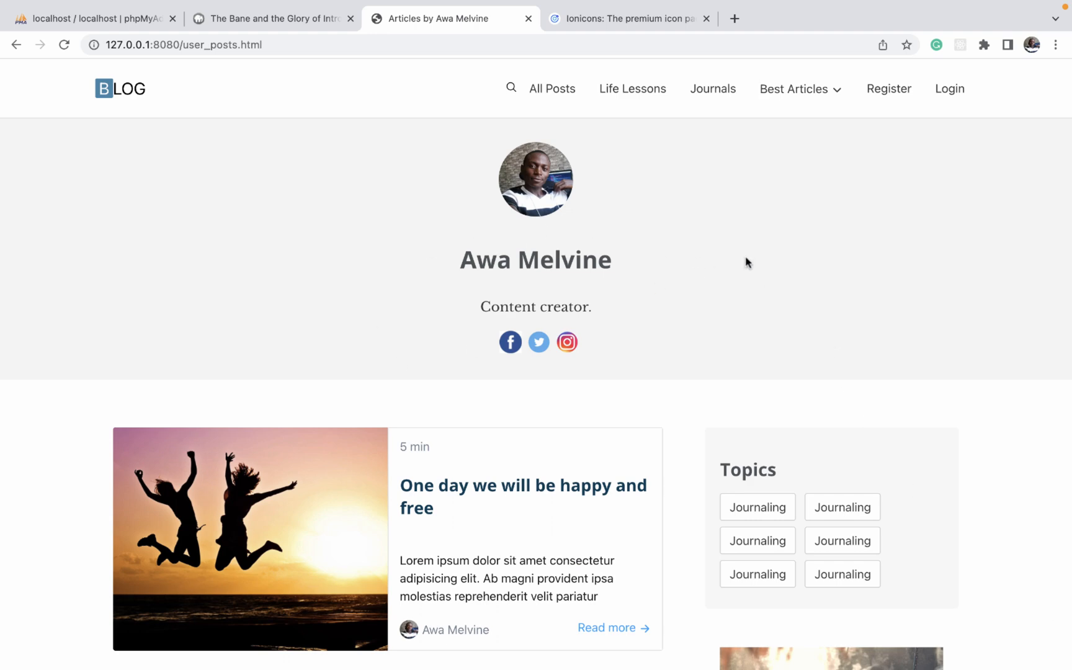